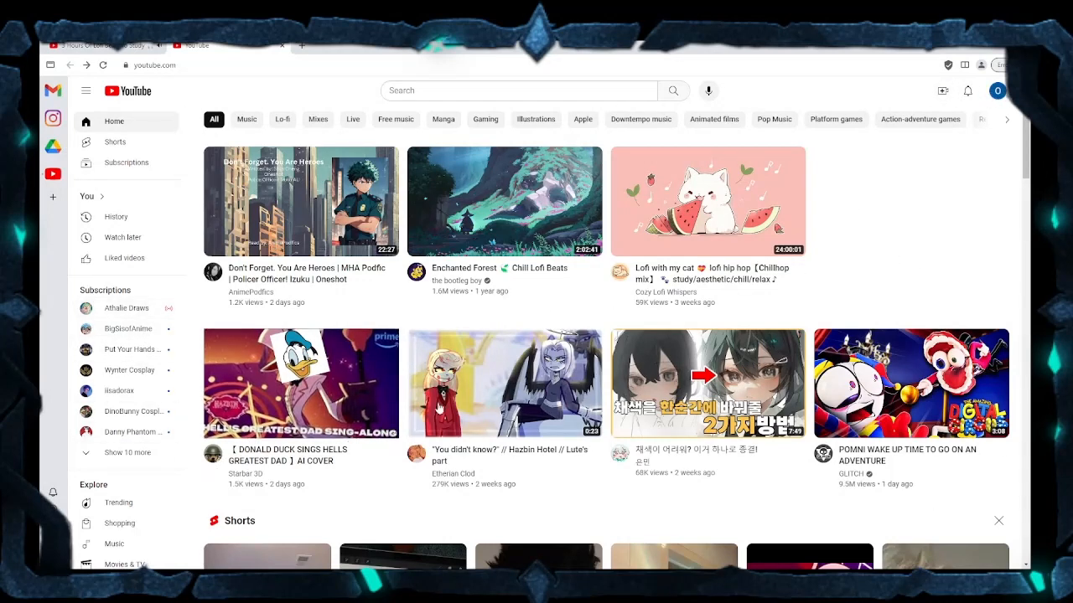
{"action": "left_click", "coordinate": [996, 91]}
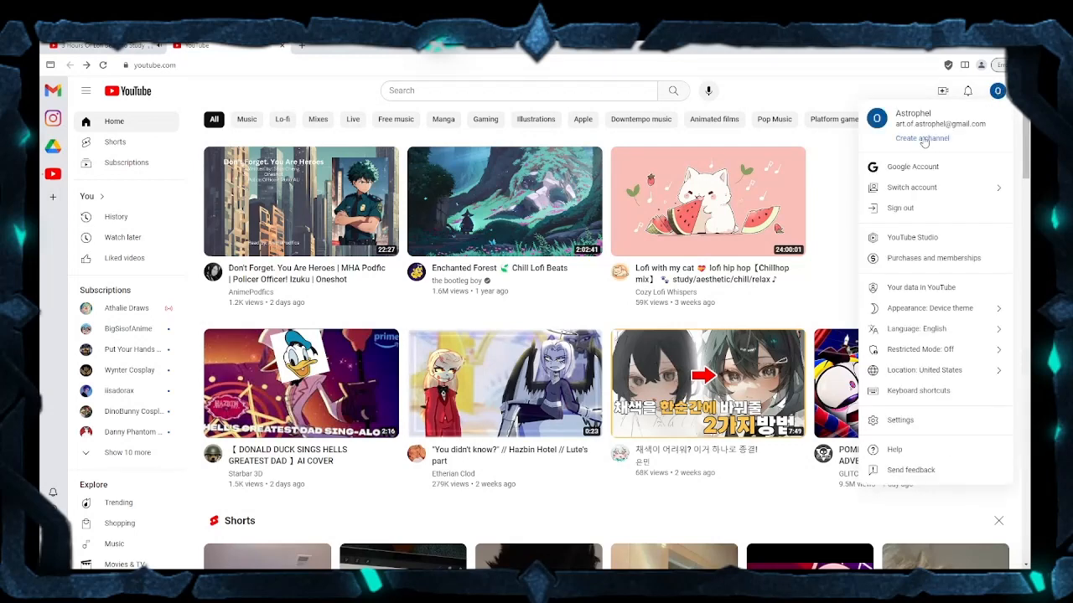
{"action": "left_click", "coordinate": [920, 138]}
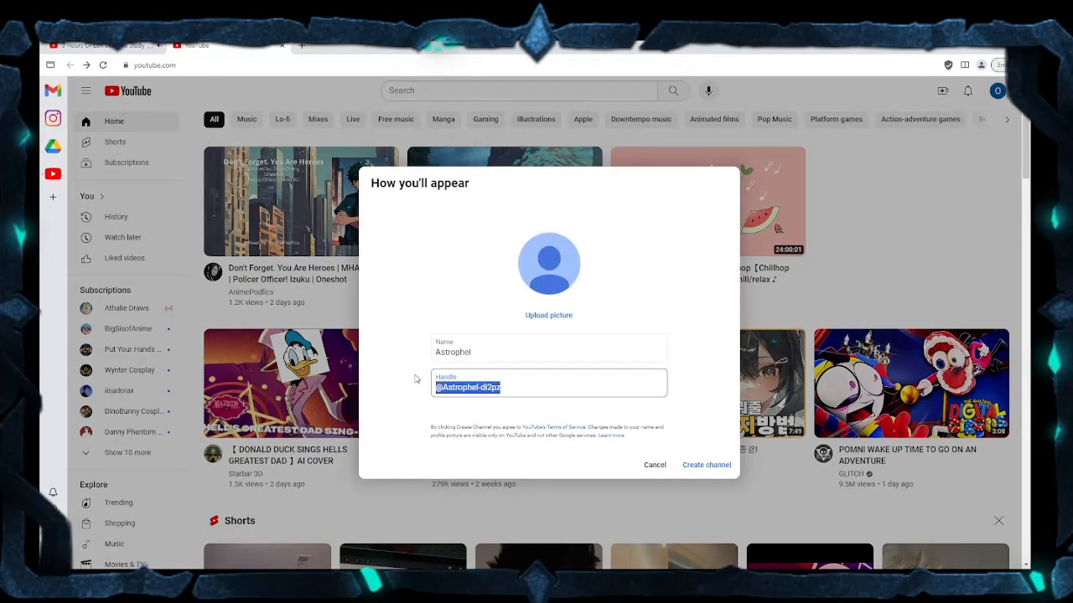
{"action": "type", "text": "@Art.of"}
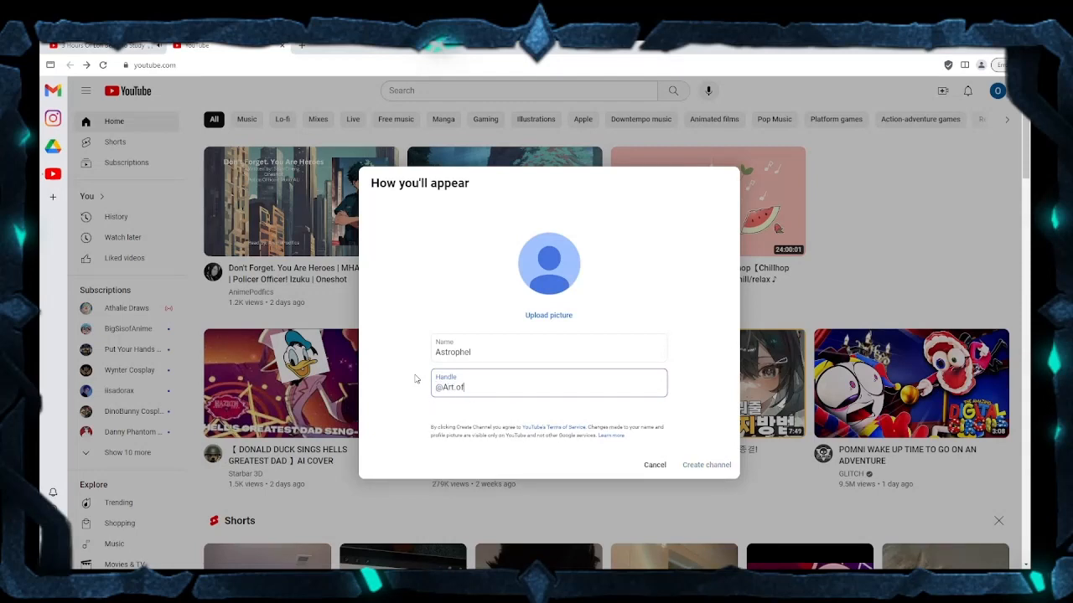
{"action": "type", "text": "Astrophel"}
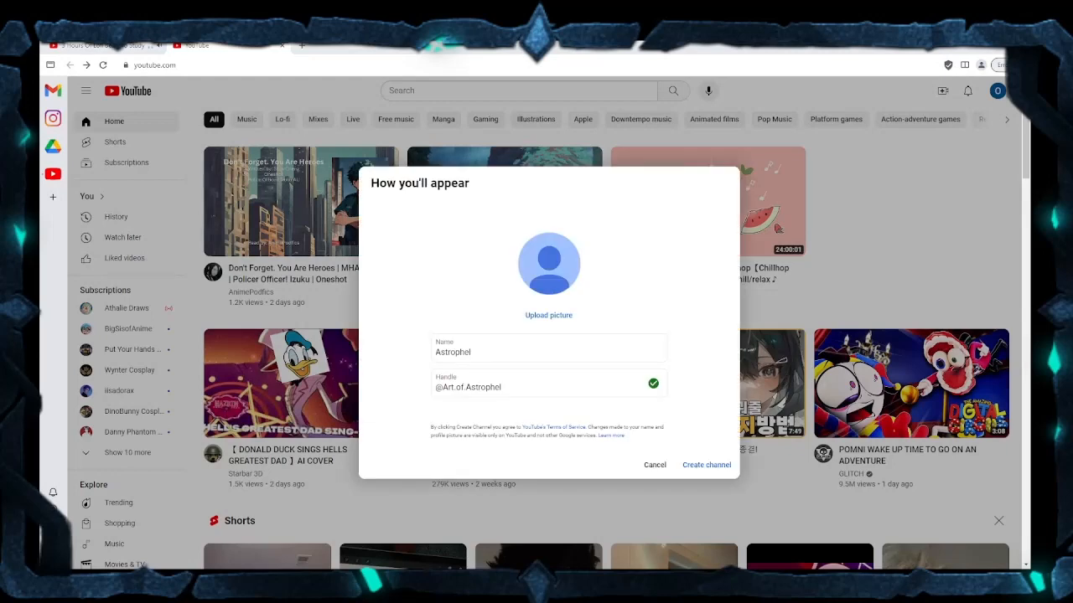
{"action": "left_click", "coordinate": [655, 466]}
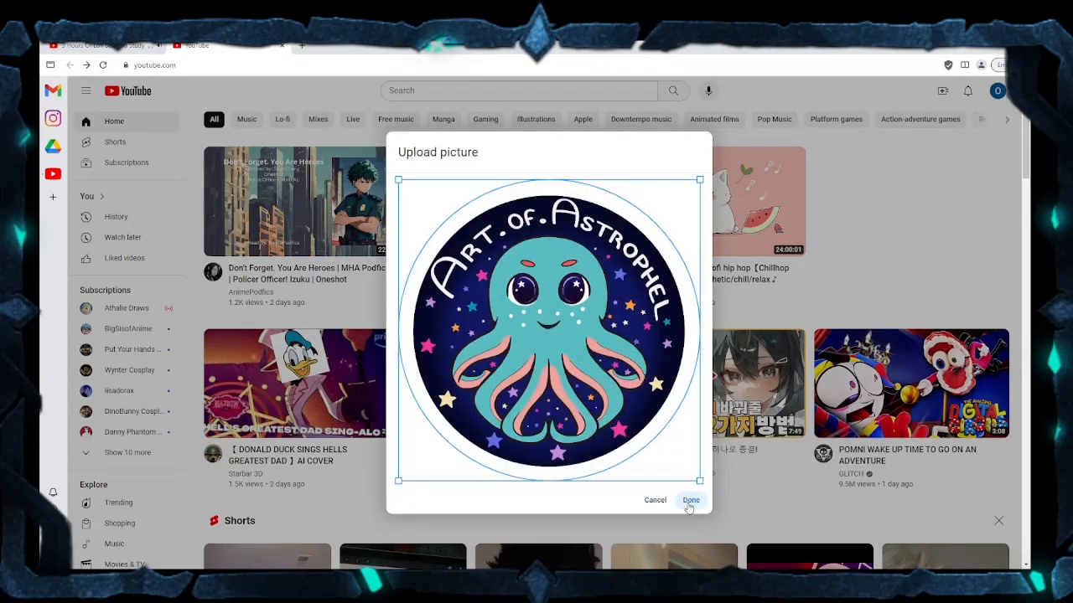
{"action": "left_click", "coordinate": [690, 501]}
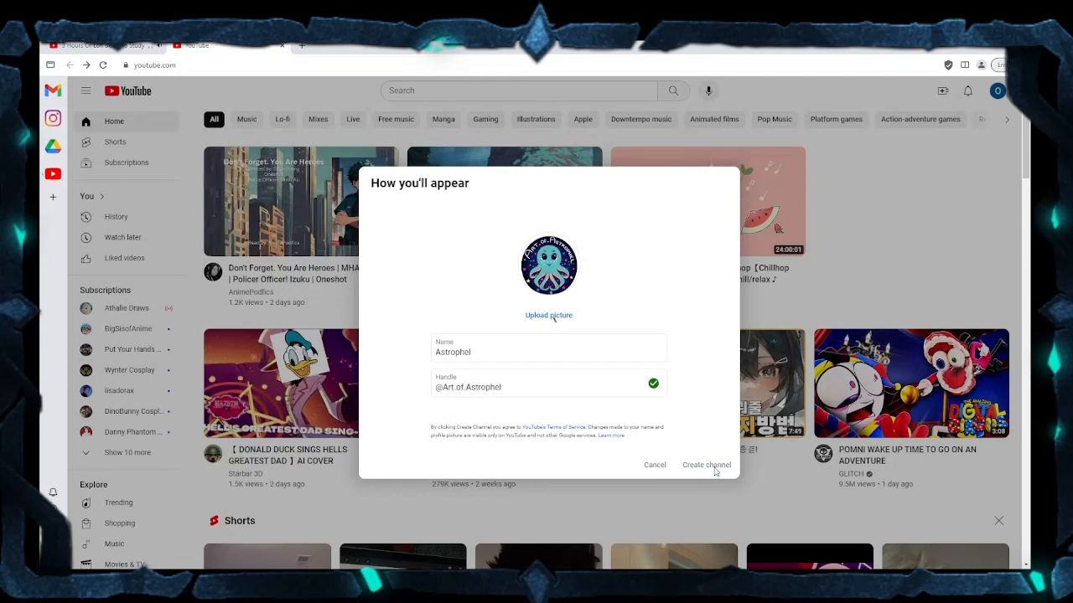
Create the Astrophel channel and load the character illustration into the Branding banner upload.
{"action": "left_click", "coordinate": [706, 466]}
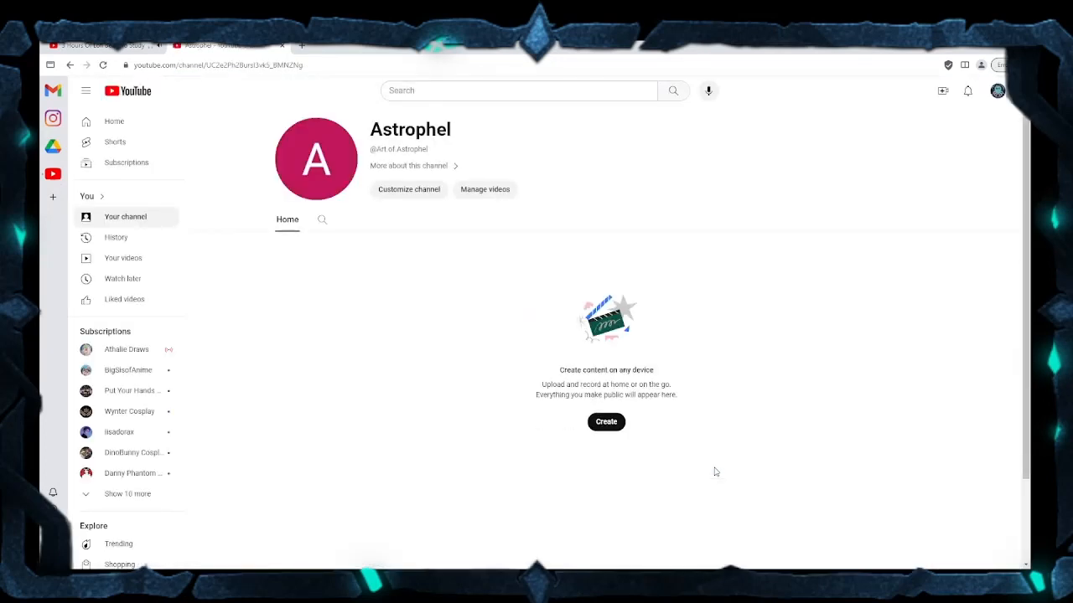
{"action": "left_click", "coordinate": [408, 189]}
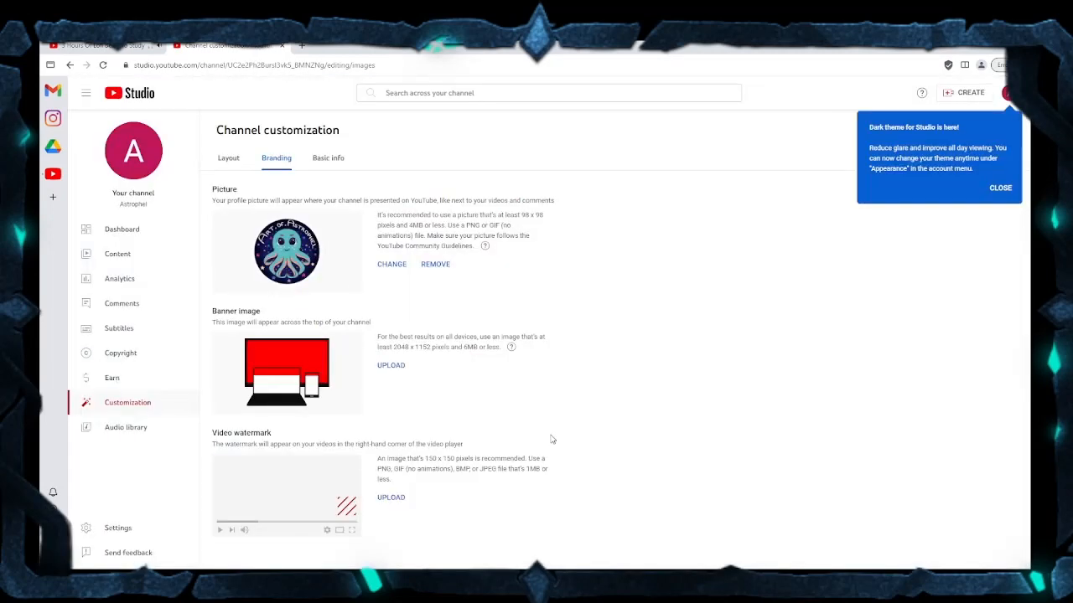
{"action": "mouse_move", "coordinate": [391, 365]}
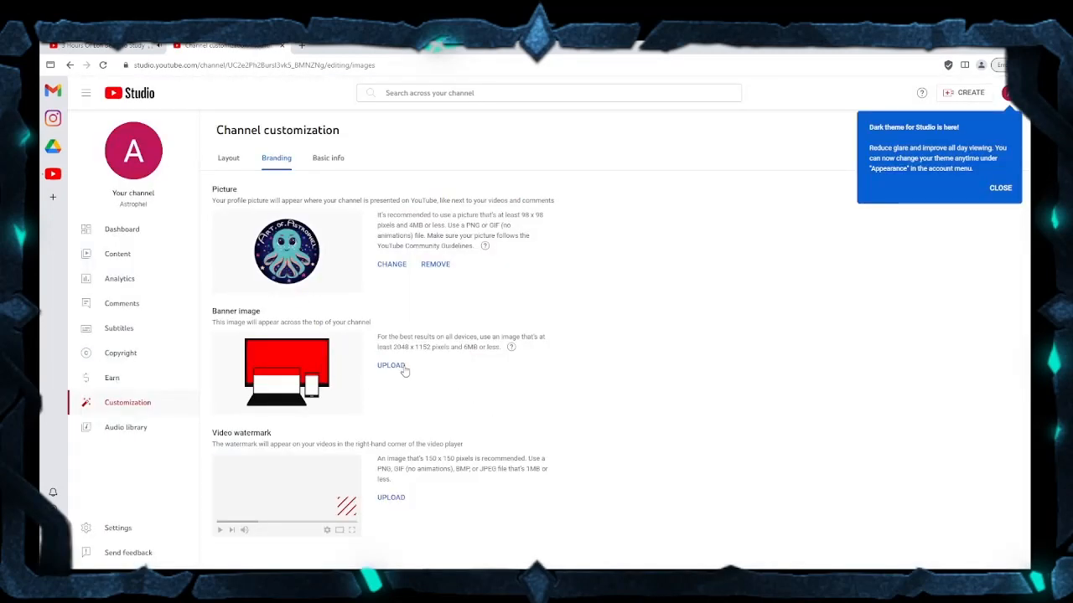
{"action": "left_click", "coordinate": [390, 365]}
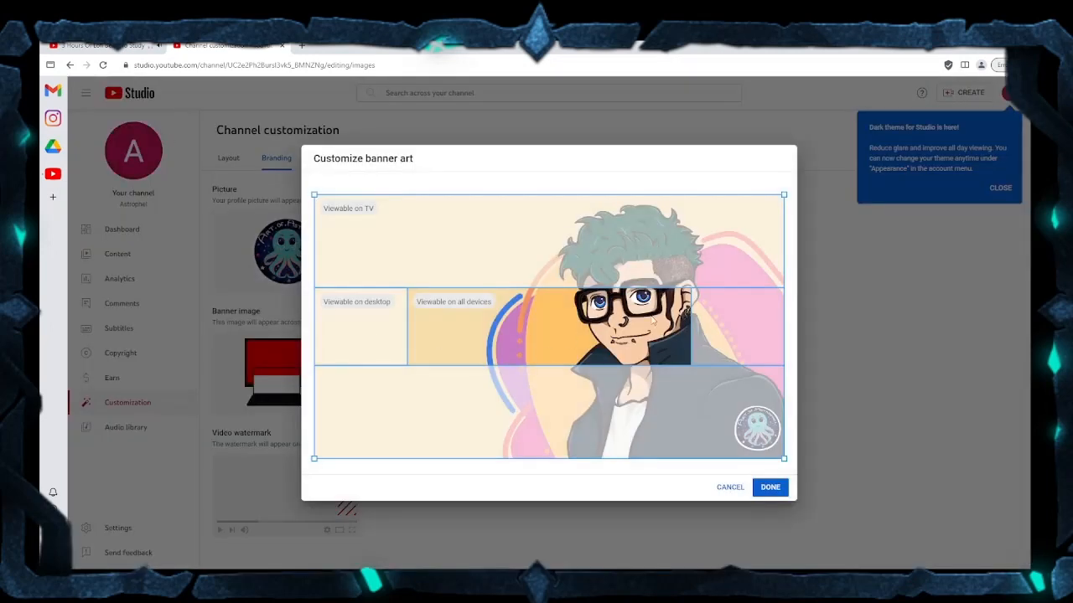
{"action": "mouse_move", "coordinate": [786, 458]}
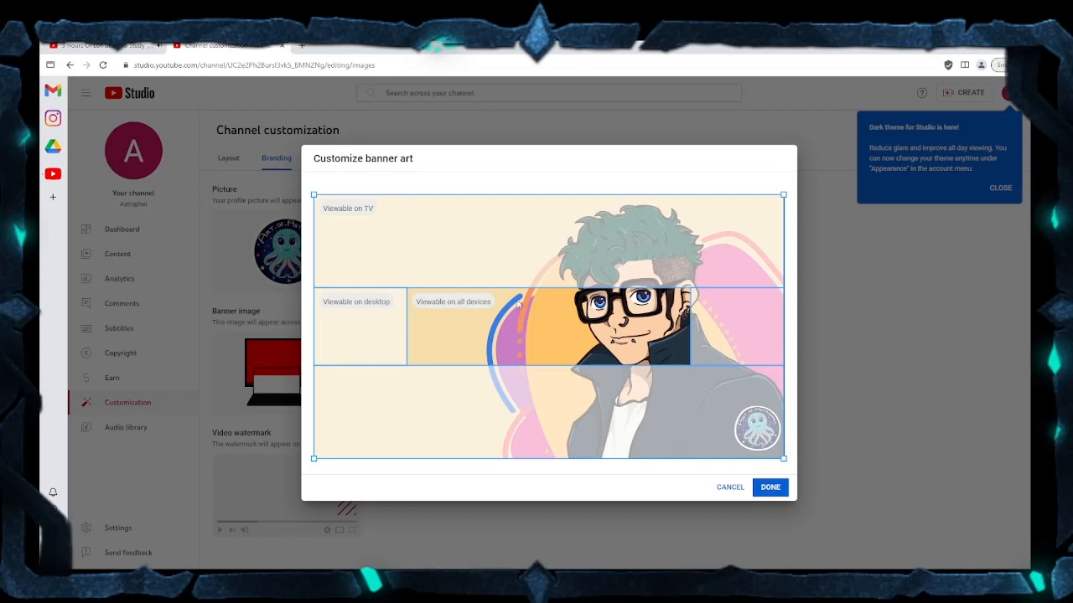
{"action": "mouse_move", "coordinate": [578, 458]}
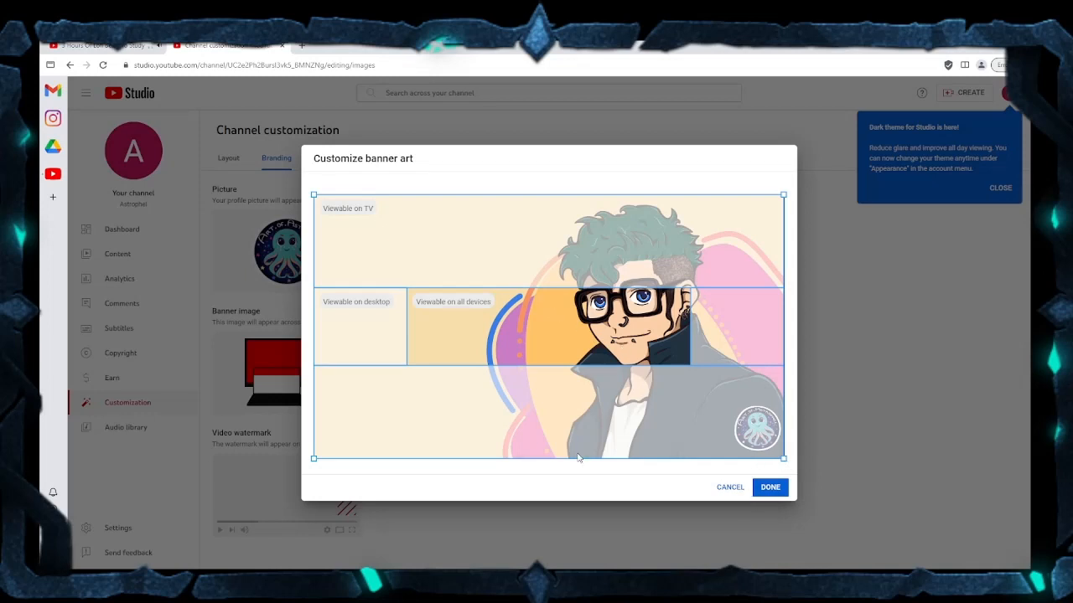
{"action": "mouse_move", "coordinate": [366, 227]}
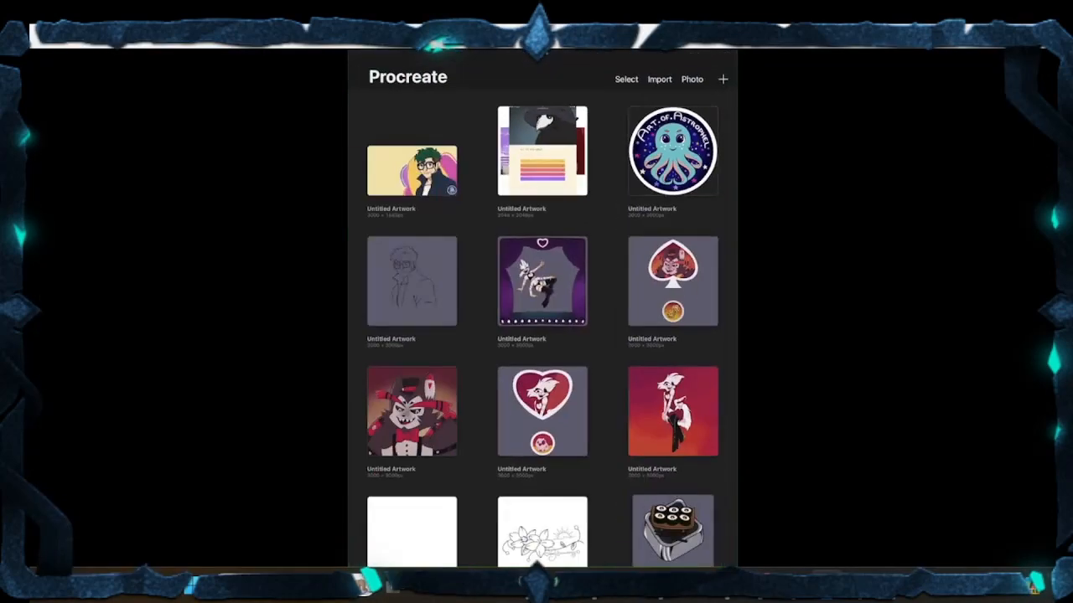
Copy the character drawing layer from the banner artwork in Procreate.
{"action": "left_click", "coordinate": [412, 171]}
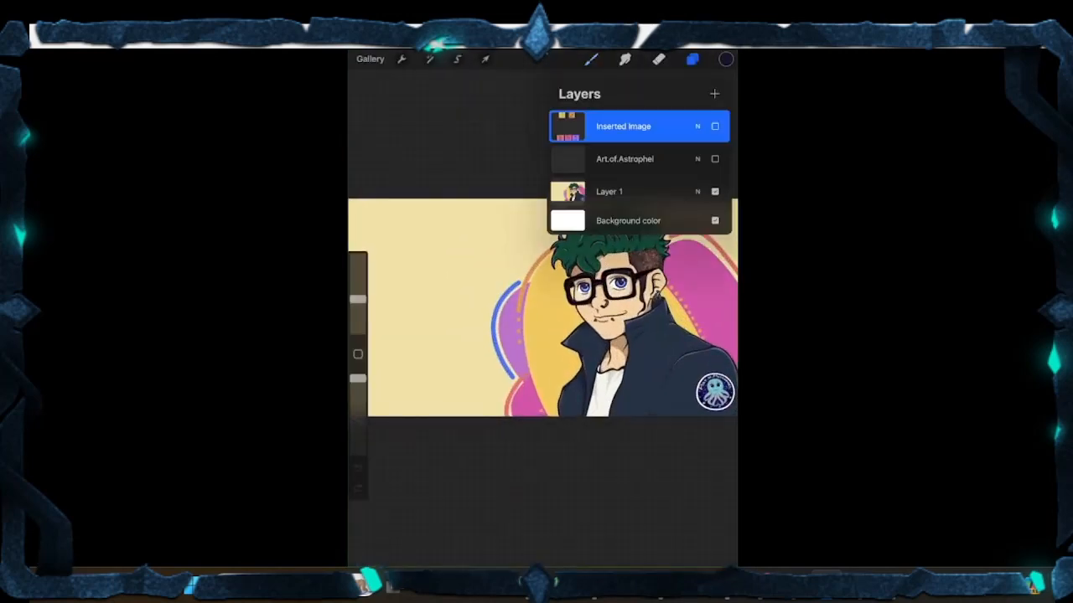
{"action": "left_click", "coordinate": [609, 191]}
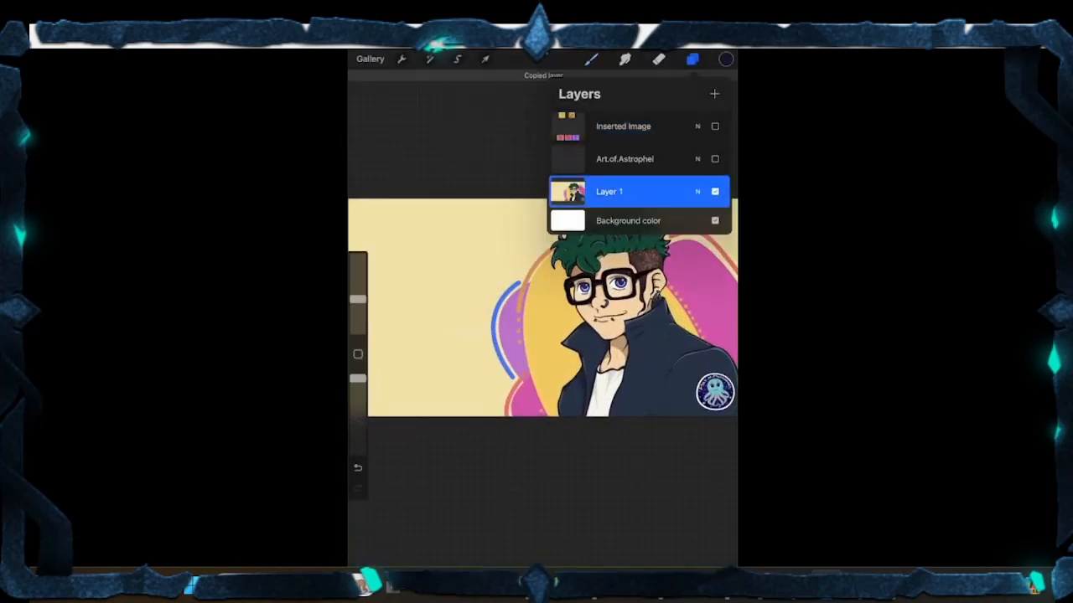
{"action": "left_click", "coordinate": [370, 58]}
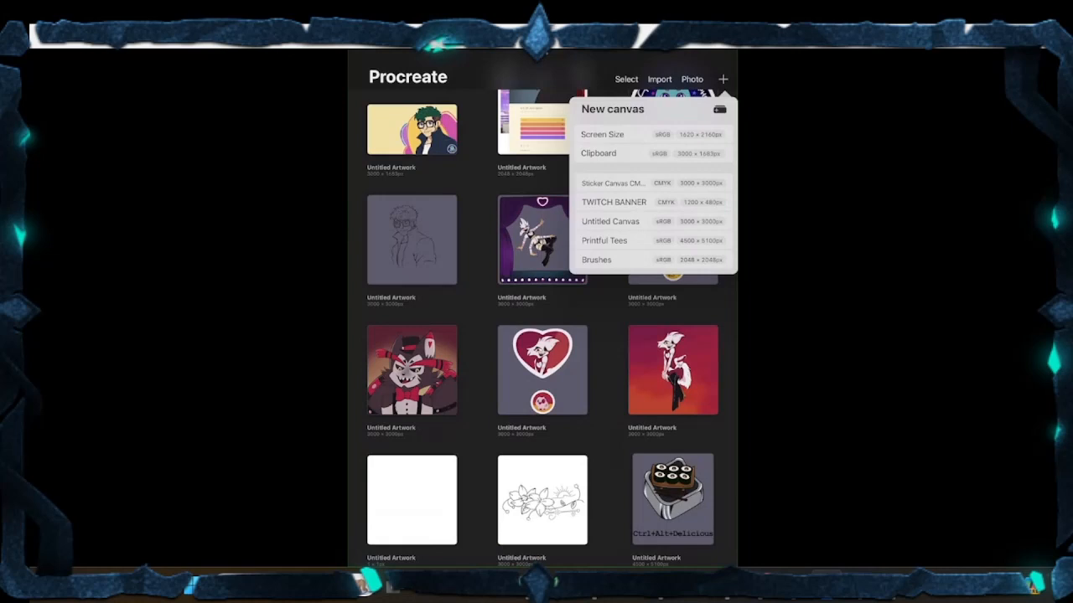
Create a custom sRGB canvas named 'YouTube Banner Size'.
{"action": "left_click", "coordinate": [718, 108]}
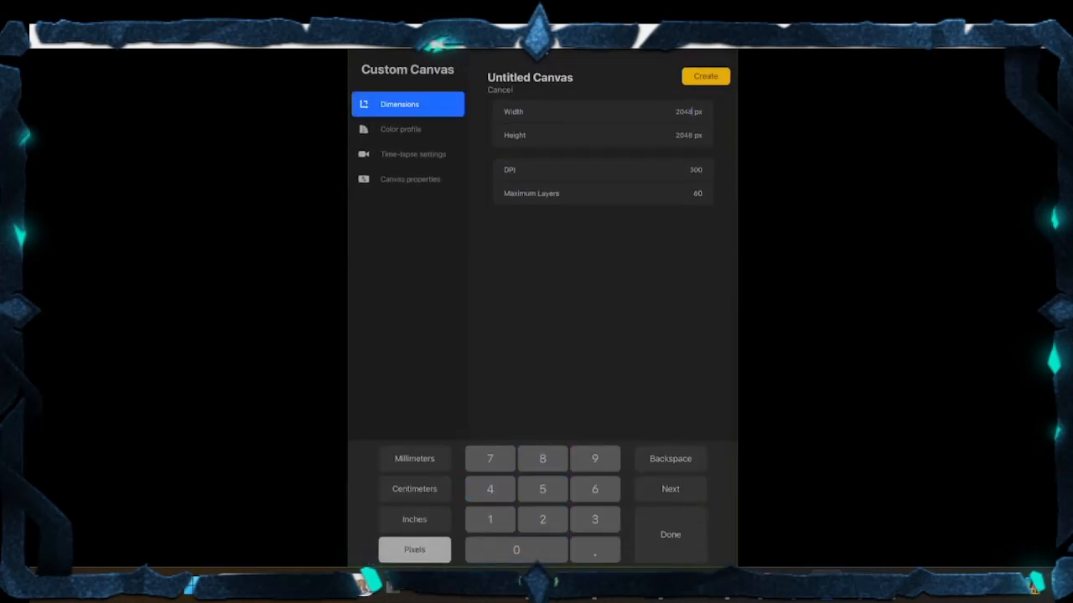
{"action": "left_click", "coordinate": [401, 129]}
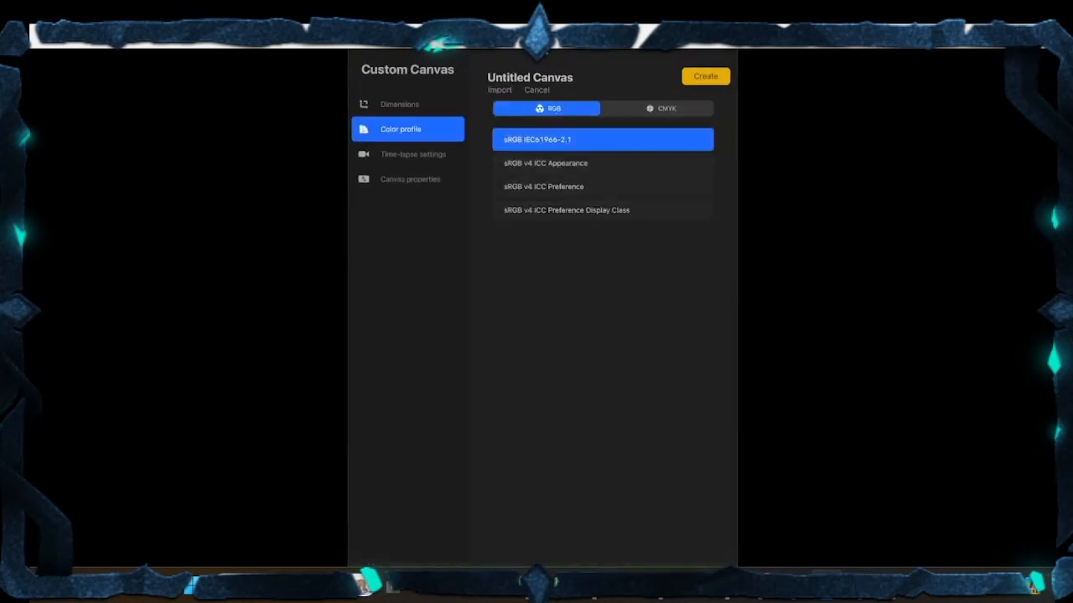
{"action": "left_click", "coordinate": [530, 77]}
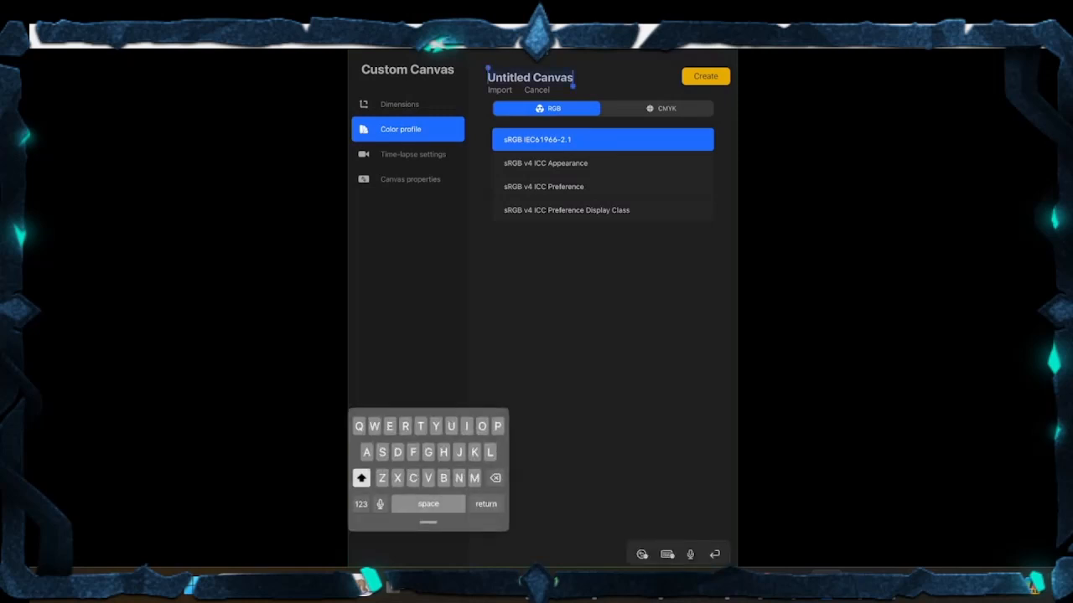
{"action": "type", "text": "Youtube"}
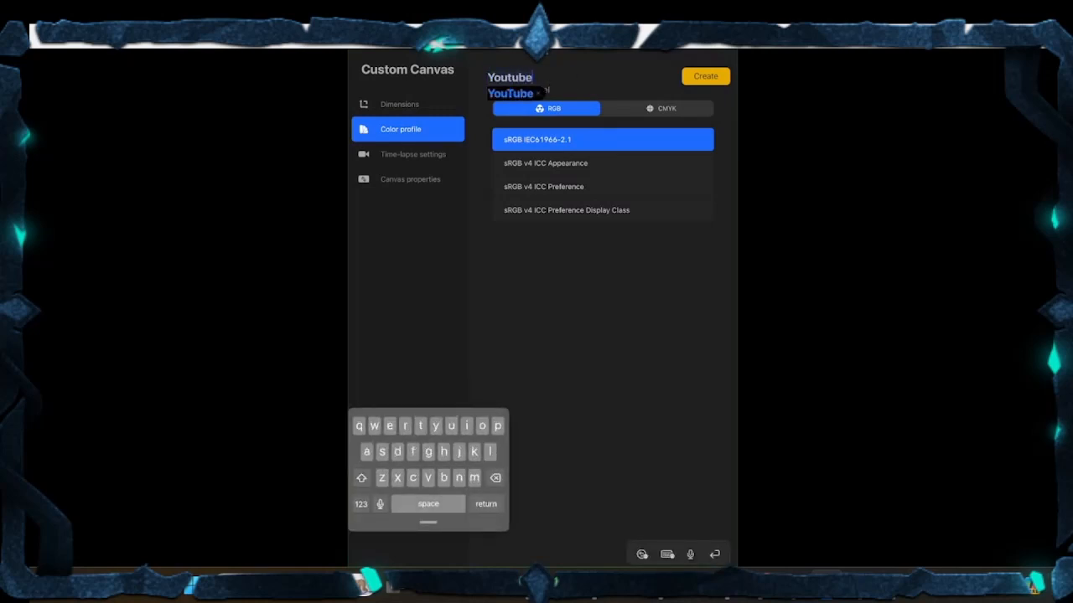
{"action": "type", "text": "r"}
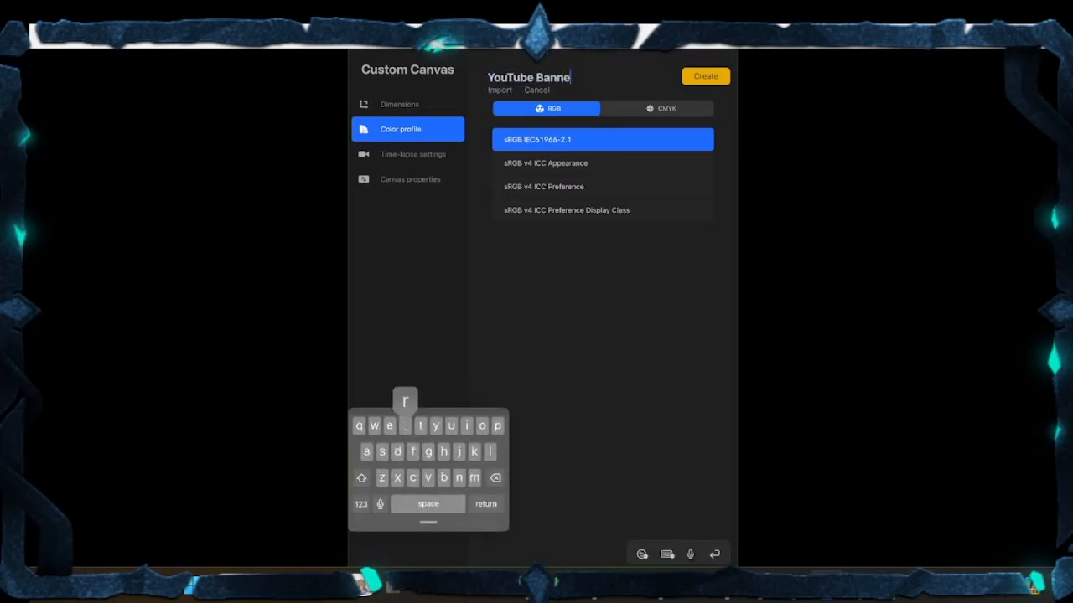
{"action": "type", "text": "r Size"}
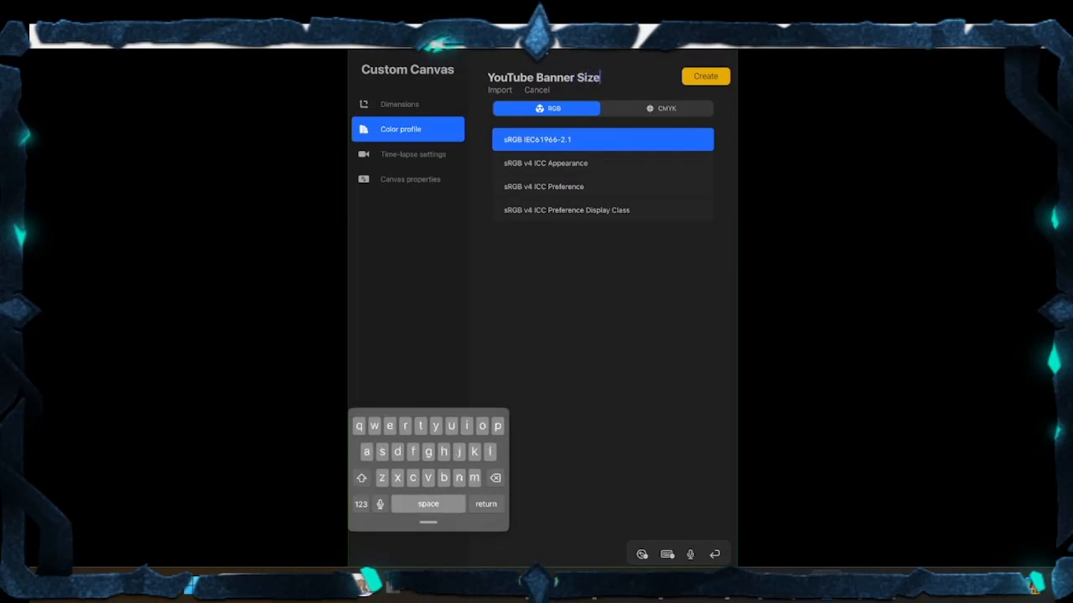
{"action": "left_click", "coordinate": [705, 76]}
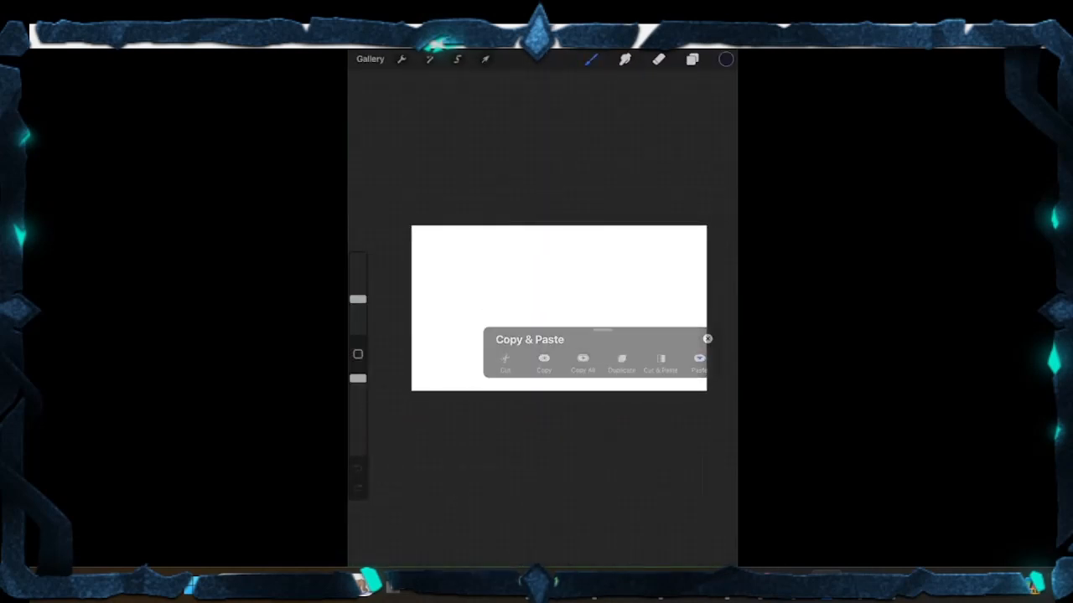
Give the banner canvas a cream background colour.
{"action": "left_click", "coordinate": [691, 59]}
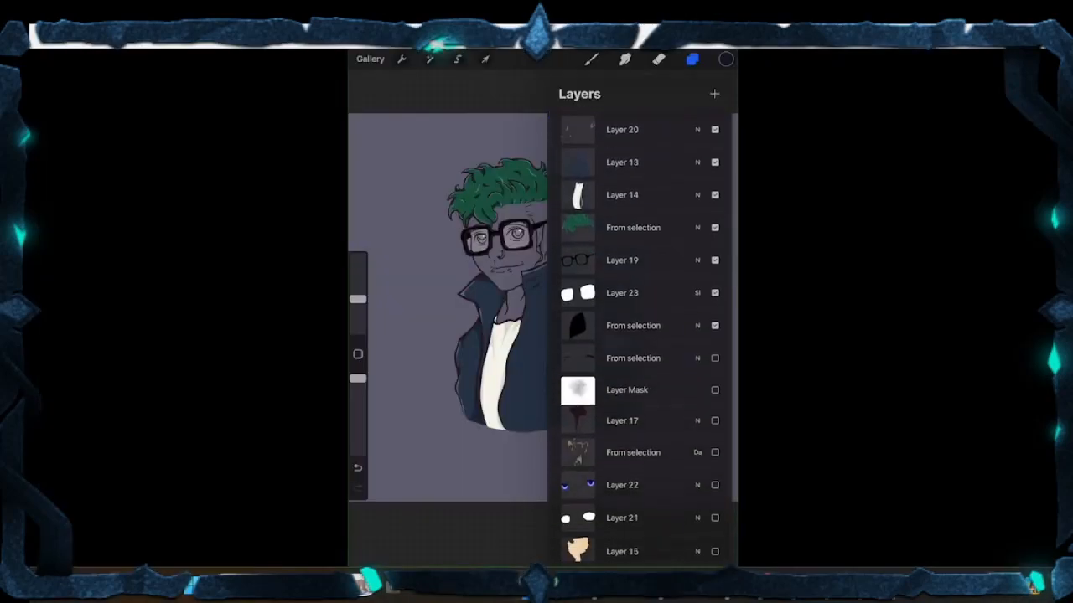
{"action": "scroll", "scroll_direction": "down", "scroll_amount": 3}
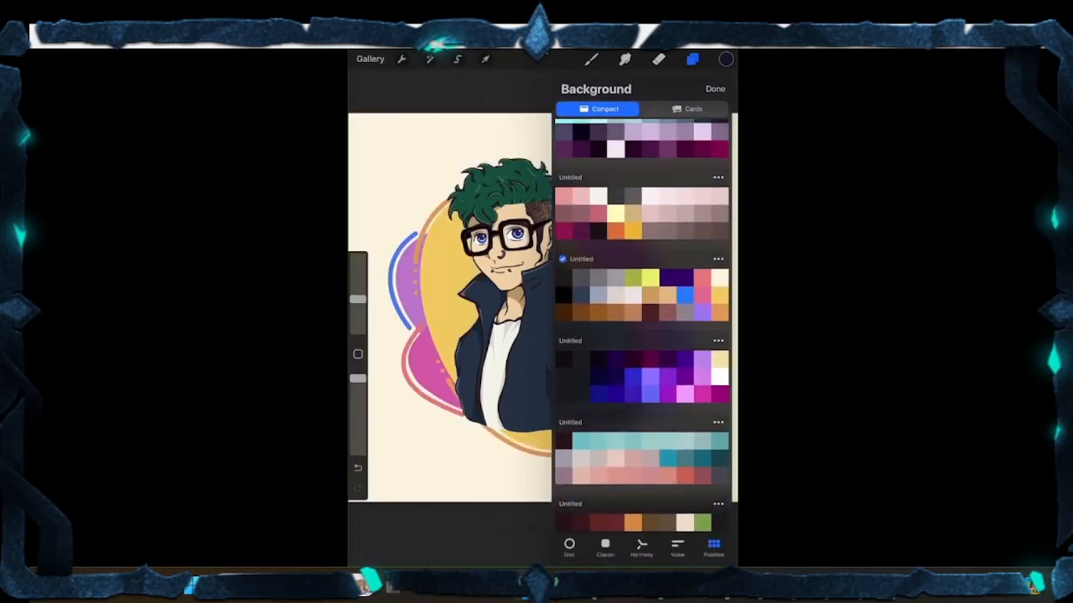
{"action": "left_click", "coordinate": [714, 89]}
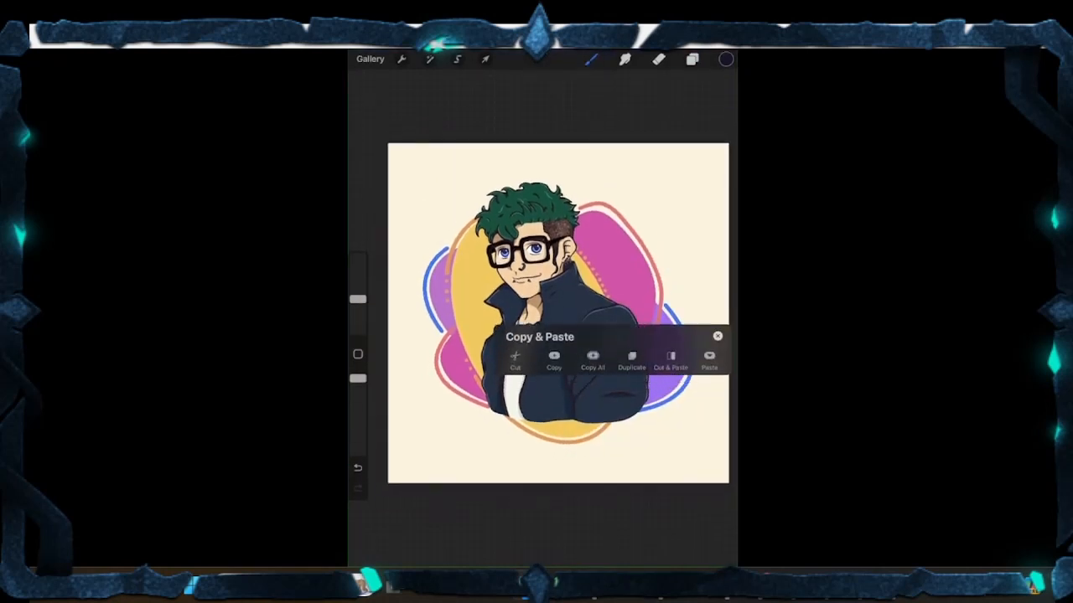
Paste the character illustration and move it toward the right side of the canvas.
{"action": "left_click", "coordinate": [370, 59]}
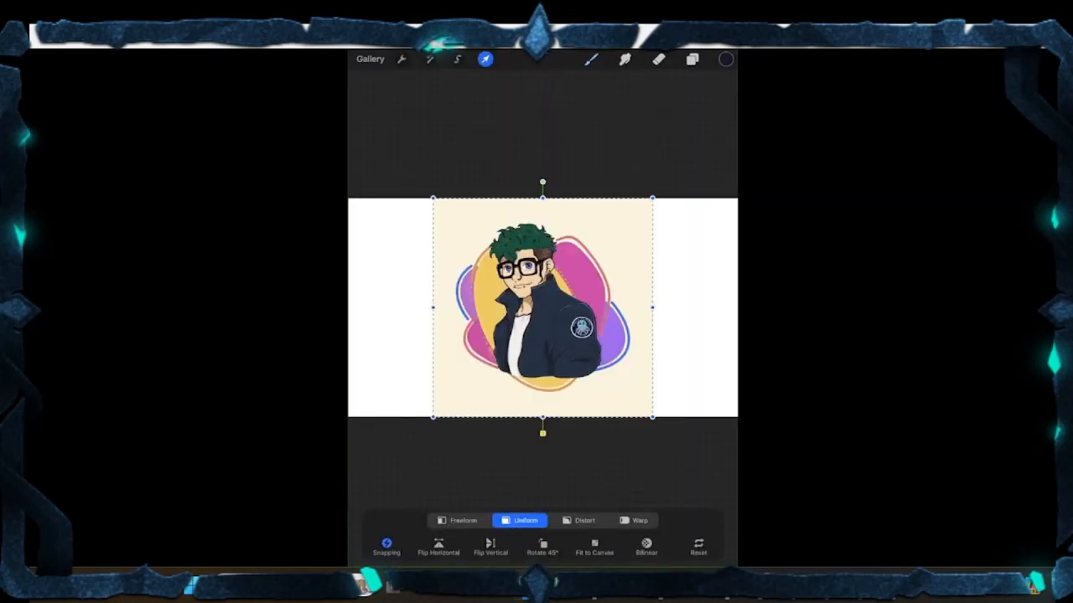
{"action": "left_click", "coordinate": [692, 58]}
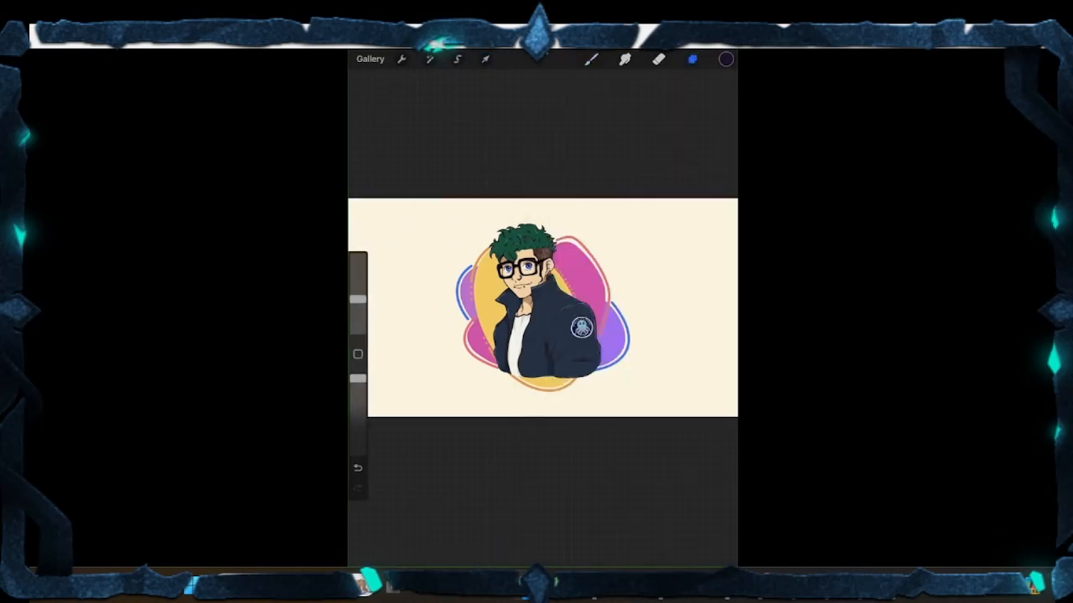
{"action": "left_click", "coordinate": [484, 59]}
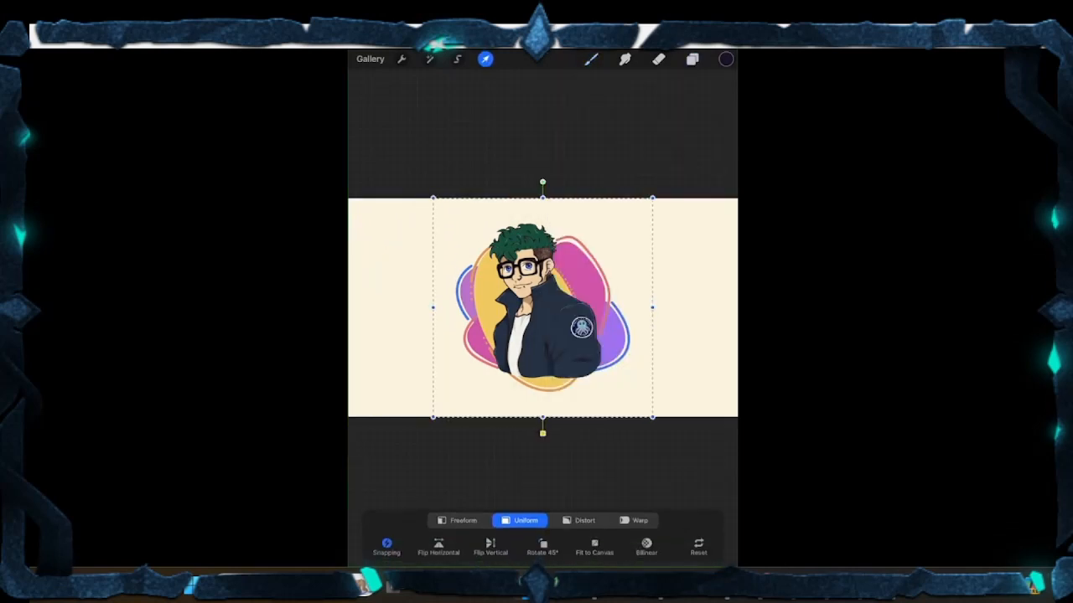
{"action": "left_click_drag", "start_coordinate": [542, 308], "coordinate": [609, 315]}
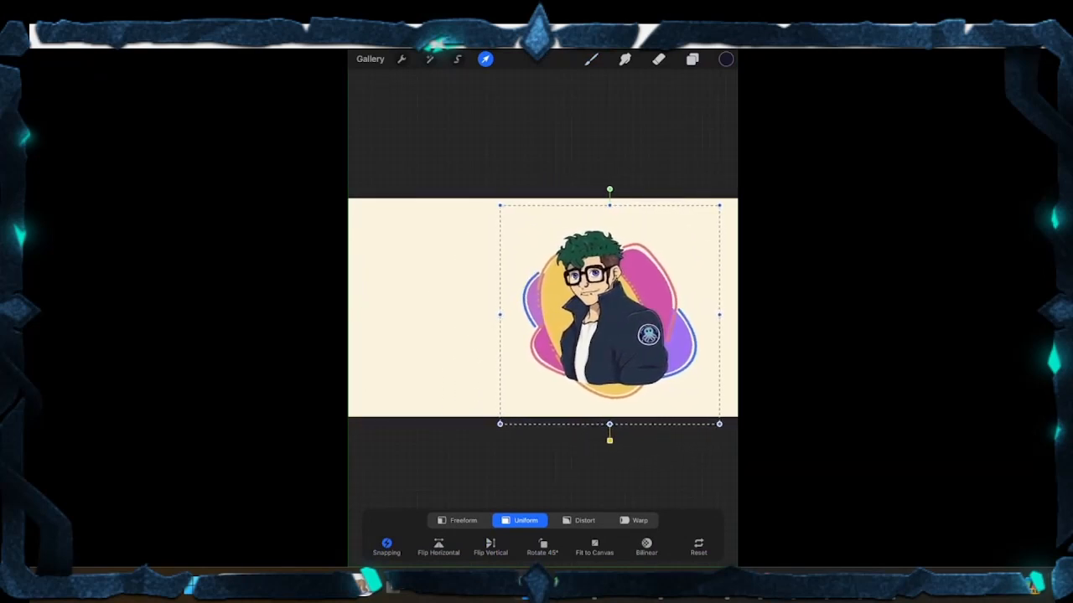
{"action": "left_click", "coordinate": [485, 59]}
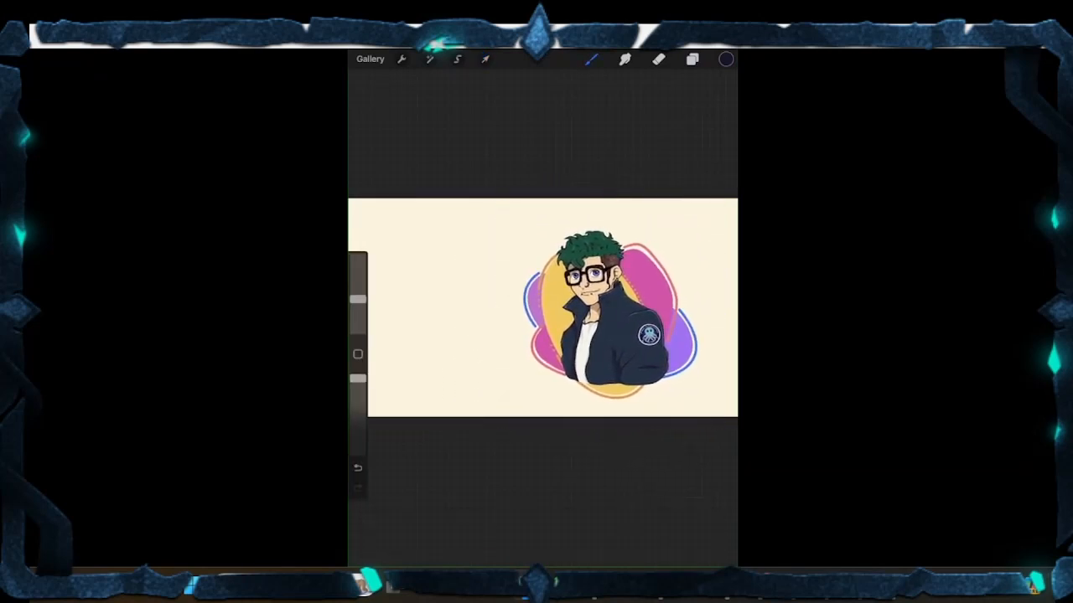
{"action": "left_click", "coordinate": [691, 58]}
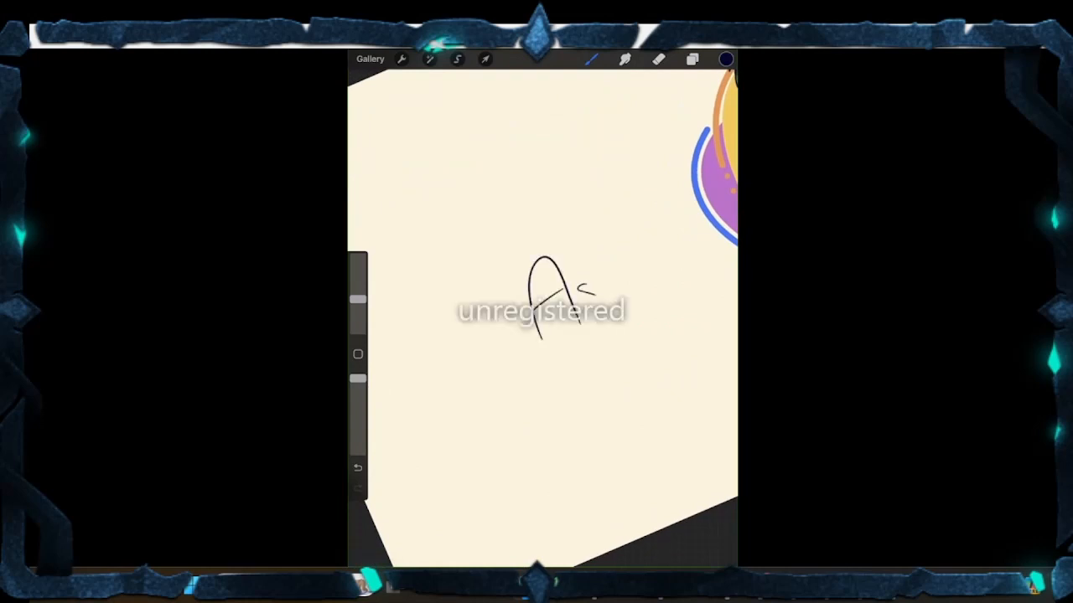
Hand-letter 'Astrophel', reposition it with Selection, then letter 'Art of.' to its left.
{"action": "left_click_drag", "start_coordinate": [579, 294], "coordinate": [620, 302]}
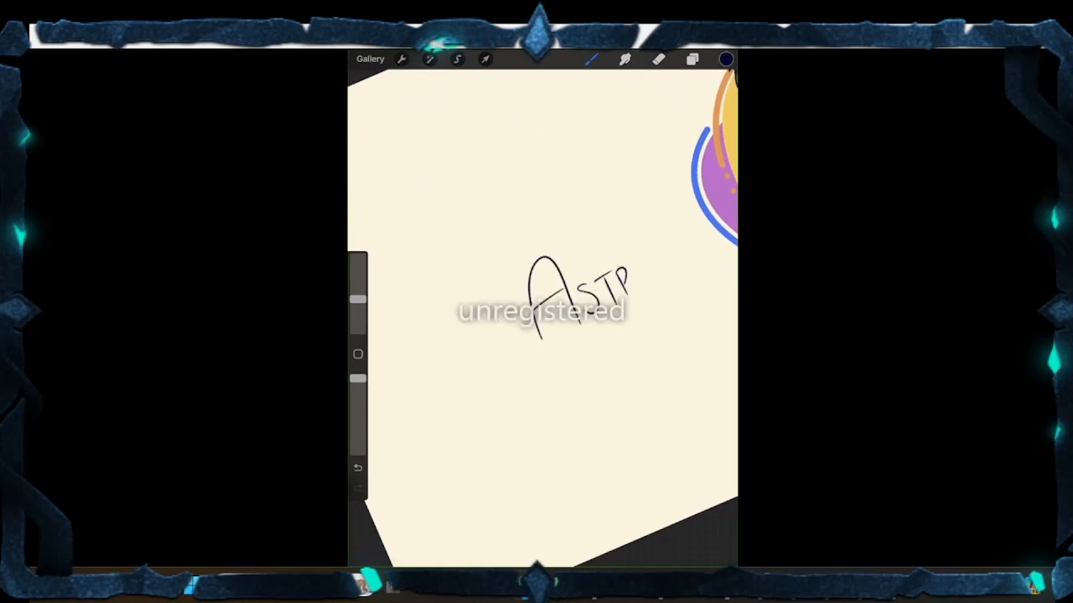
{"action": "left_click_drag", "start_coordinate": [629, 285], "coordinate": [670, 268]}
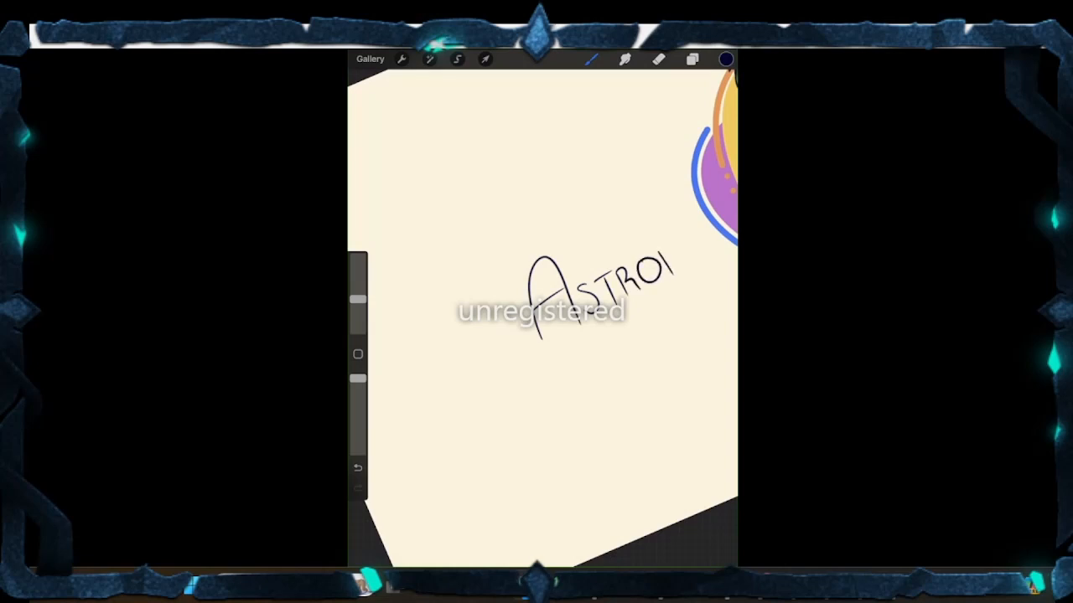
{"action": "left_click_drag", "start_coordinate": [666, 268], "coordinate": [704, 251]}
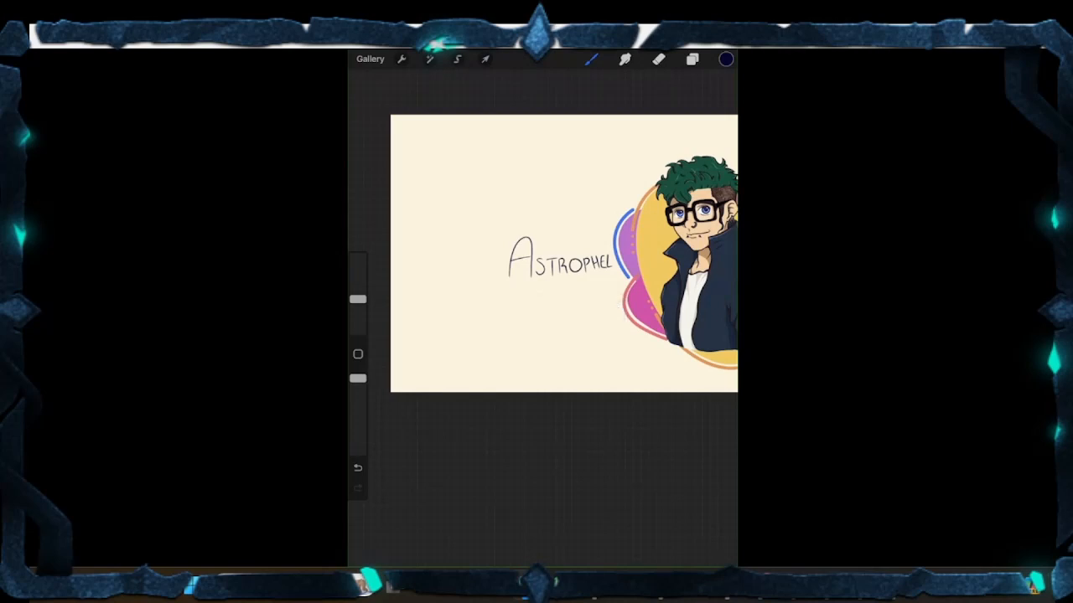
{"action": "left_click", "coordinate": [456, 59]}
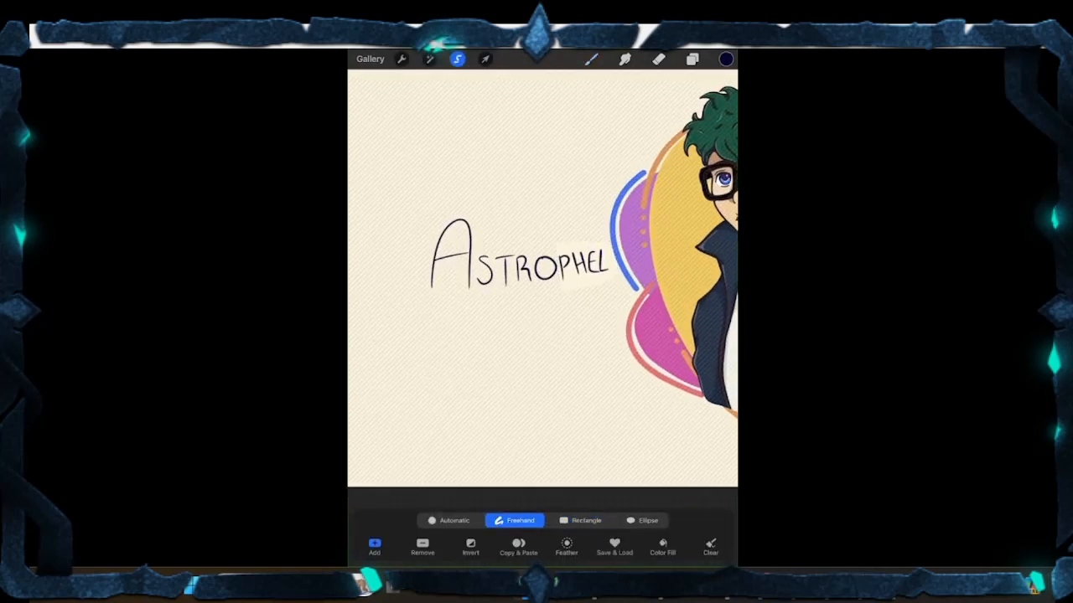
{"action": "left_click", "coordinate": [484, 59]}
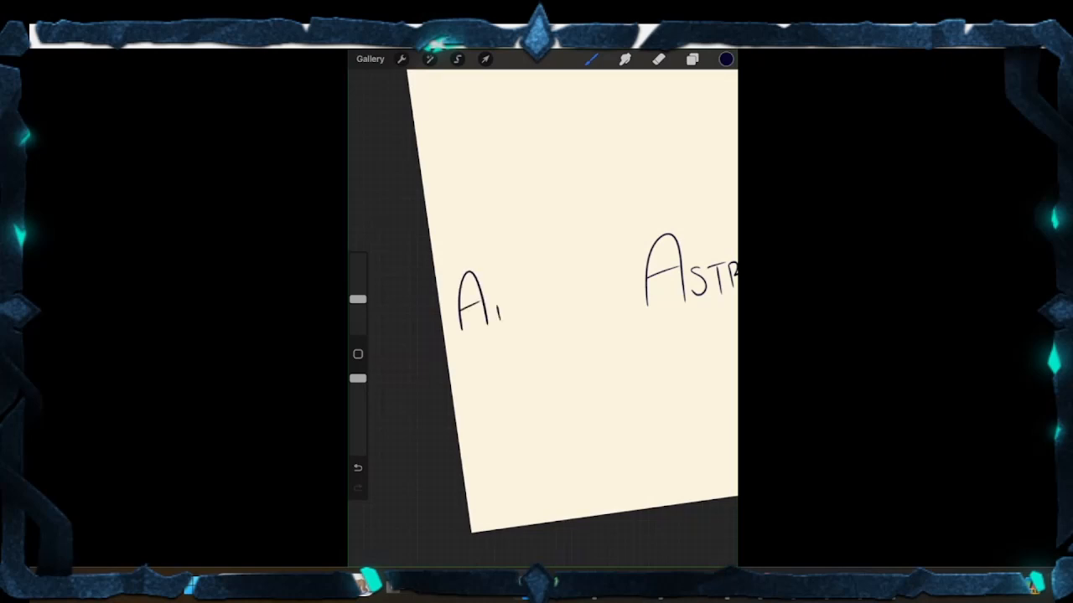
{"action": "left_click_drag", "start_coordinate": [503, 302], "coordinate": [532, 314]}
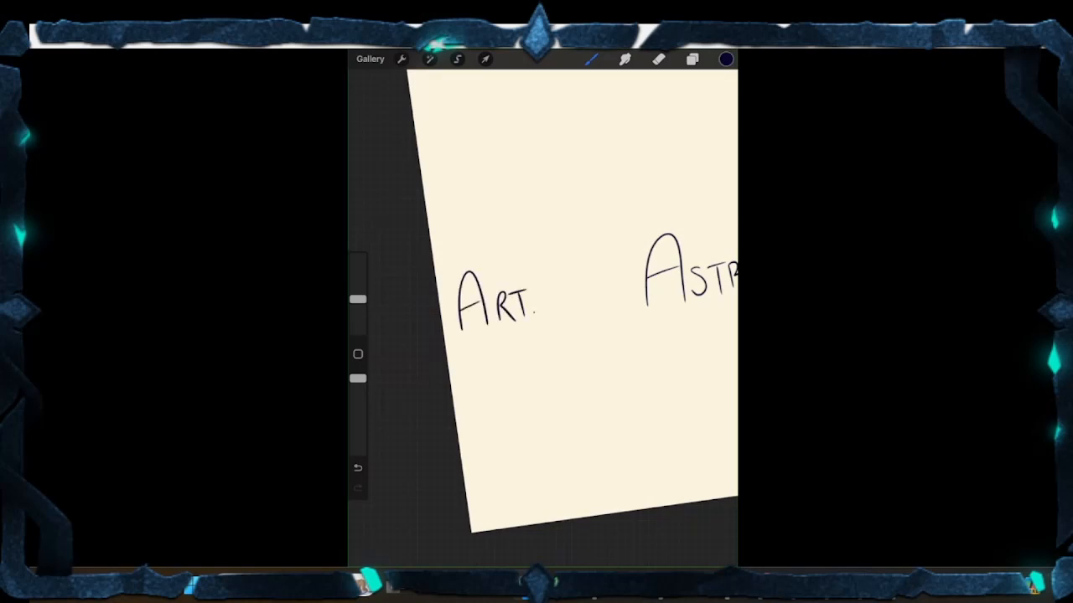
{"action": "left_click_drag", "start_coordinate": [545, 302], "coordinate": [578, 290]}
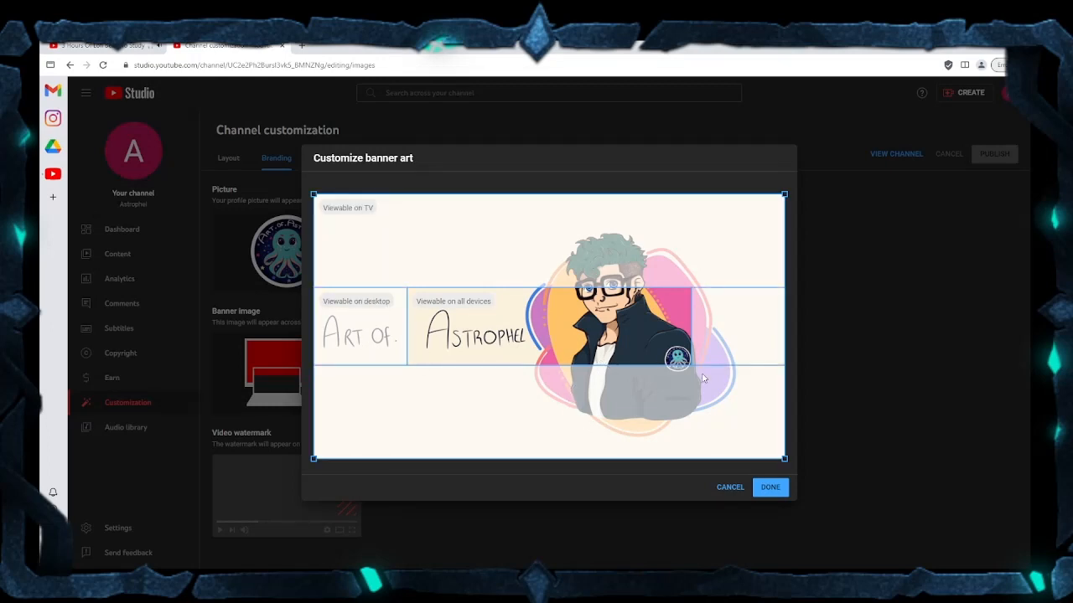
{"action": "mouse_move", "coordinate": [693, 475]}
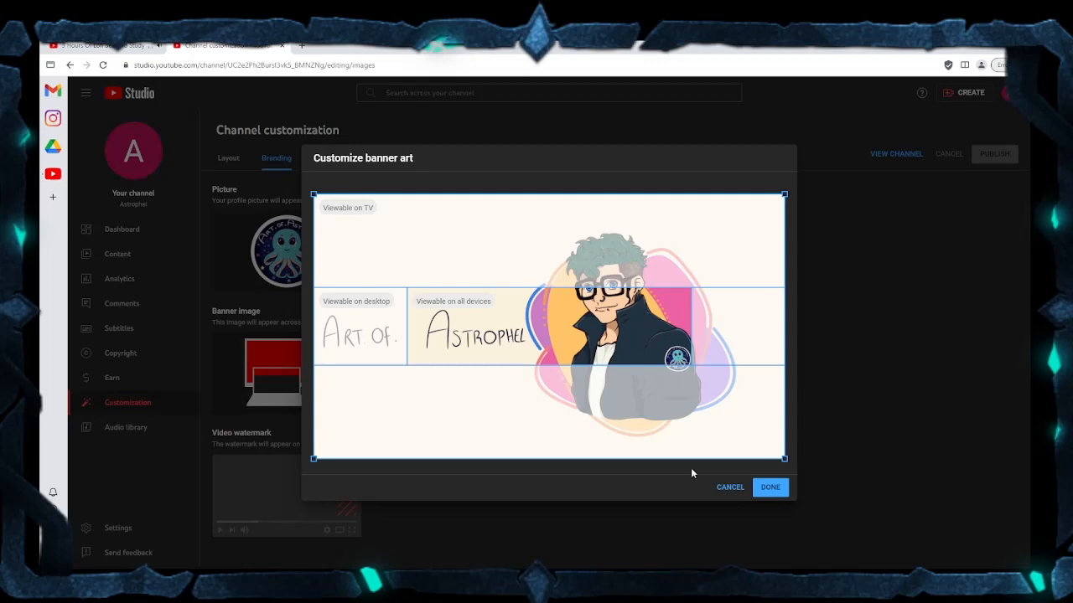
{"action": "mouse_move", "coordinate": [692, 474]}
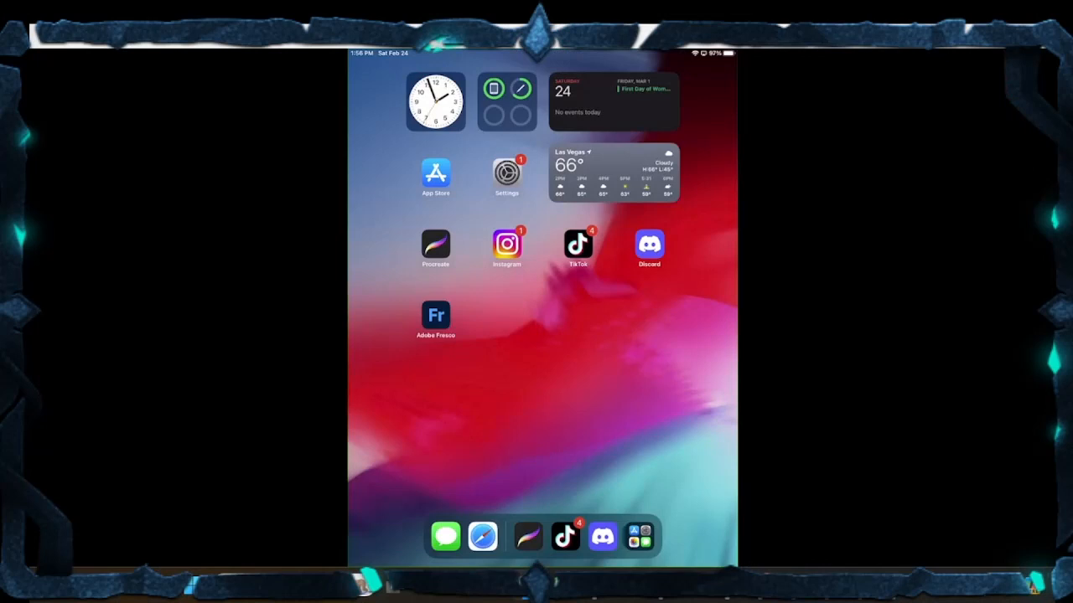
Reopen the banner artwork and scale the character down, moving it inward beside the lettering.
{"action": "left_click", "coordinate": [435, 244]}
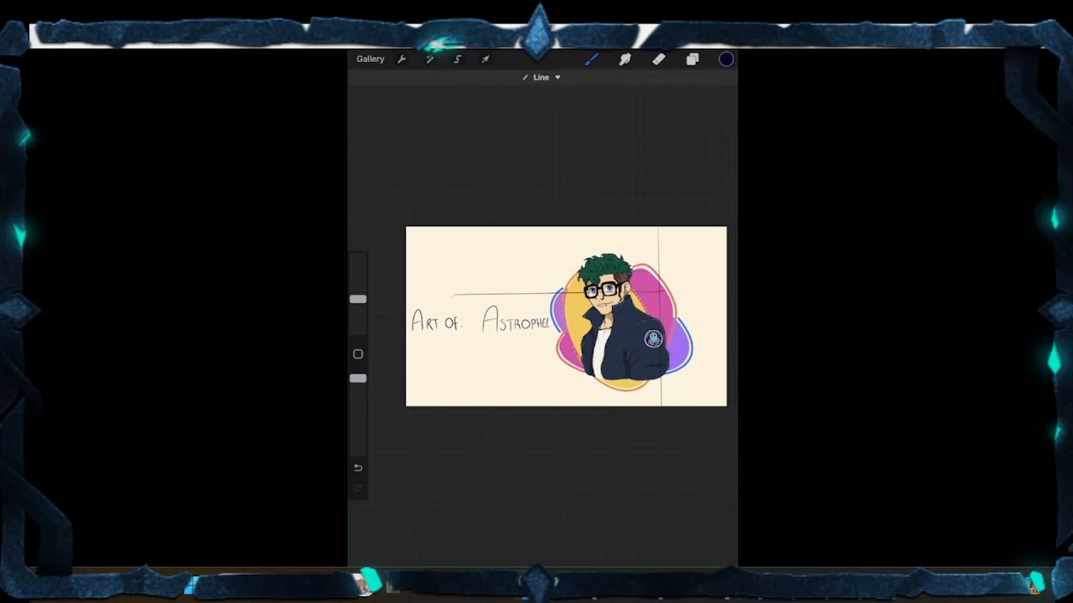
{"action": "left_click", "coordinate": [484, 59]}
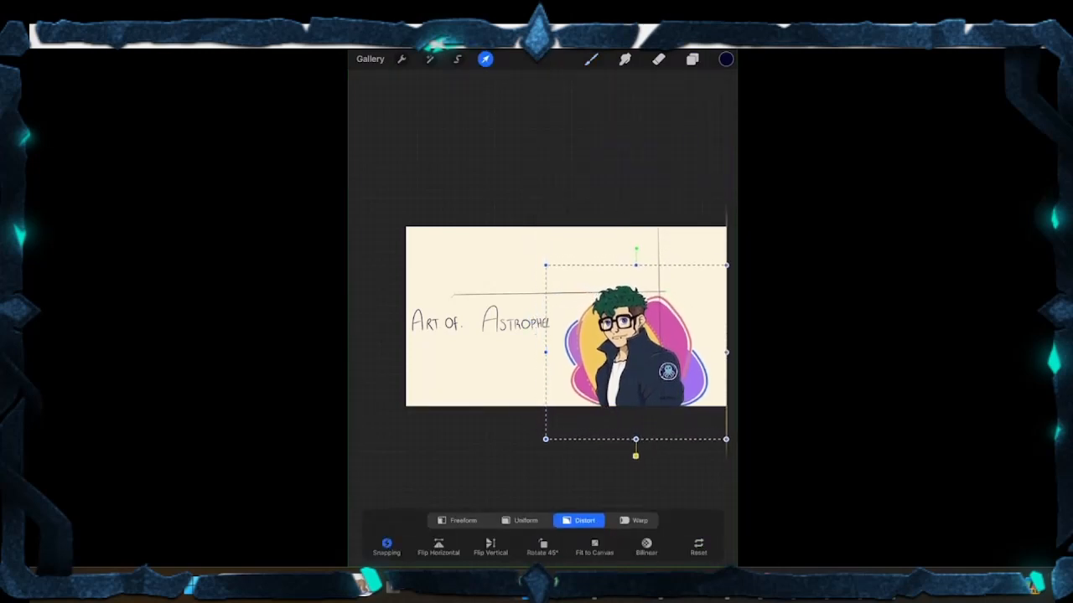
{"action": "left_click_drag", "start_coordinate": [635, 357], "coordinate": [636, 344]}
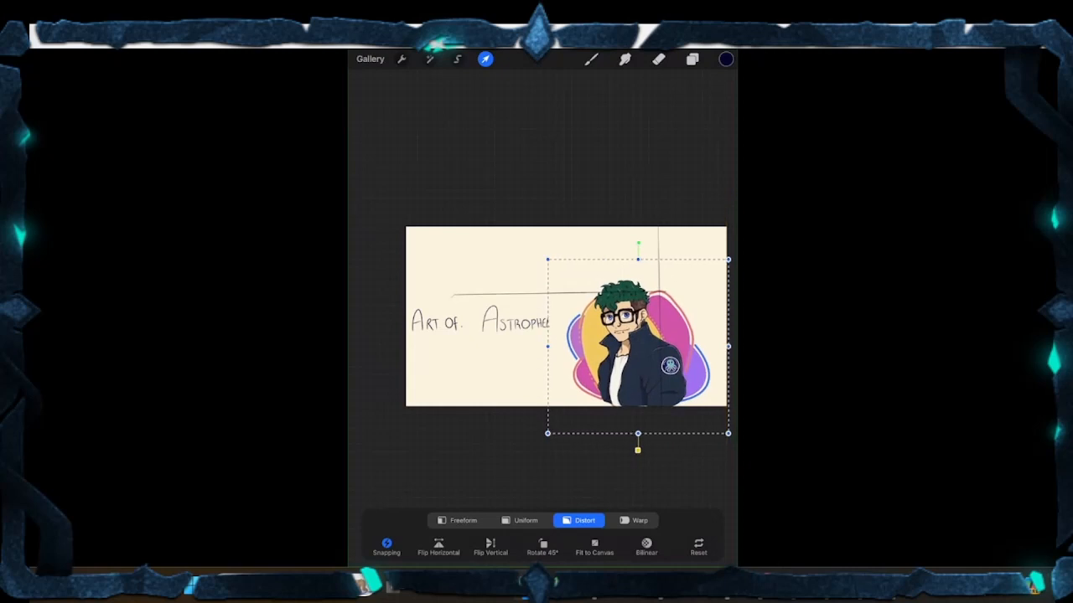
{"action": "left_click", "coordinate": [525, 520]}
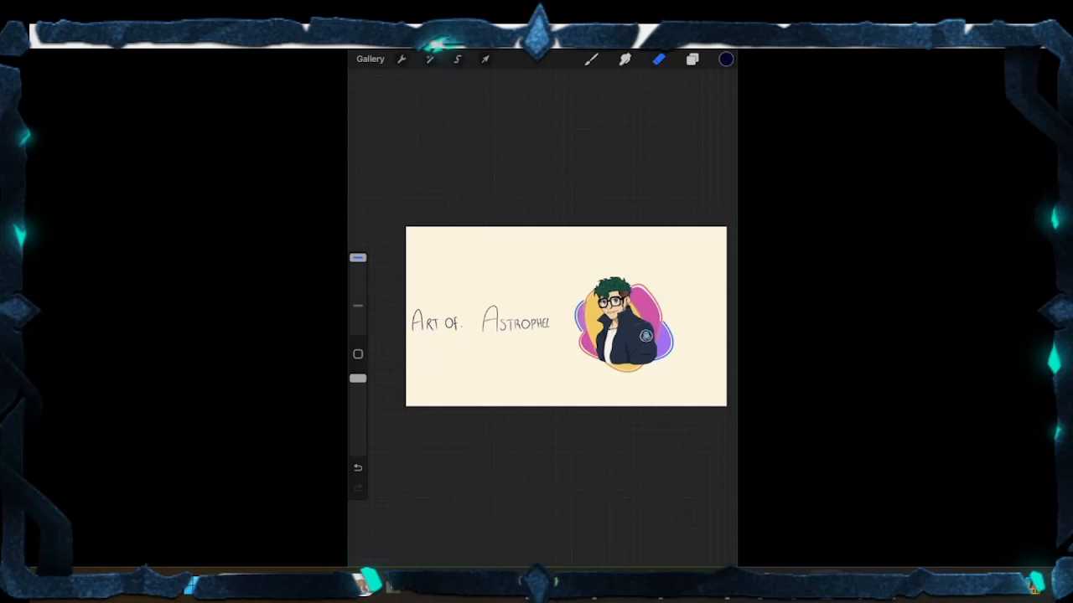
Nudge the Layer 1 character against the lettering and confirm the re-uploaded banner crop.
{"action": "left_click", "coordinate": [692, 59]}
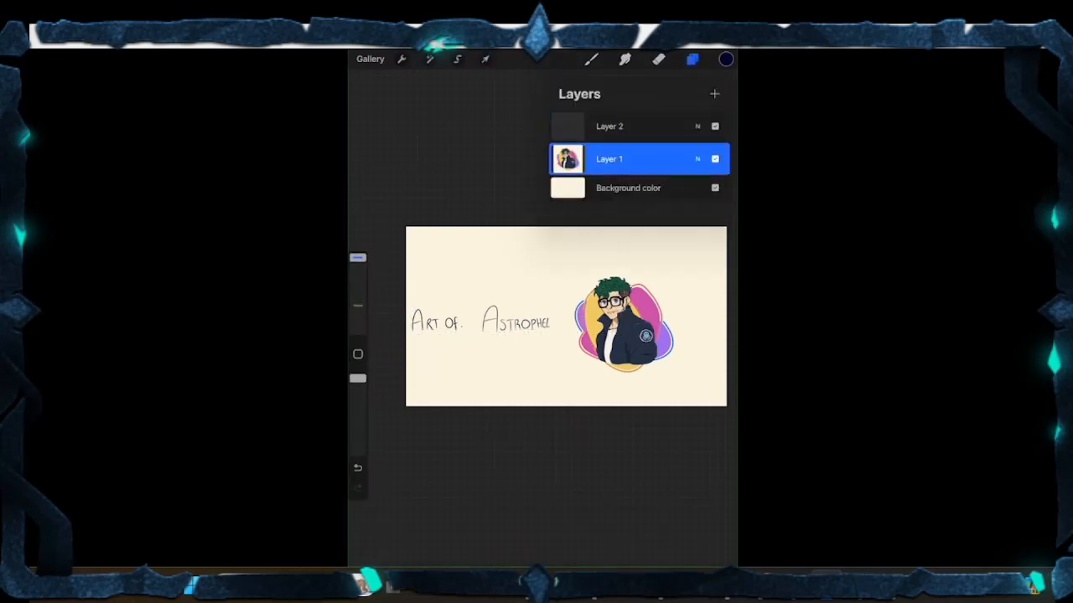
{"action": "left_click", "coordinate": [484, 59]}
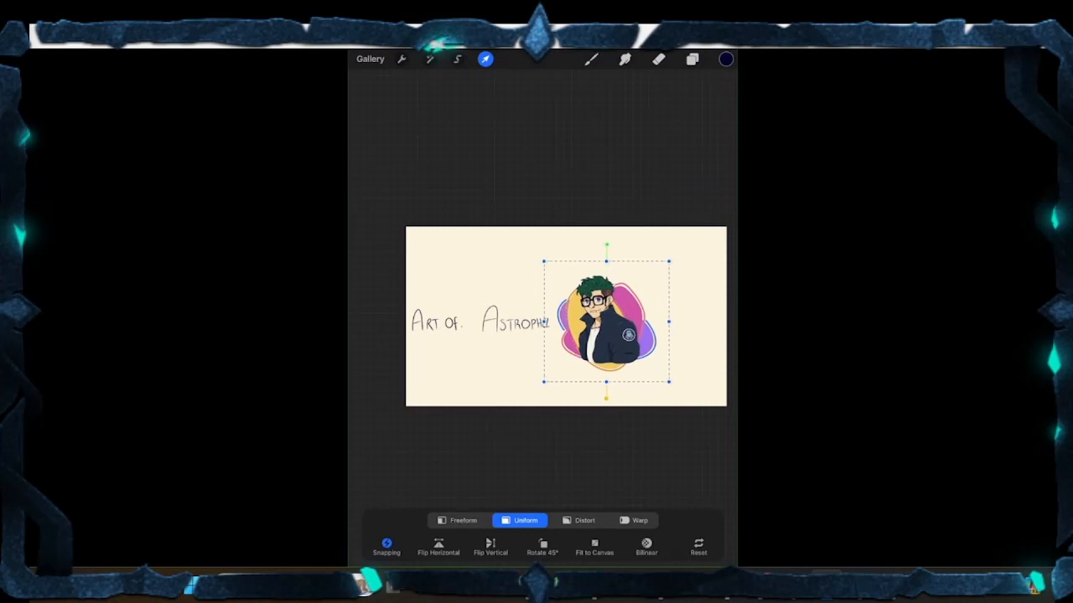
{"action": "left_click", "coordinate": [486, 59]}
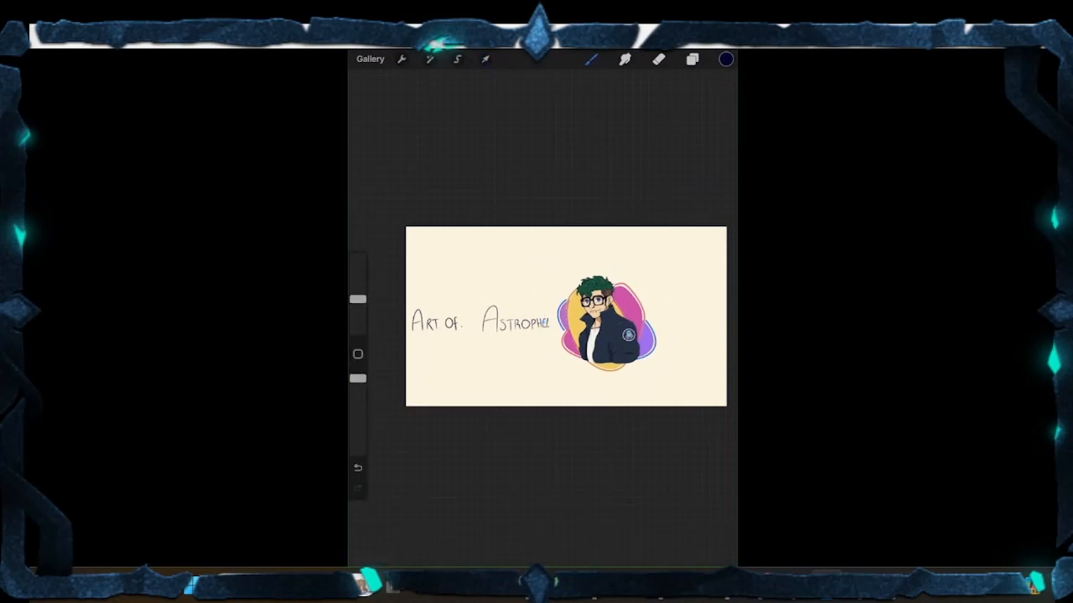
{"action": "left_click", "coordinate": [485, 59]}
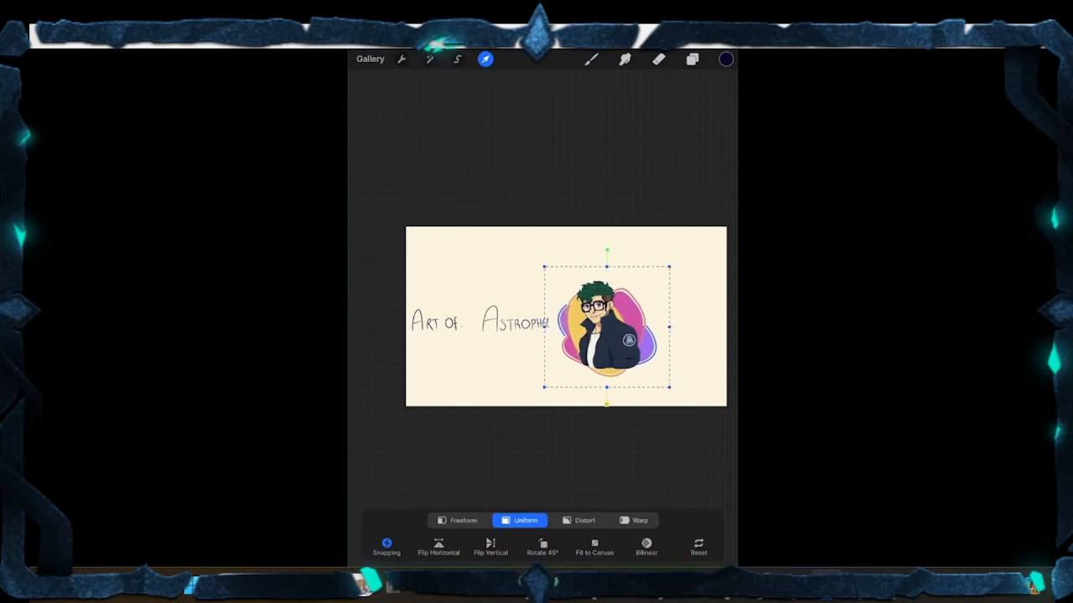
{"action": "left_click", "coordinate": [402, 58]}
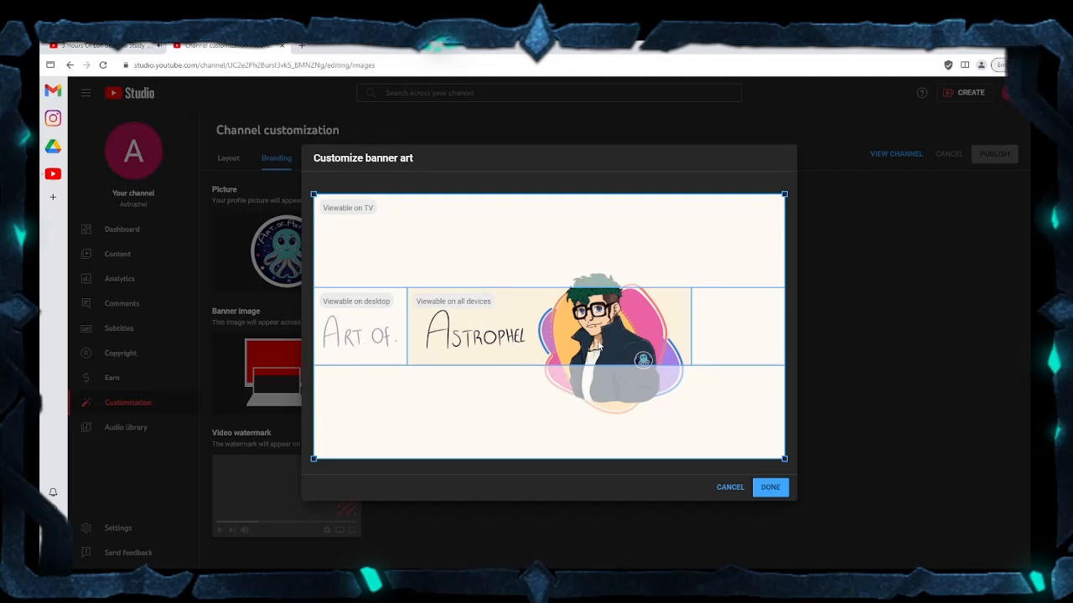
{"action": "left_click", "coordinate": [769, 487]}
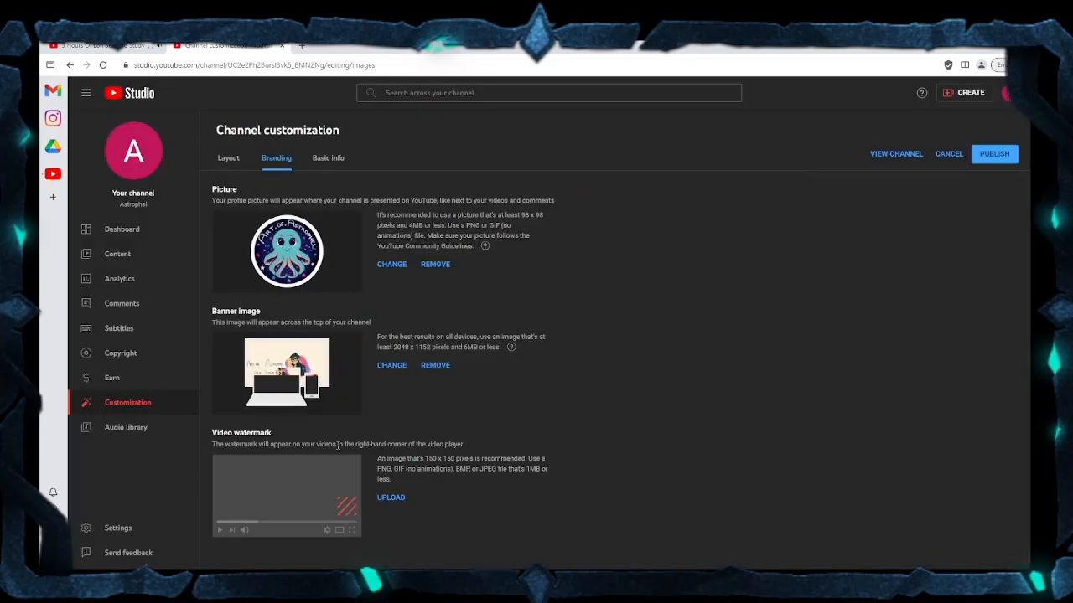
{"action": "mouse_move", "coordinate": [461, 433]}
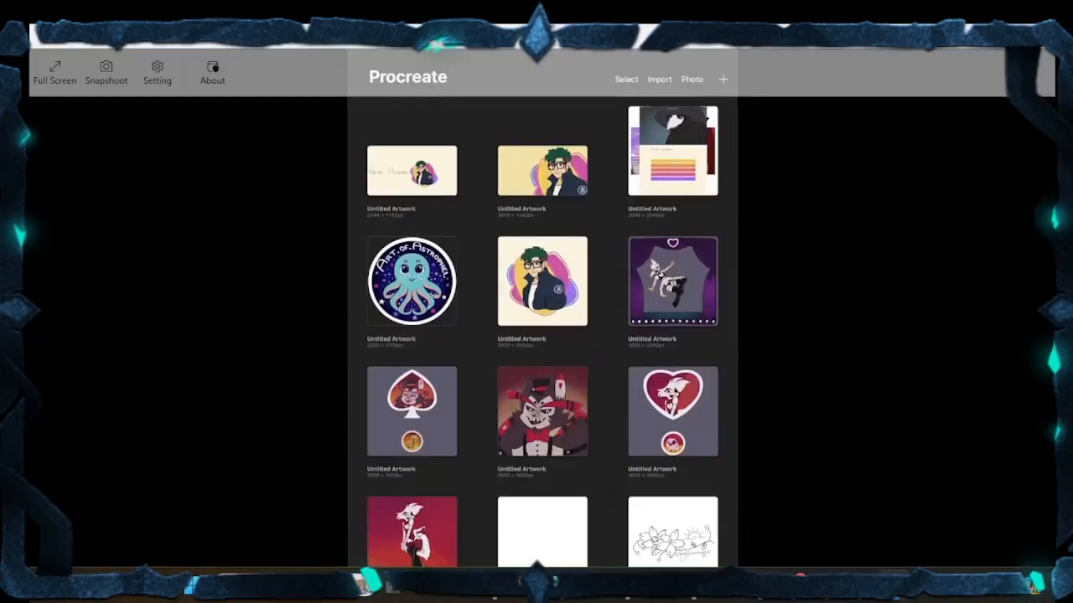
Create a new 150 x 150 px custom canvas.
{"action": "left_click", "coordinate": [721, 79]}
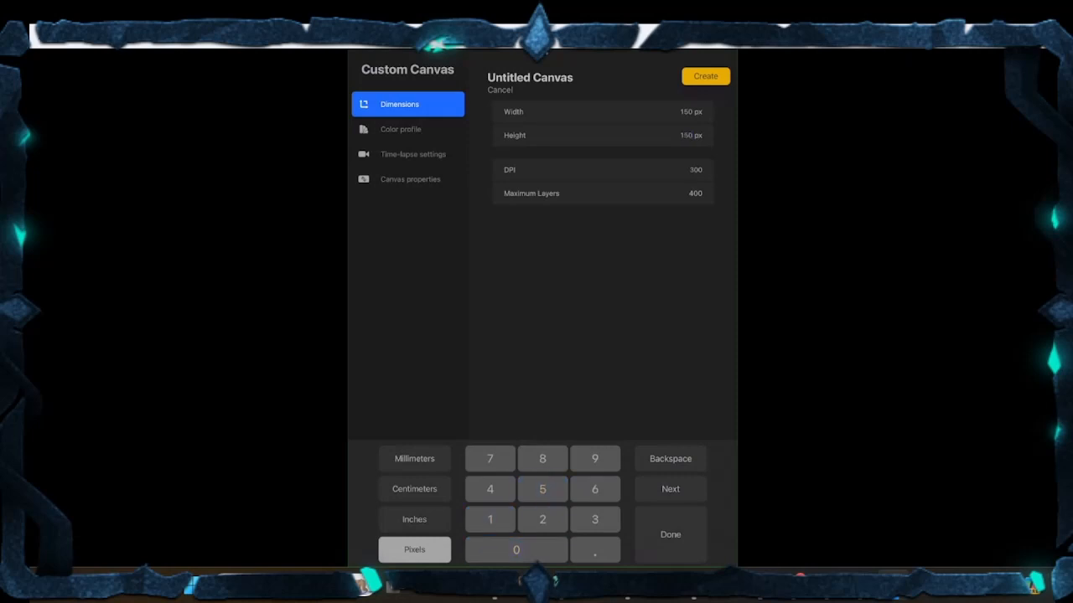
{"action": "left_click", "coordinate": [400, 129]}
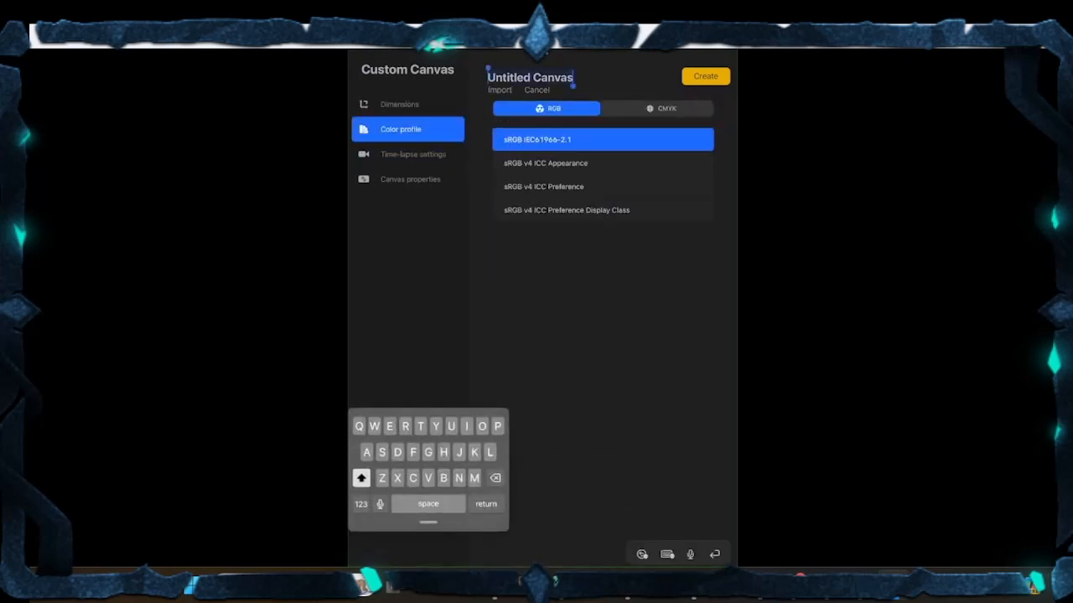
{"action": "type", "text": "150x1"}
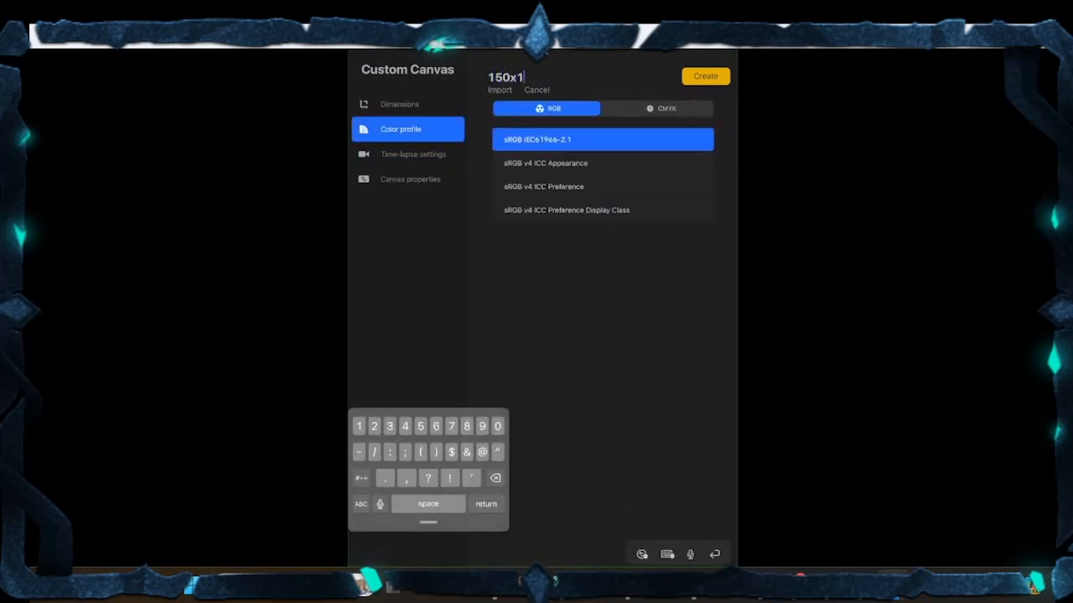
{"action": "left_click", "coordinate": [705, 75]}
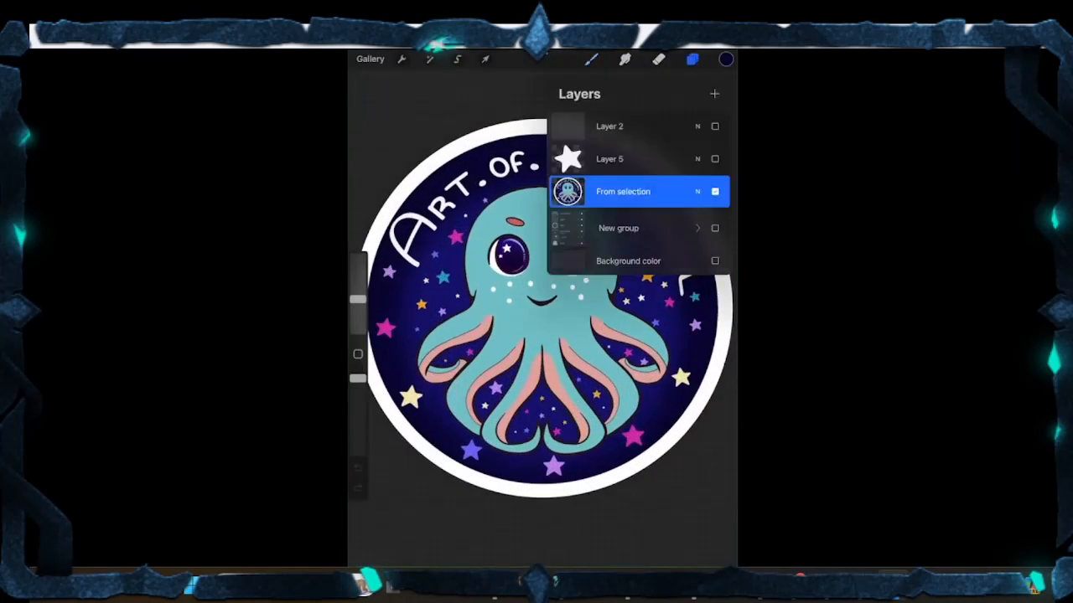
Open the 150 px canvas and paste the octopus logo to fill it.
{"action": "left_click", "coordinate": [370, 59]}
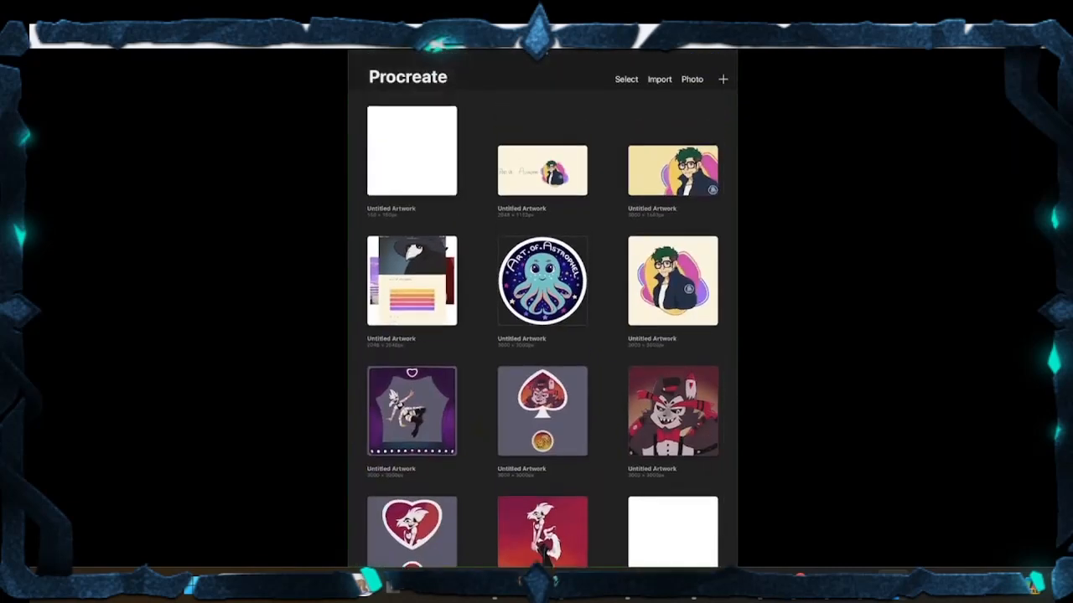
{"action": "left_click", "coordinate": [543, 281]}
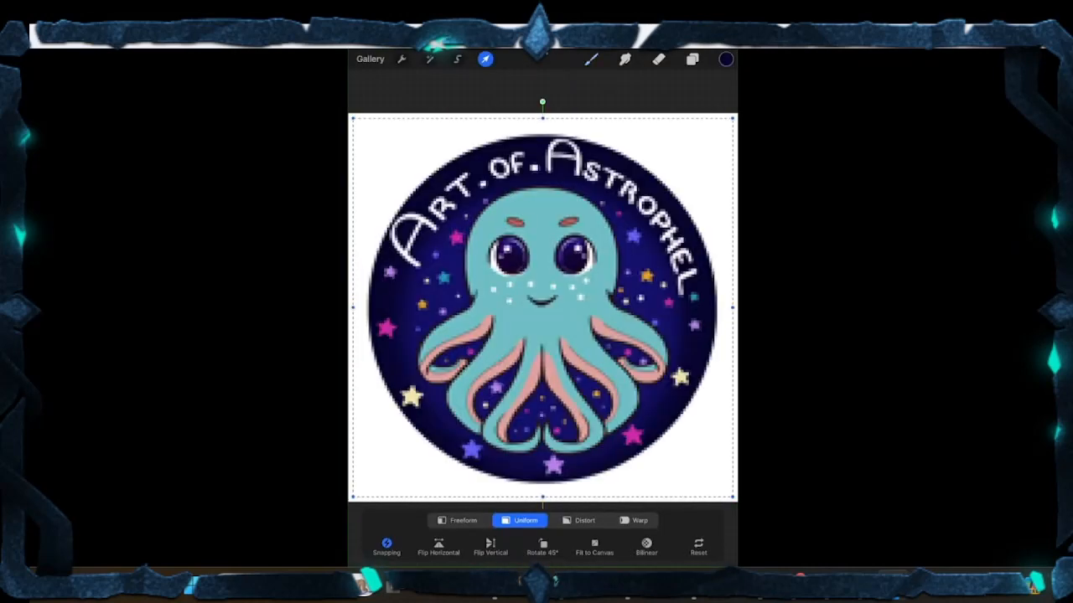
{"action": "left_click", "coordinate": [691, 58]}
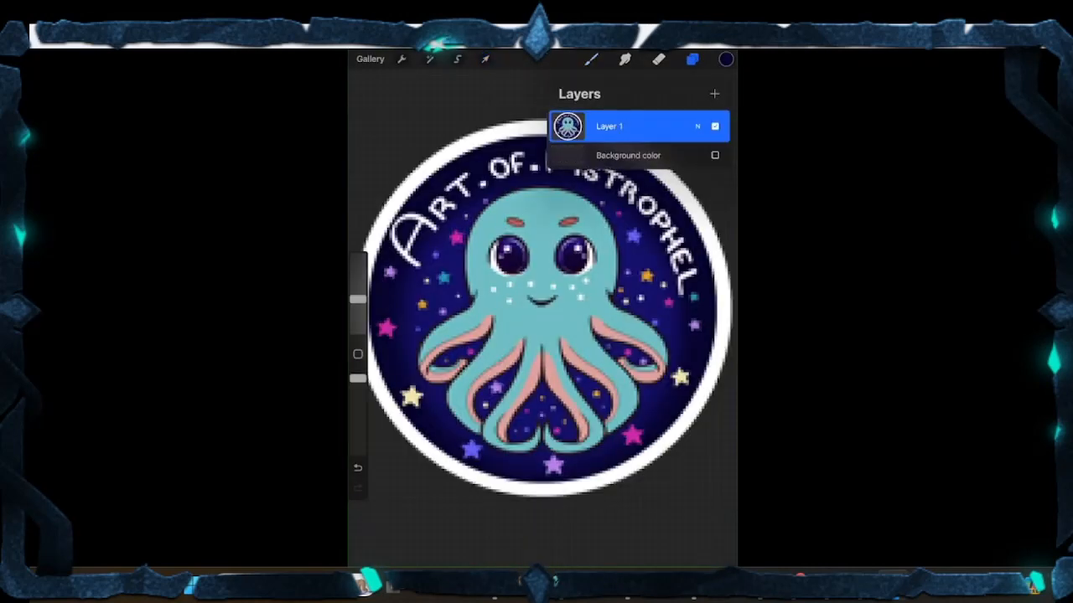
{"action": "left_click", "coordinate": [401, 59]}
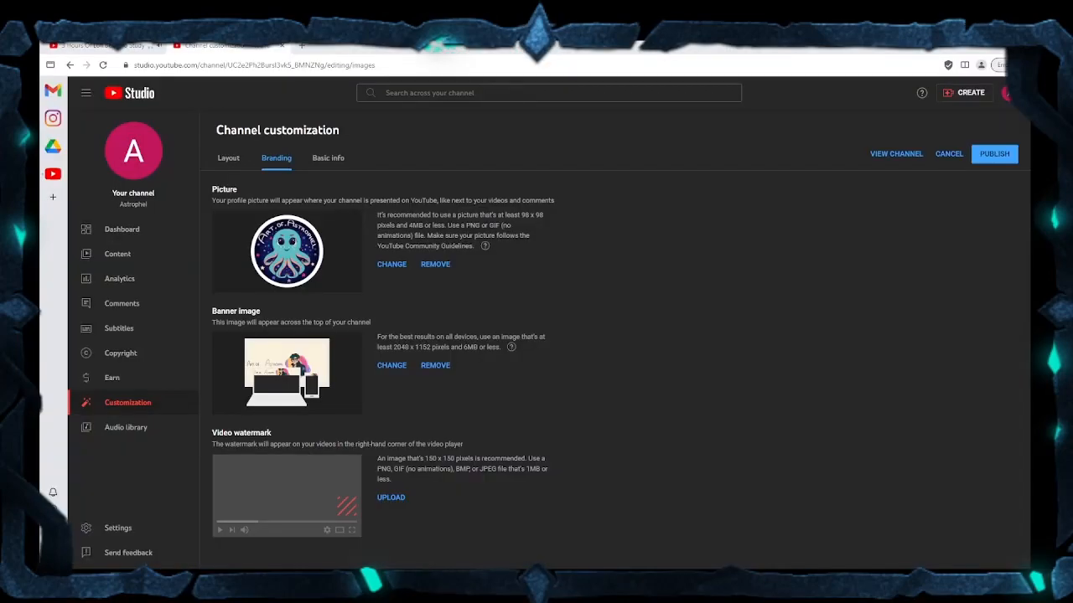
Upload the octopus logo as video watermark, adjust its crop, and show it for the entire video.
{"action": "left_click", "coordinate": [390, 497]}
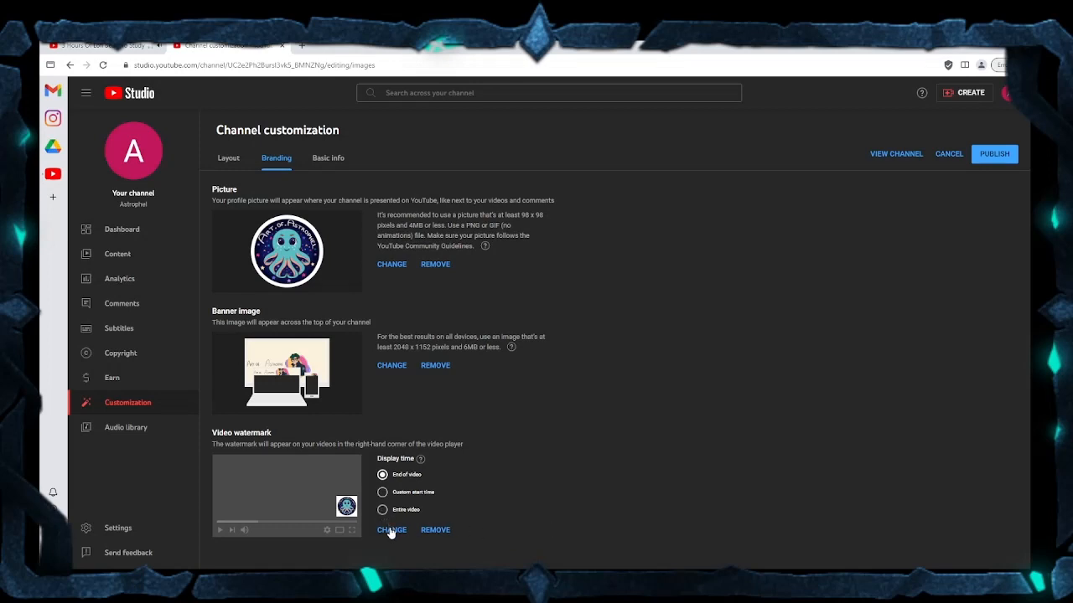
{"action": "left_click", "coordinate": [391, 529]}
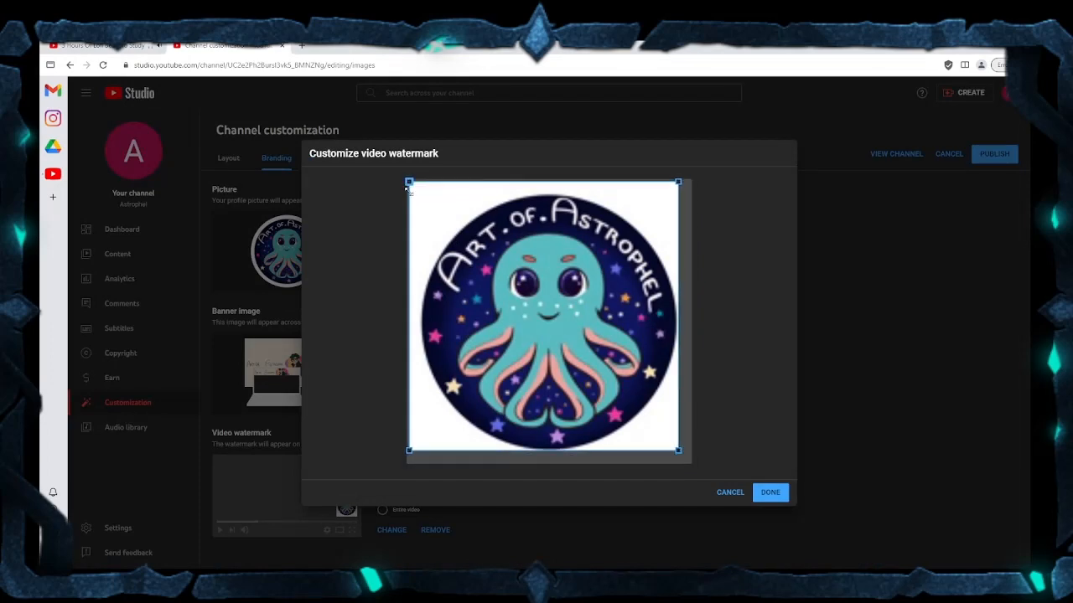
{"action": "left_click", "coordinate": [769, 492]}
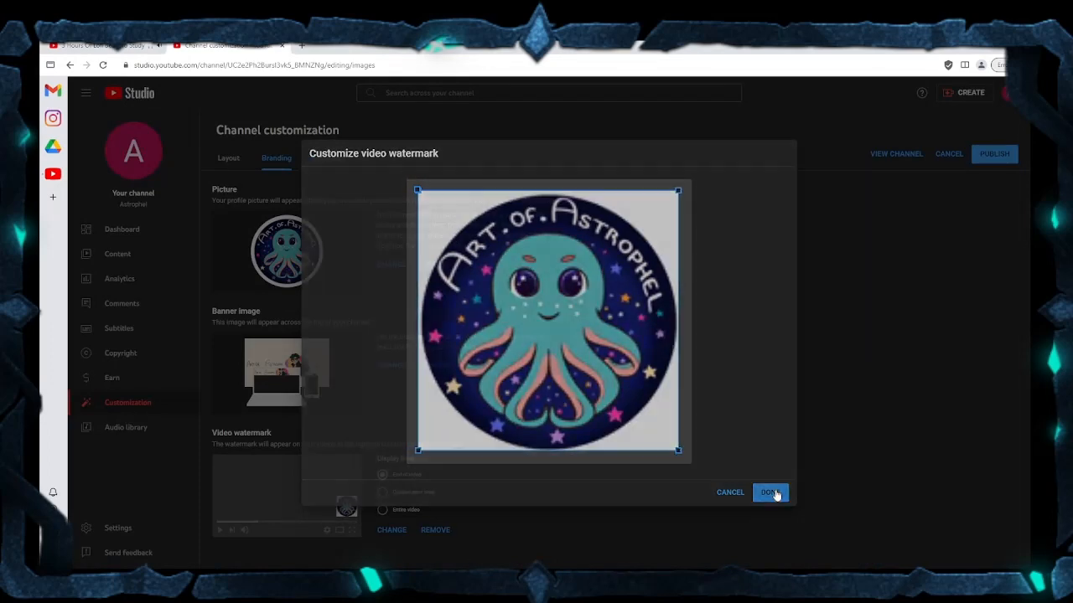
{"action": "left_click", "coordinate": [769, 492]}
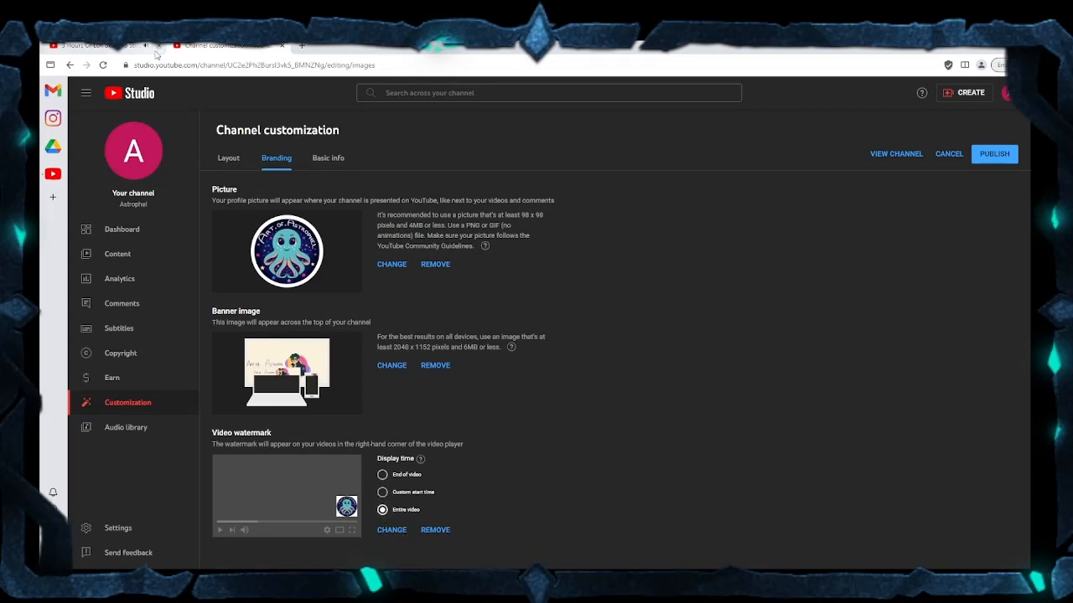
Move Videos ahead of Short videos on the Layout tab, preview the channel, and return.
{"action": "left_click", "coordinate": [228, 158]}
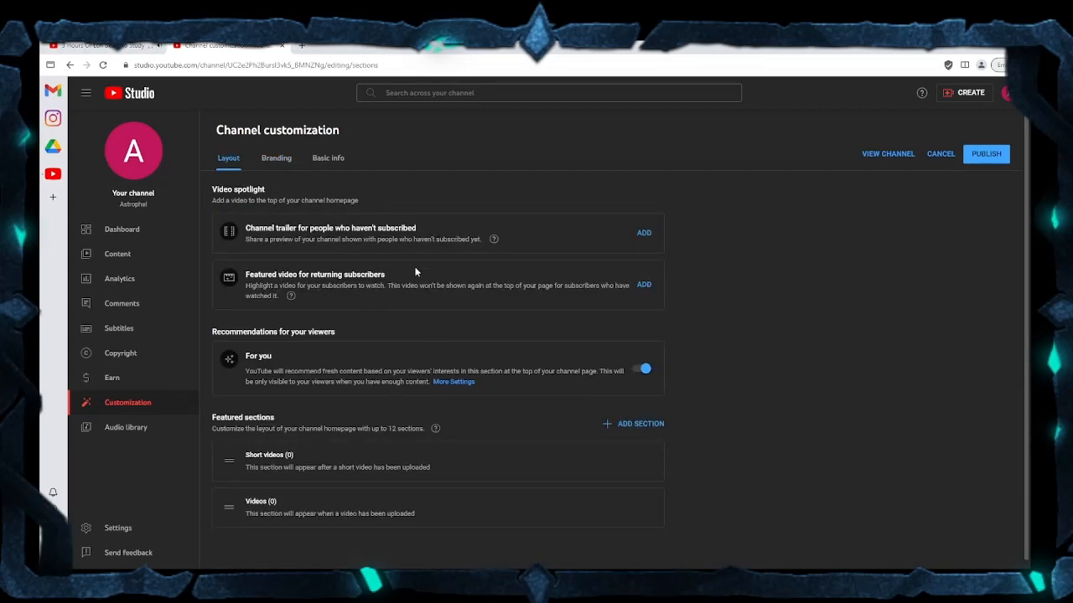
{"action": "mouse_move", "coordinate": [327, 433]}
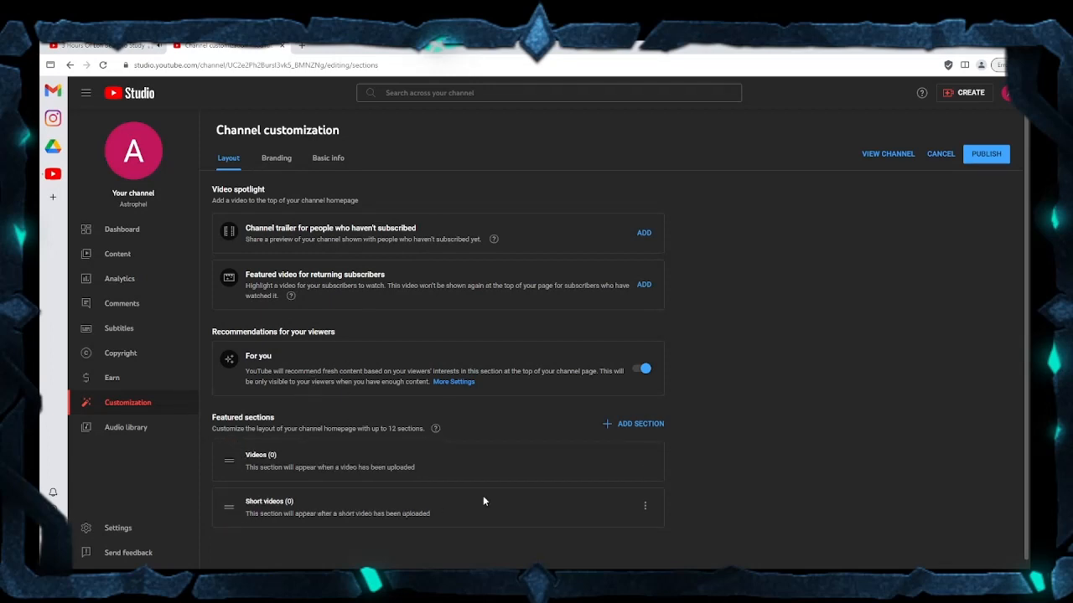
{"action": "mouse_move", "coordinate": [831, 173]}
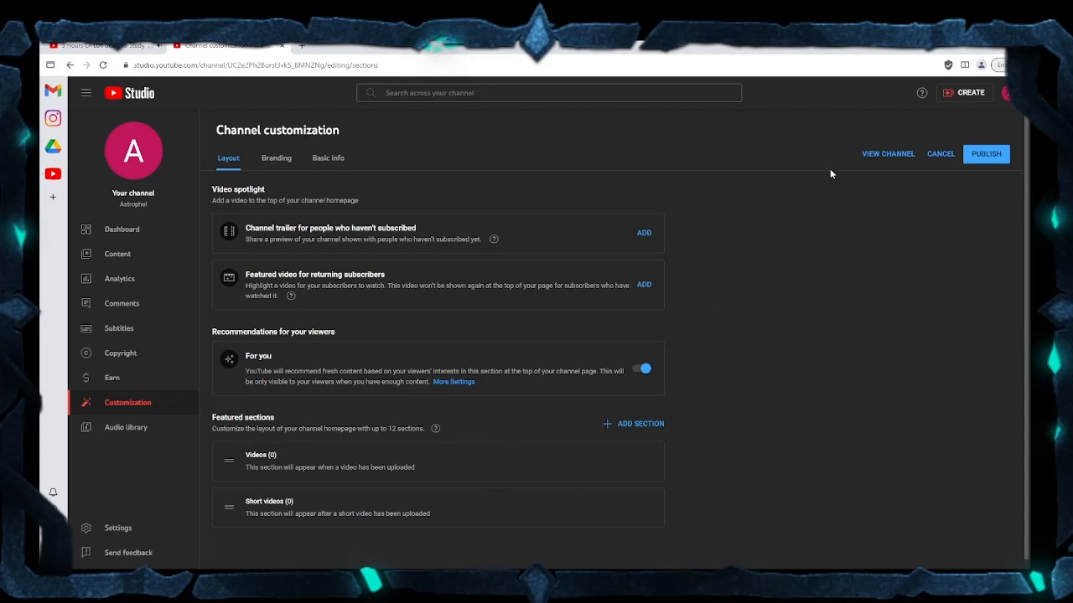
{"action": "left_click", "coordinate": [887, 153]}
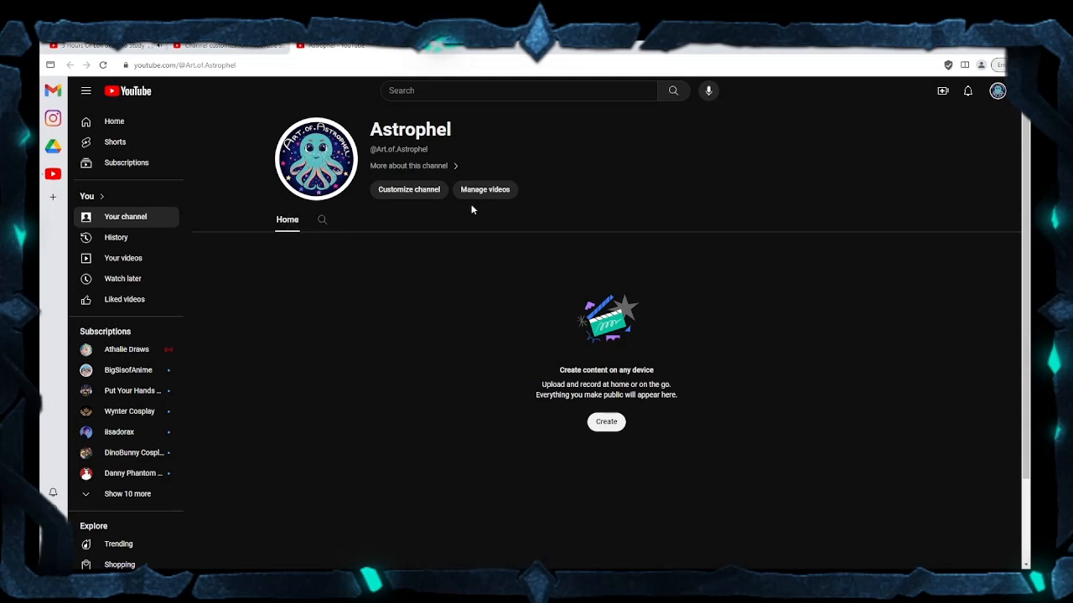
{"action": "mouse_move", "coordinate": [425, 172]}
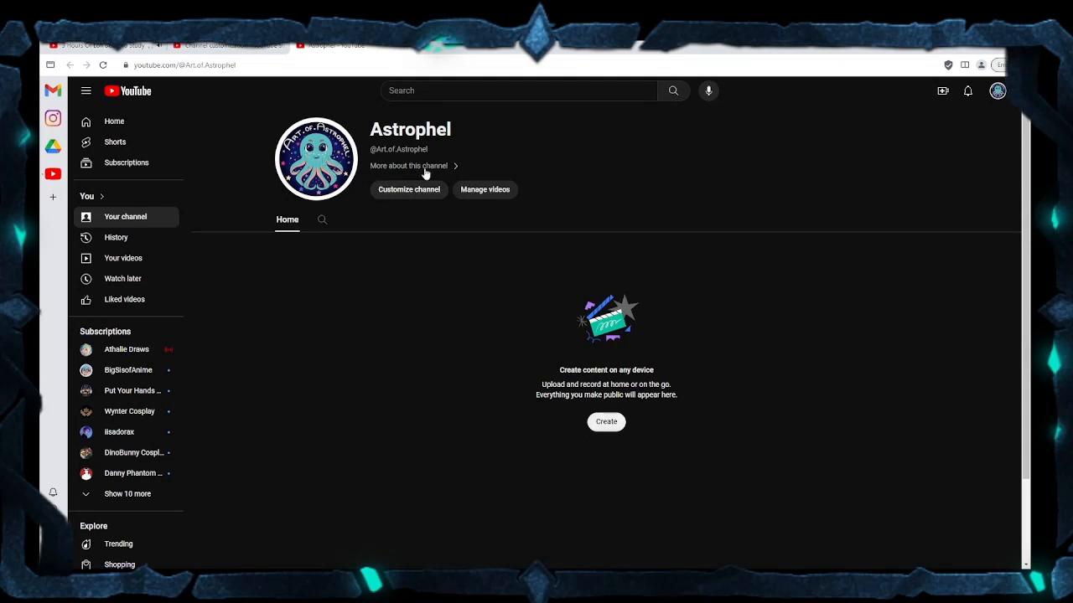
{"action": "left_click", "coordinate": [408, 189]}
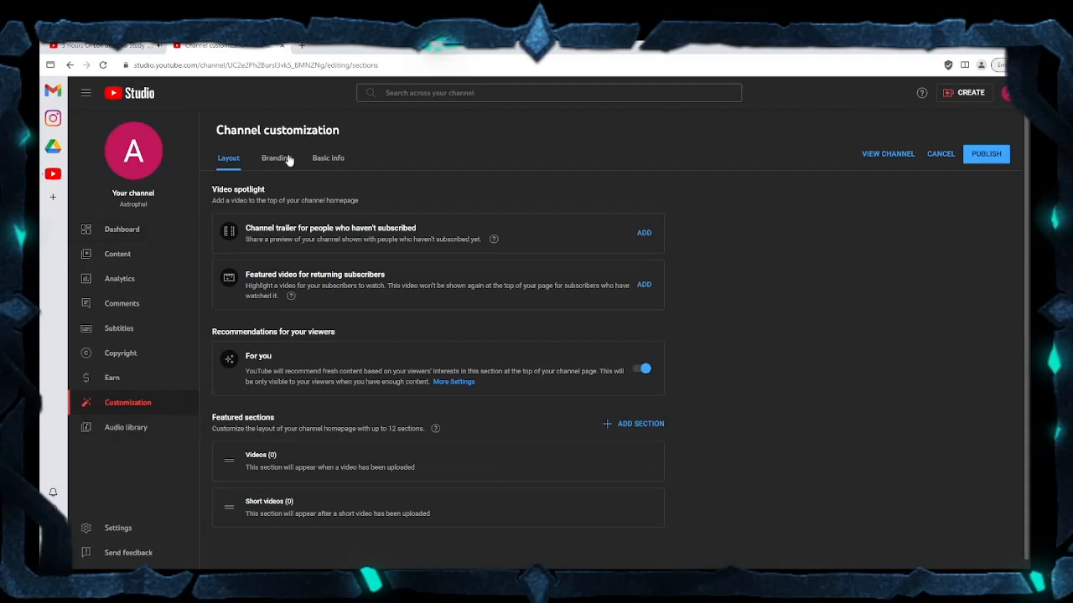
Add 'he' and 'him' as the channel's pronouns on the Basic info tab.
{"action": "left_click", "coordinate": [327, 158]}
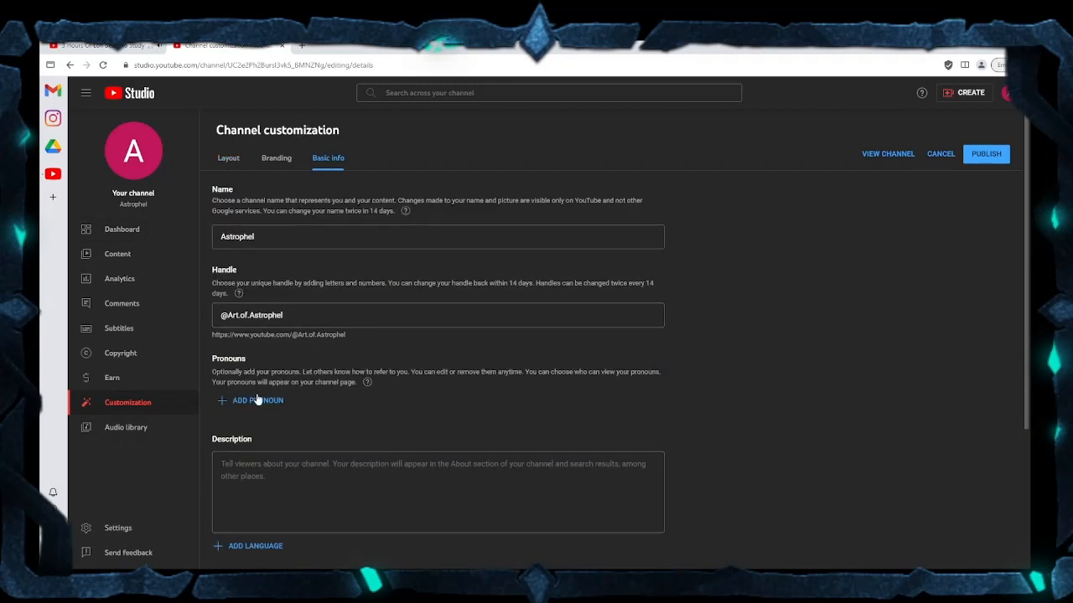
{"action": "left_click", "coordinate": [258, 400]}
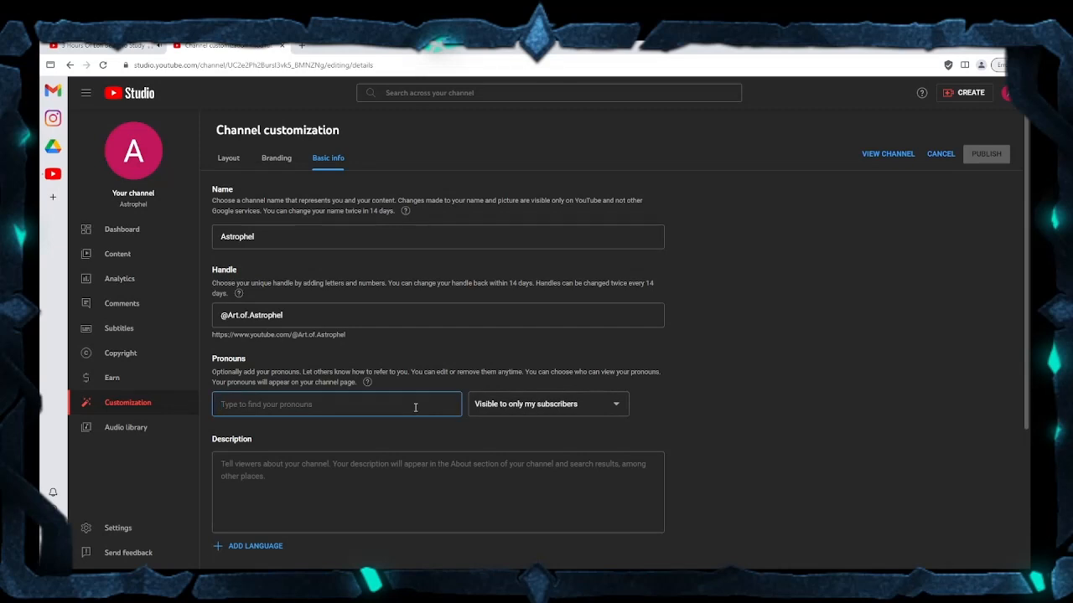
{"action": "type", "text": "He"}
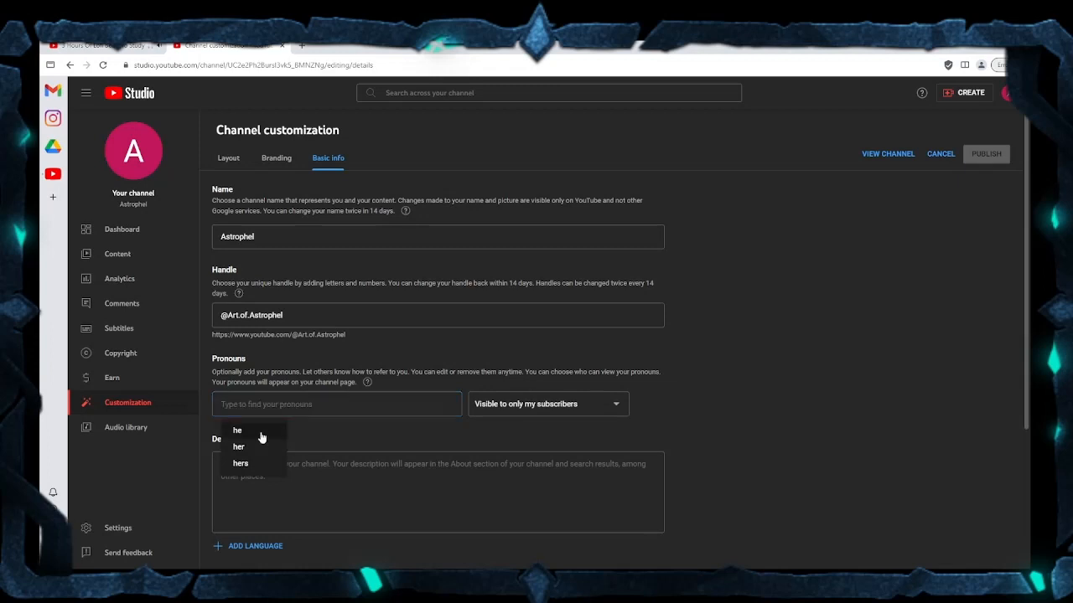
{"action": "left_click", "coordinate": [237, 430]}
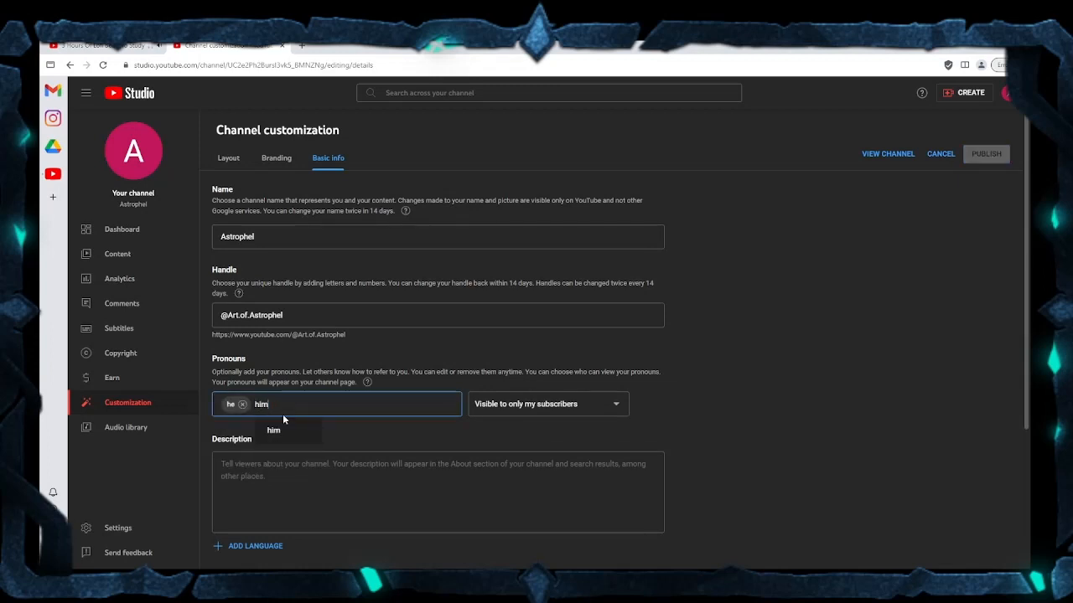
{"action": "left_click", "coordinate": [274, 430]}
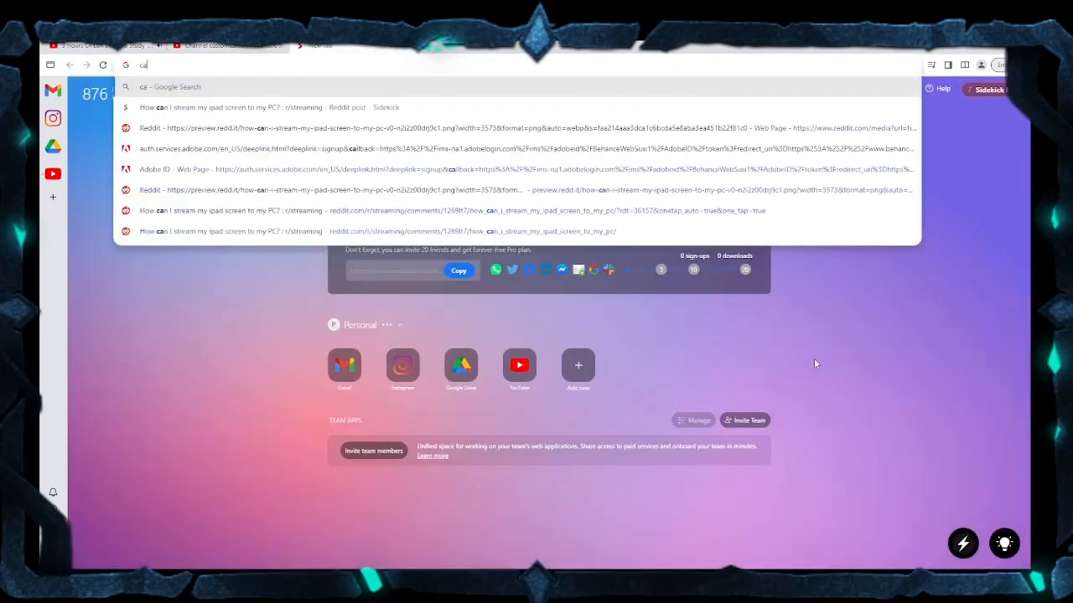
Open the art.astrophel links site from the address-bar suggestion.
{"action": "type", "text": "art.ast"}
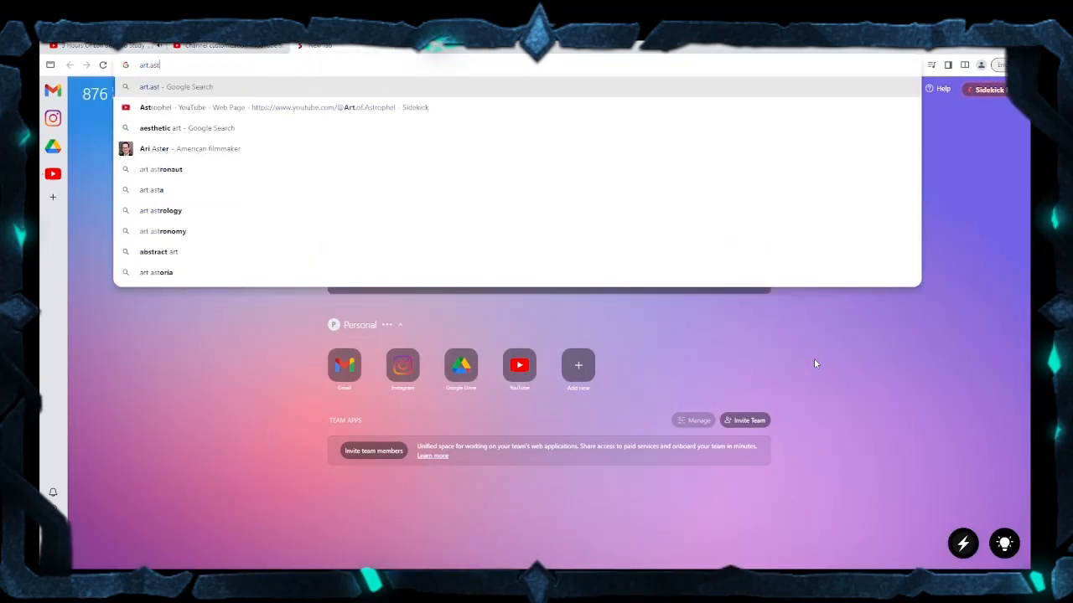
{"action": "type", "text": "rophel.ca"}
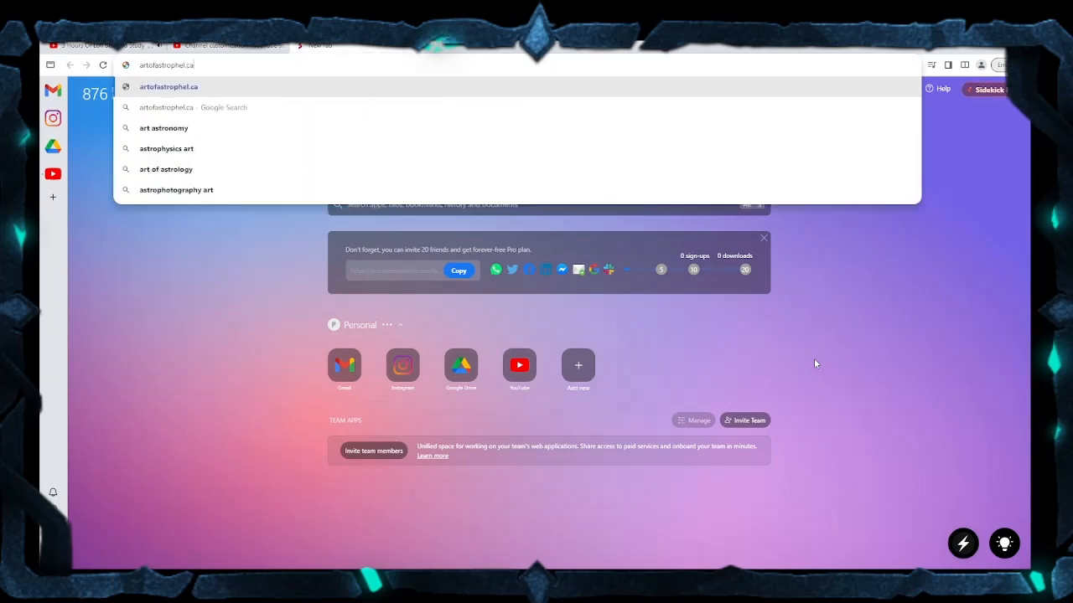
{"action": "left_click", "coordinate": [169, 87]}
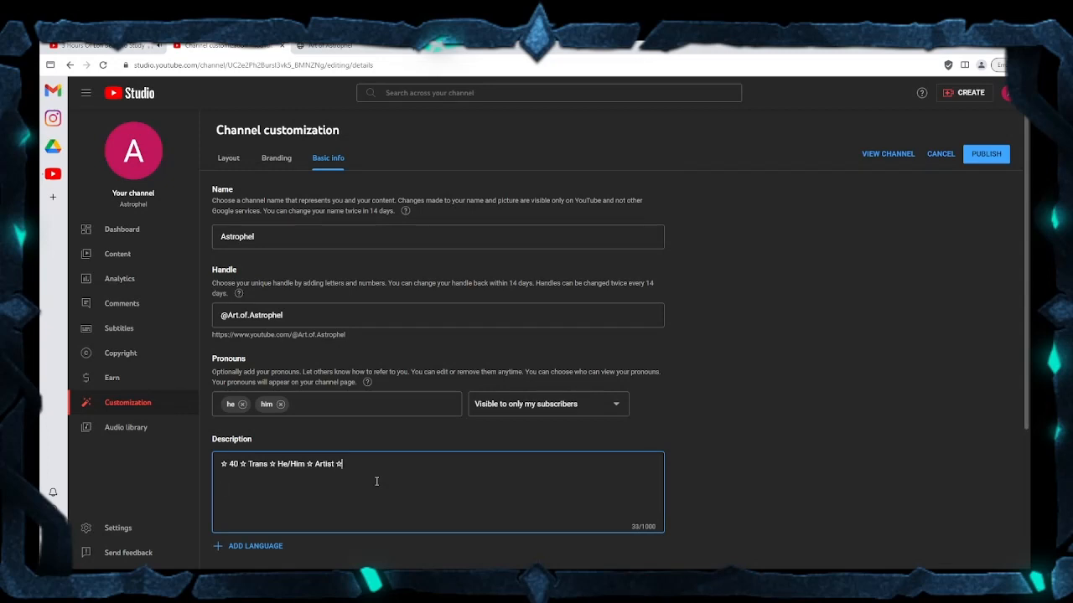
{"action": "left_click", "coordinate": [255, 546]}
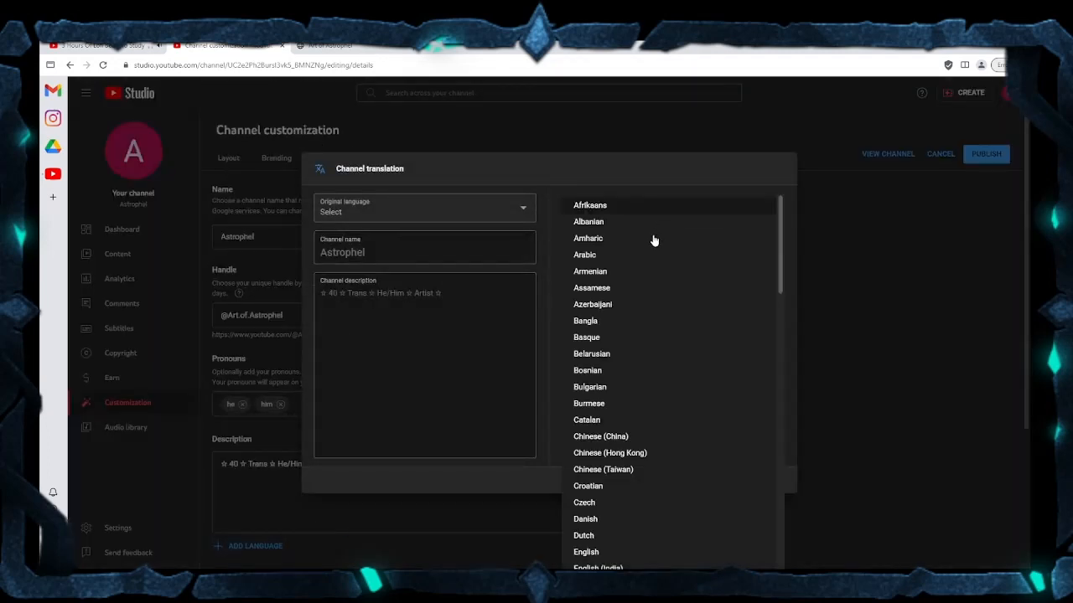
{"action": "left_click", "coordinate": [423, 207]}
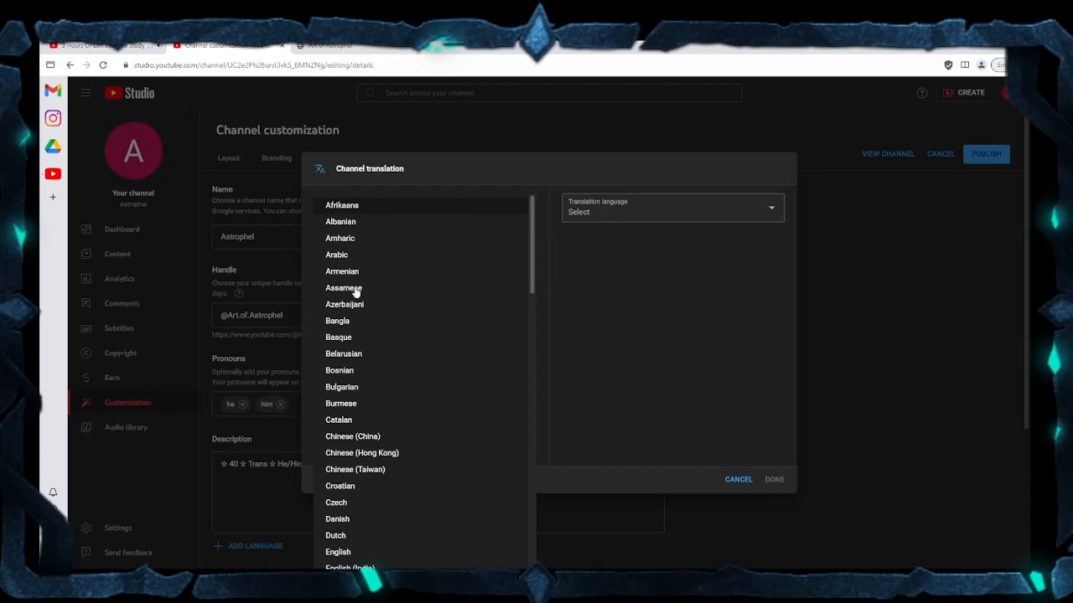
{"action": "left_click", "coordinate": [737, 479]}
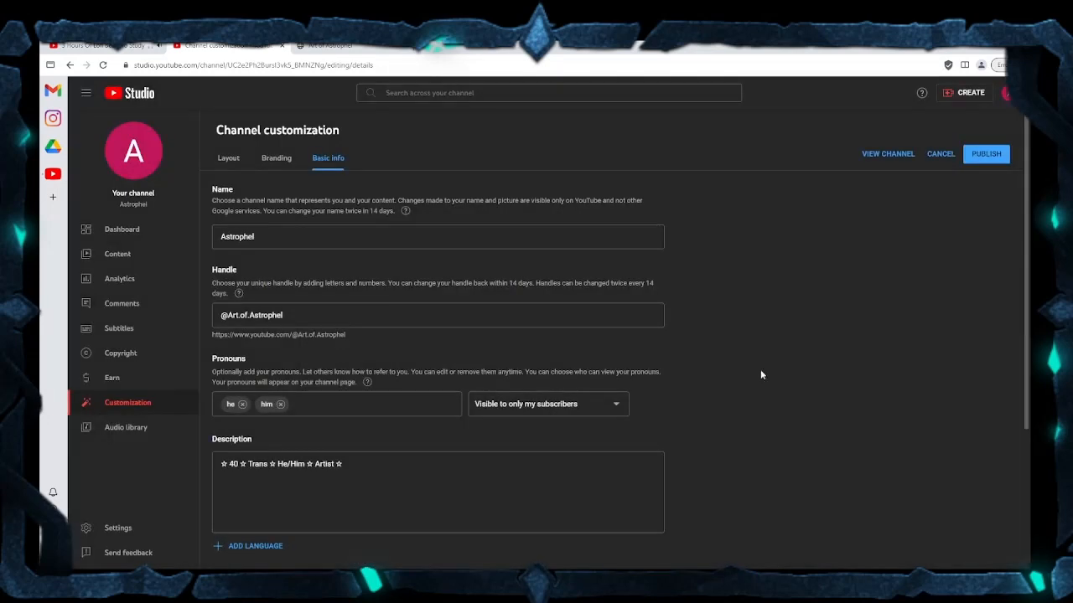
{"action": "scroll", "scroll_direction": "down", "scroll_amount": 3}
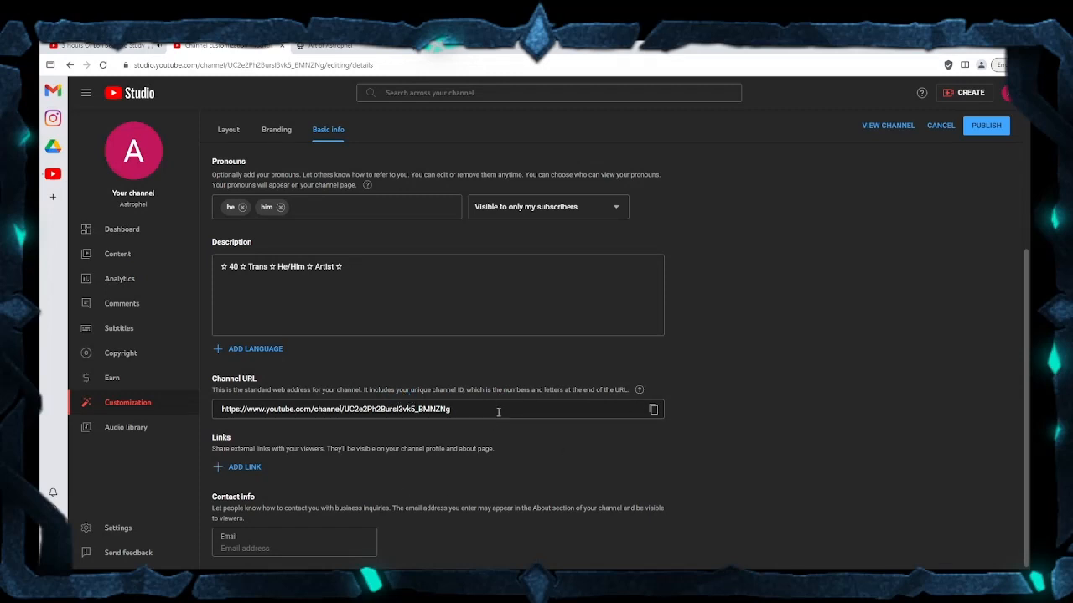
{"action": "mouse_move", "coordinate": [270, 508]}
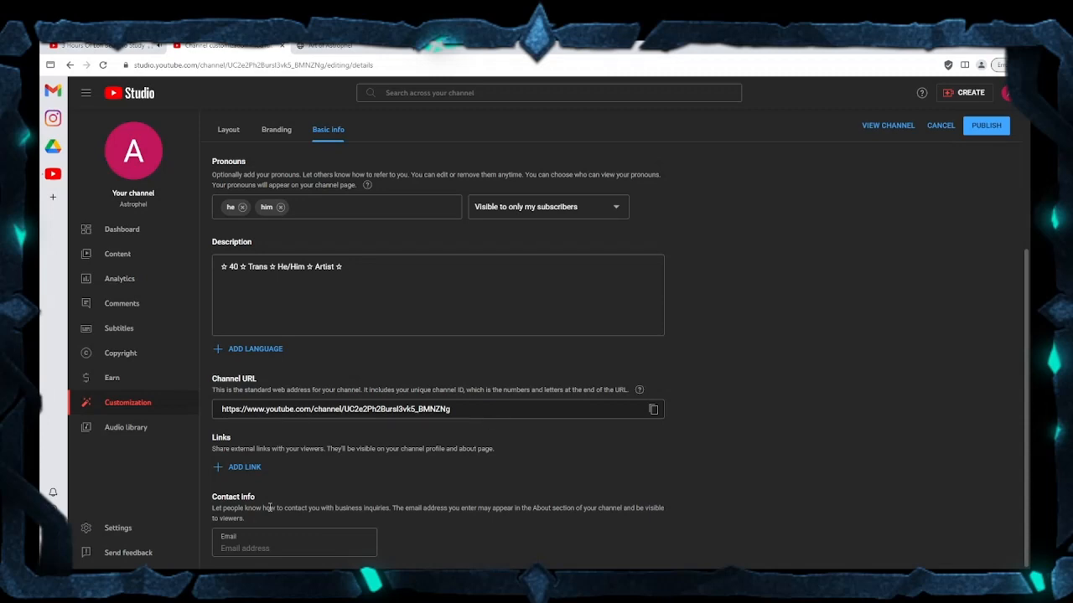
Add an 'Art.of.Astrophel Links' channel link pointing to the carrd.co site.
{"action": "left_click", "coordinate": [244, 467]}
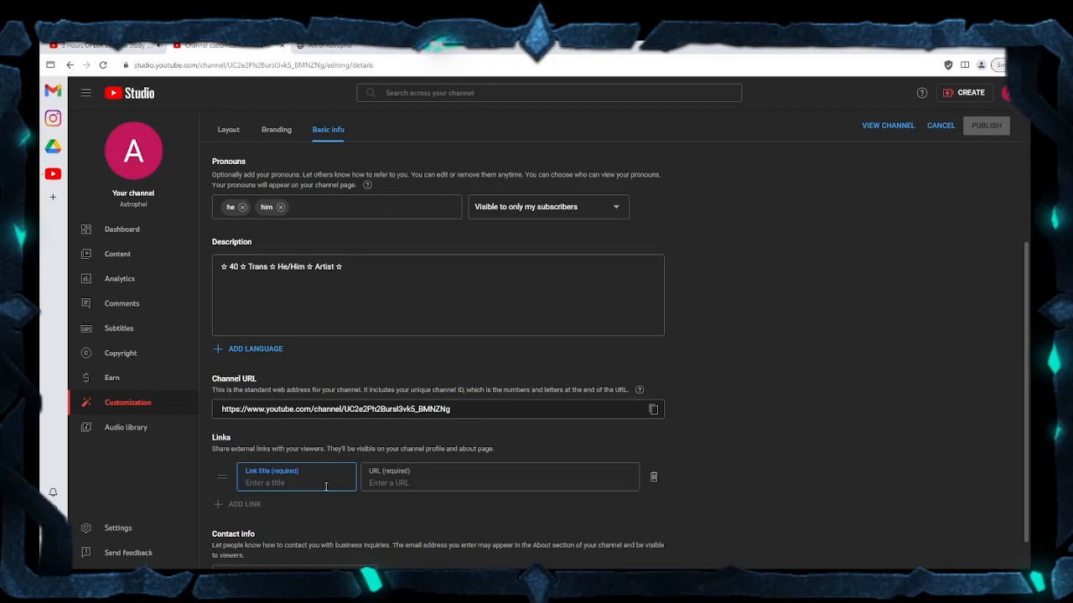
{"action": "type", "text": "Art.of.Astrophel Links"}
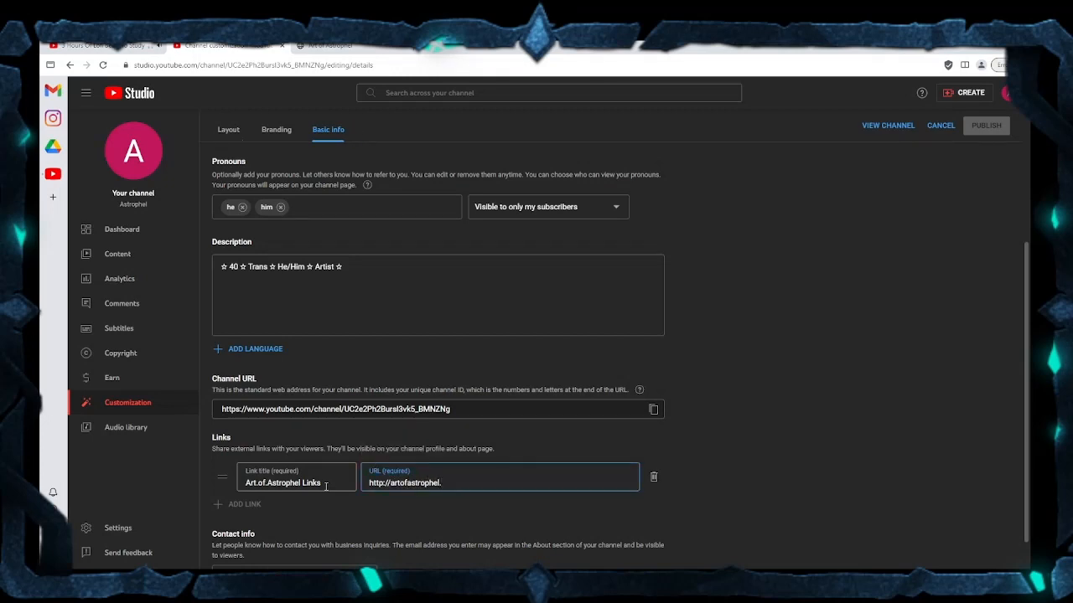
{"action": "type", "text": "carrd.co"}
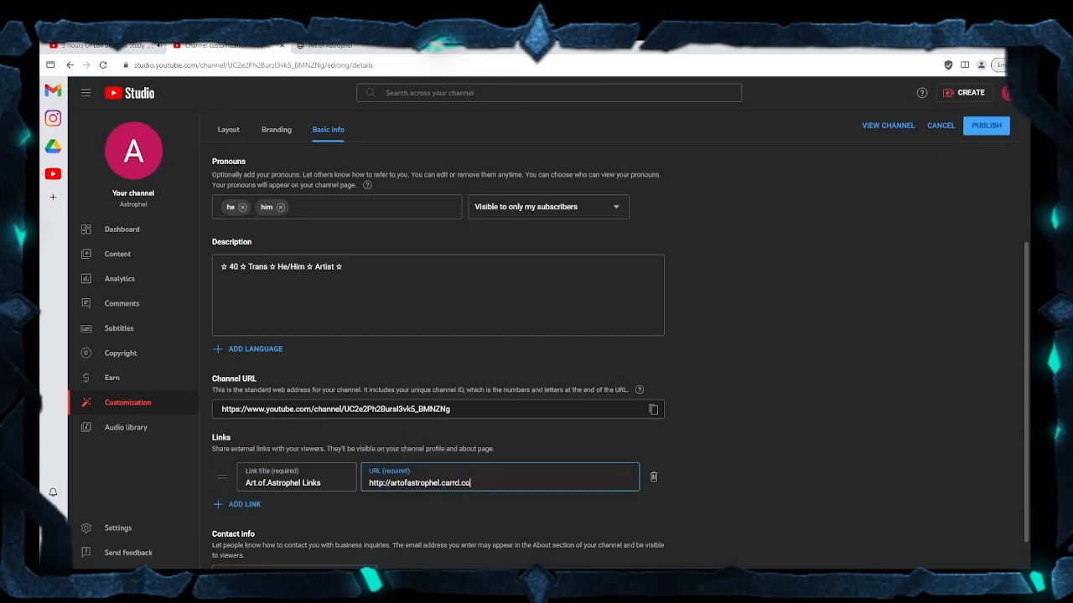
{"action": "scroll", "scroll_direction": "down", "scroll_amount": 3}
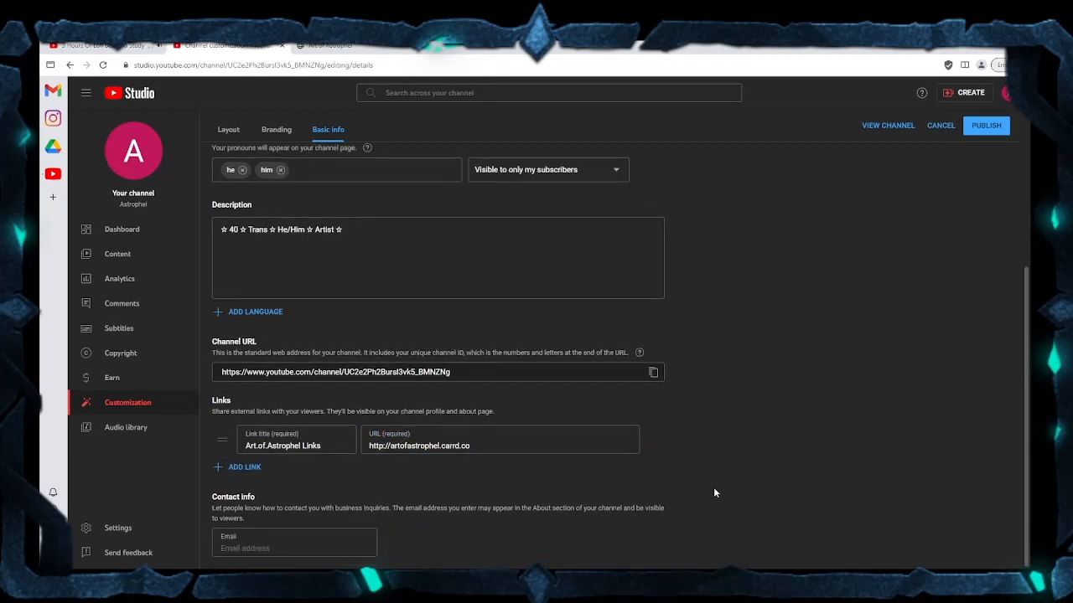
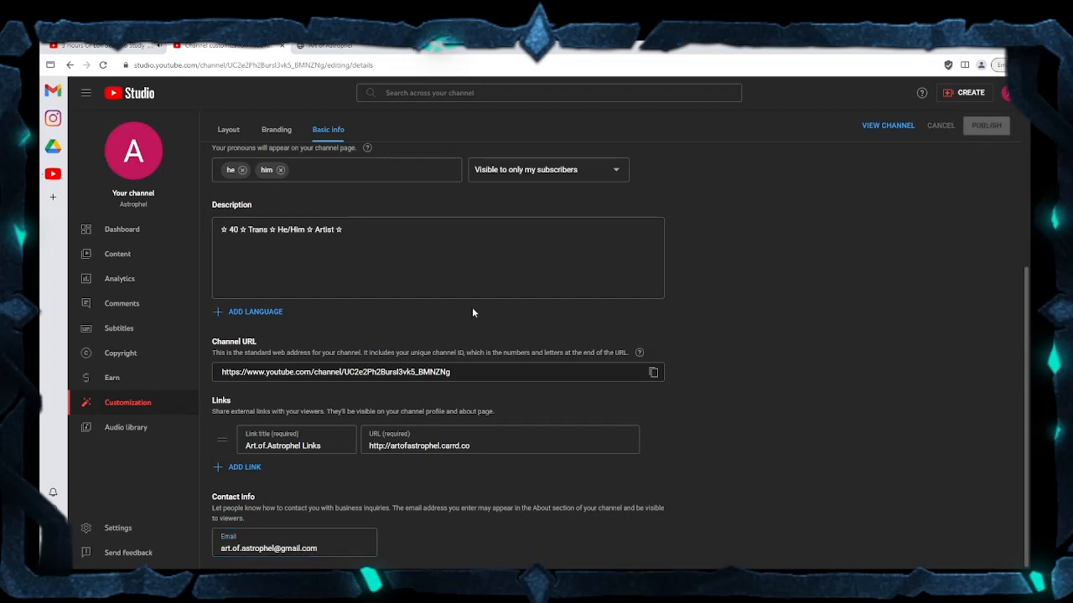
{"action": "left_click", "coordinate": [986, 125]}
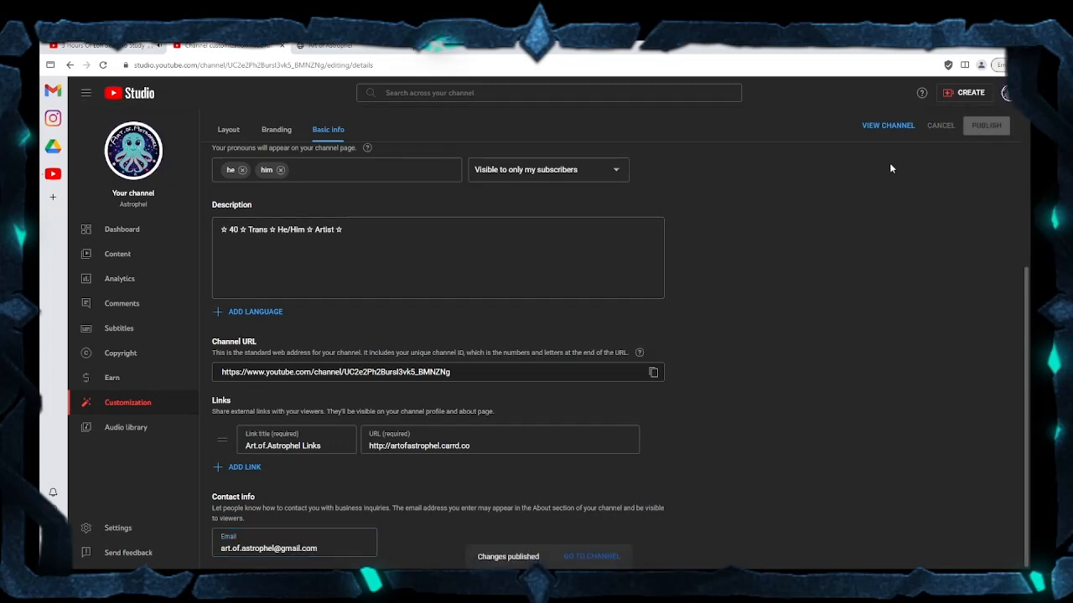
Check the updated public channel page, close its About details, and return to editing.
{"action": "left_click", "coordinate": [591, 555]}
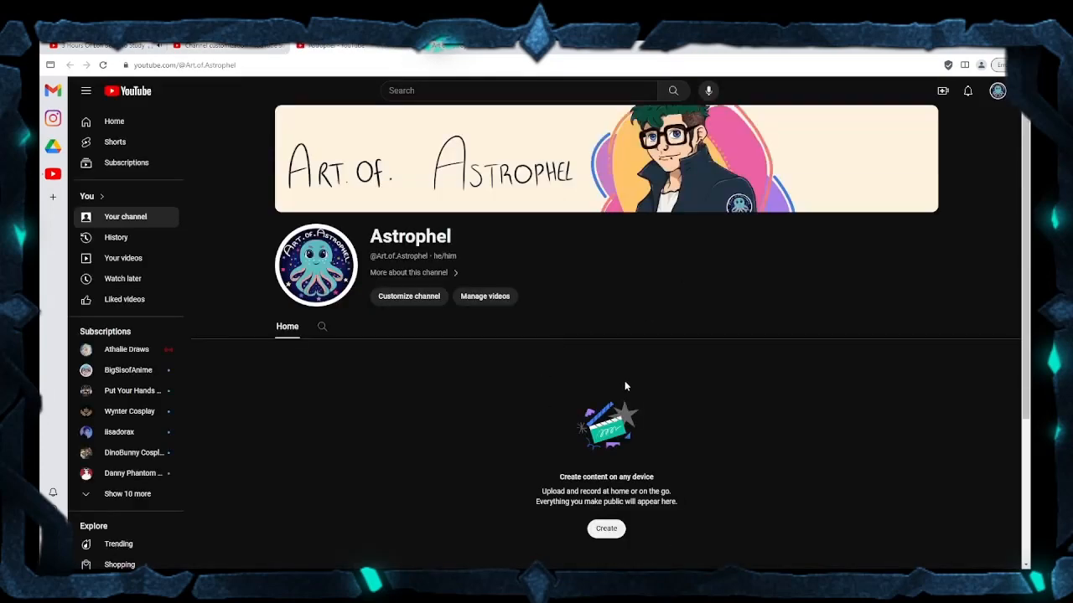
{"action": "mouse_move", "coordinate": [754, 246]}
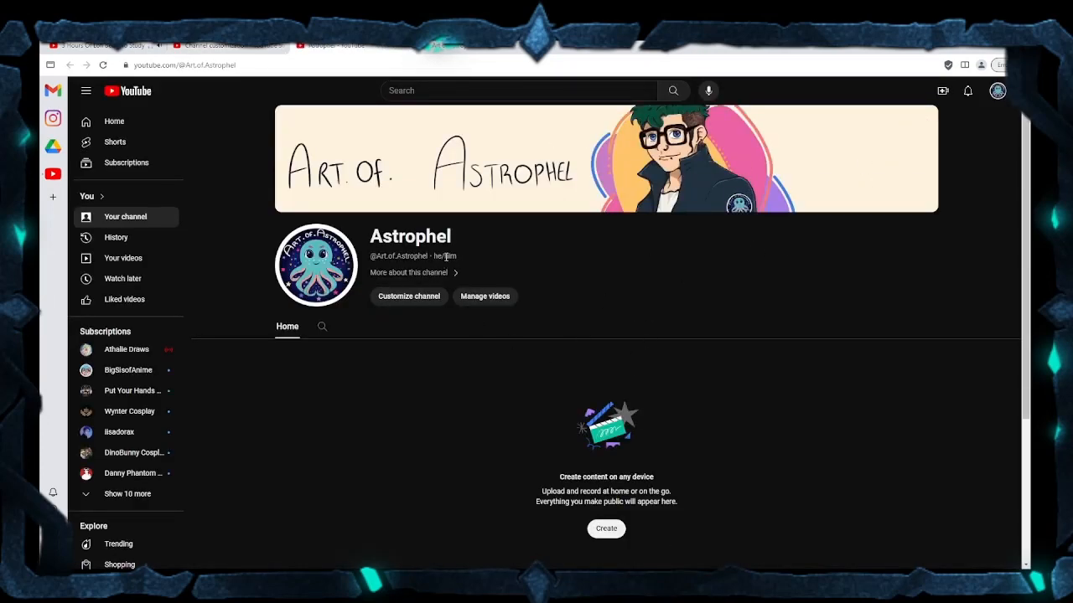
{"action": "left_click", "coordinate": [409, 272]}
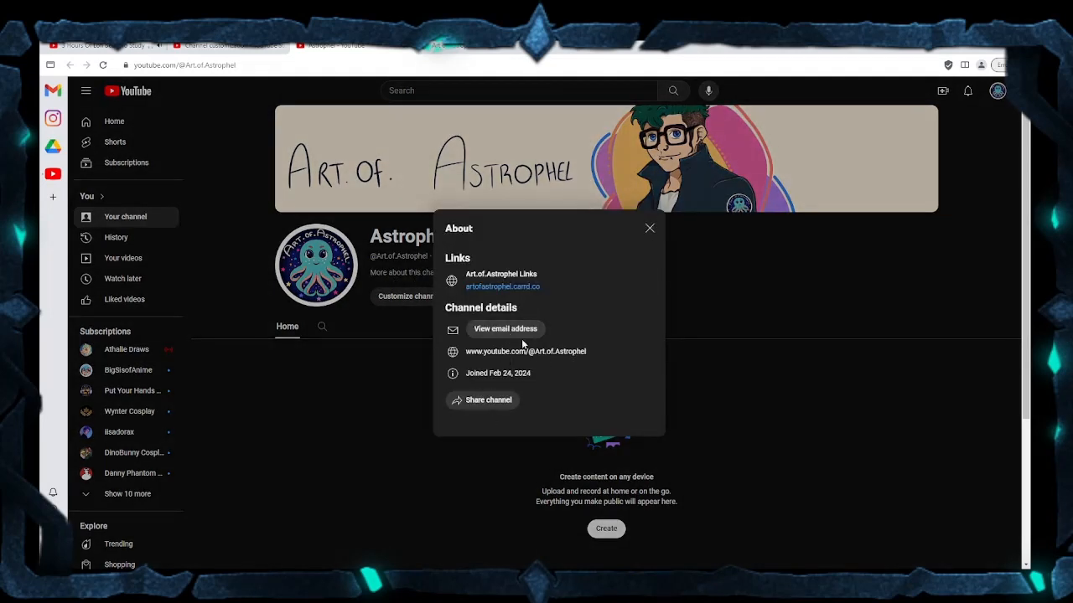
{"action": "left_click", "coordinate": [649, 228]}
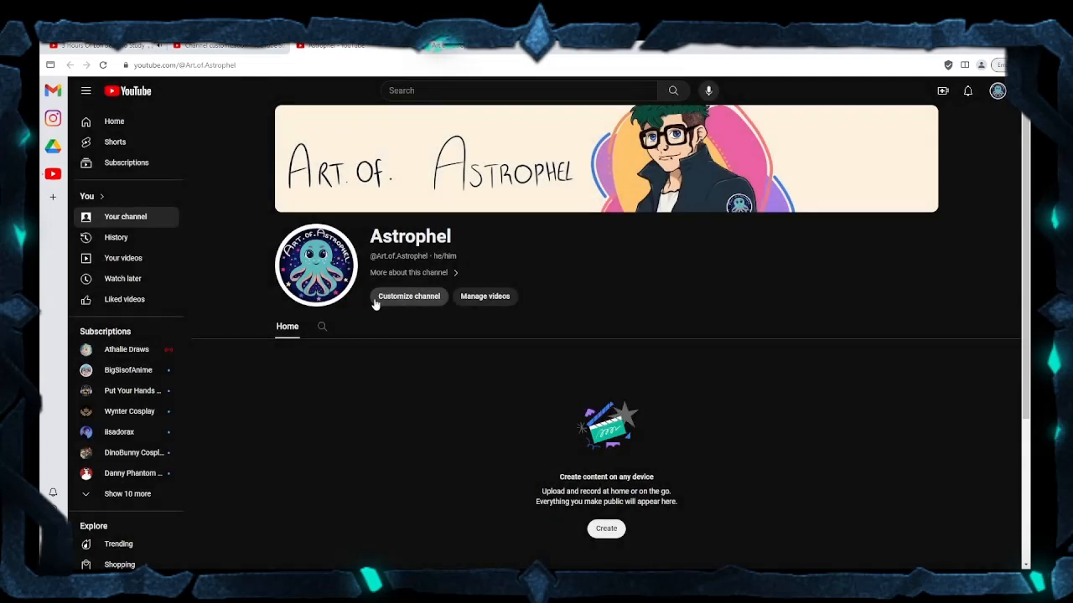
{"action": "left_click", "coordinate": [409, 296]}
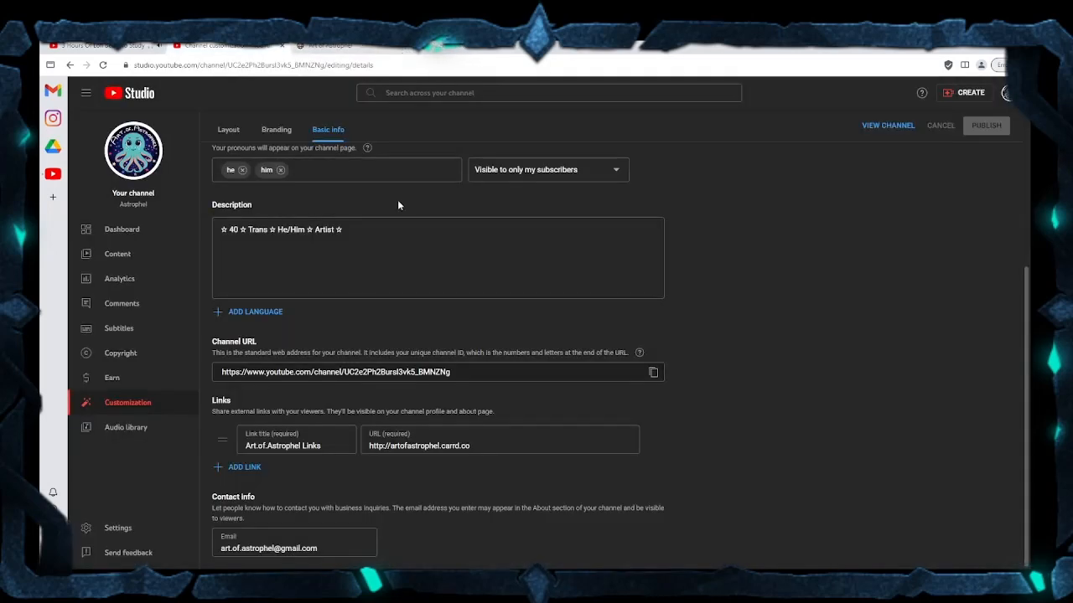
{"action": "mouse_move", "coordinate": [159, 237]}
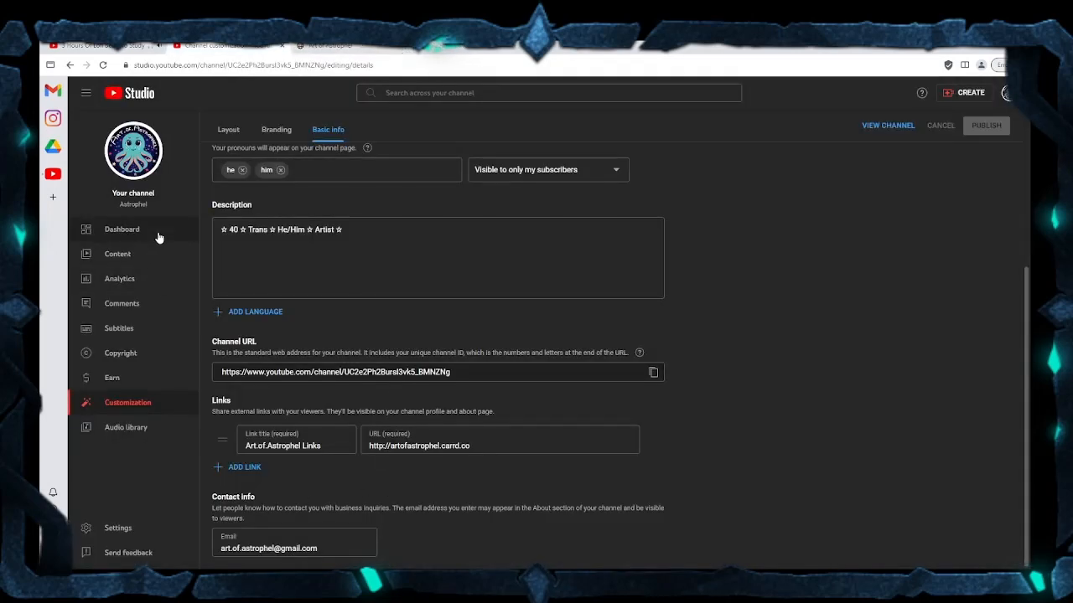
Browse the Dashboard, Analytics, Comments, Copyright and Earn pages, ending on Customization.
{"action": "left_click", "coordinate": [122, 229]}
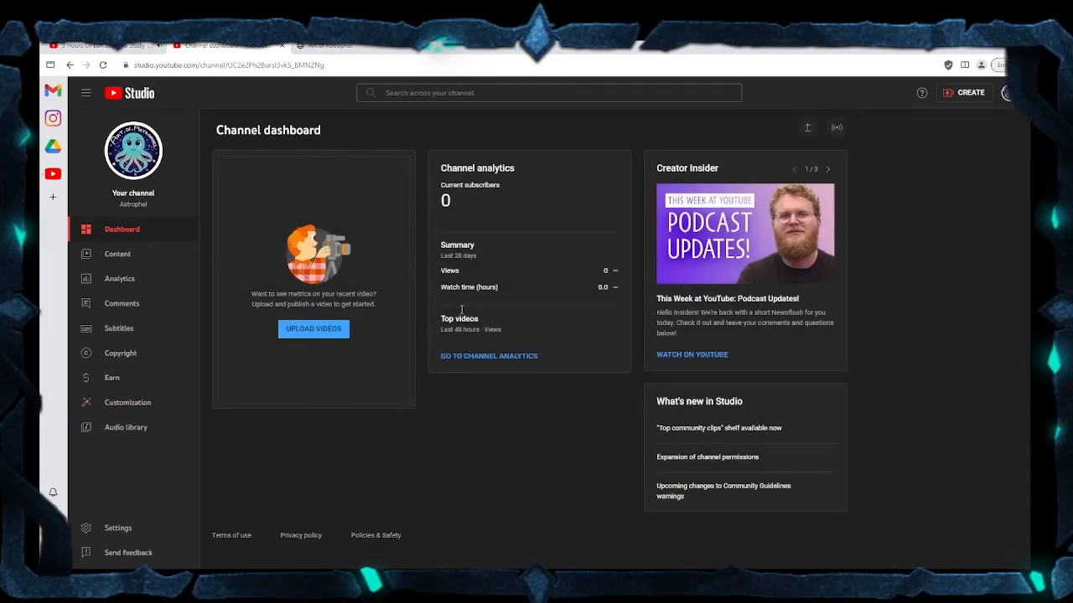
{"action": "mouse_move", "coordinate": [122, 304]}
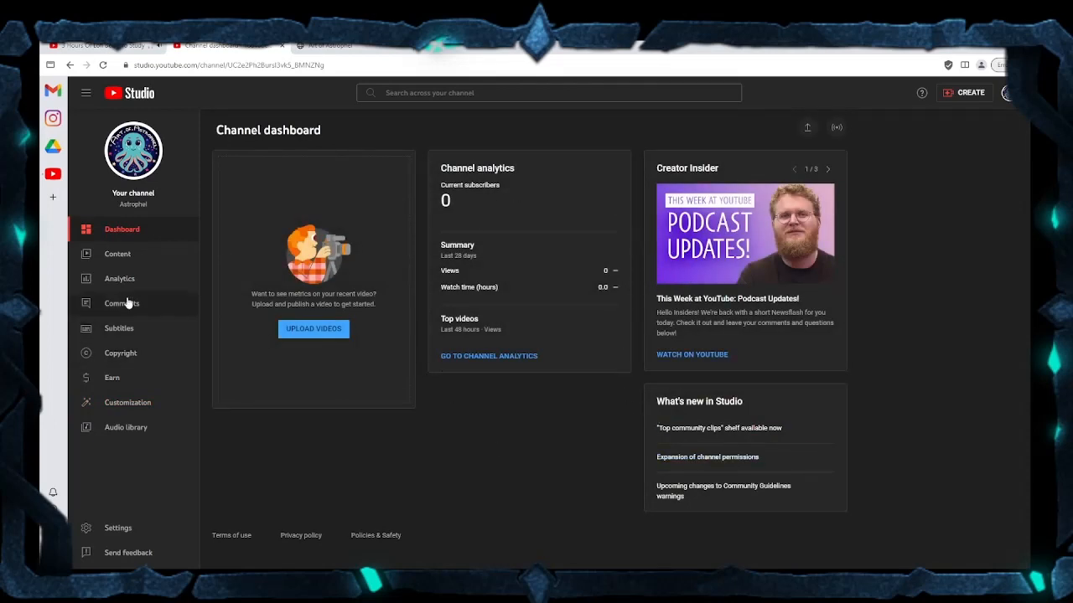
{"action": "left_click", "coordinate": [119, 278]}
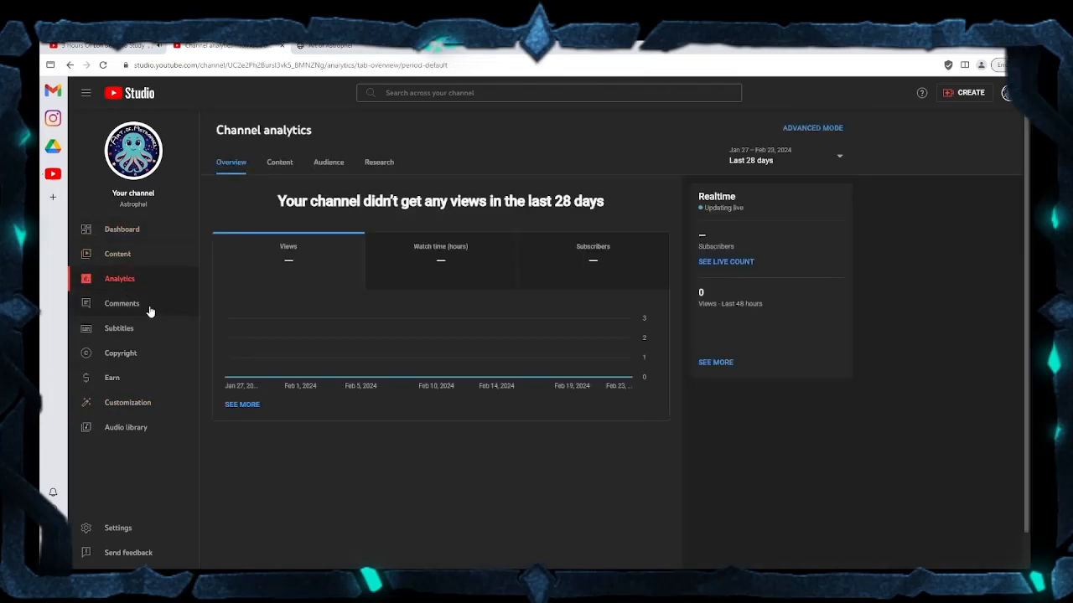
{"action": "left_click", "coordinate": [122, 304]}
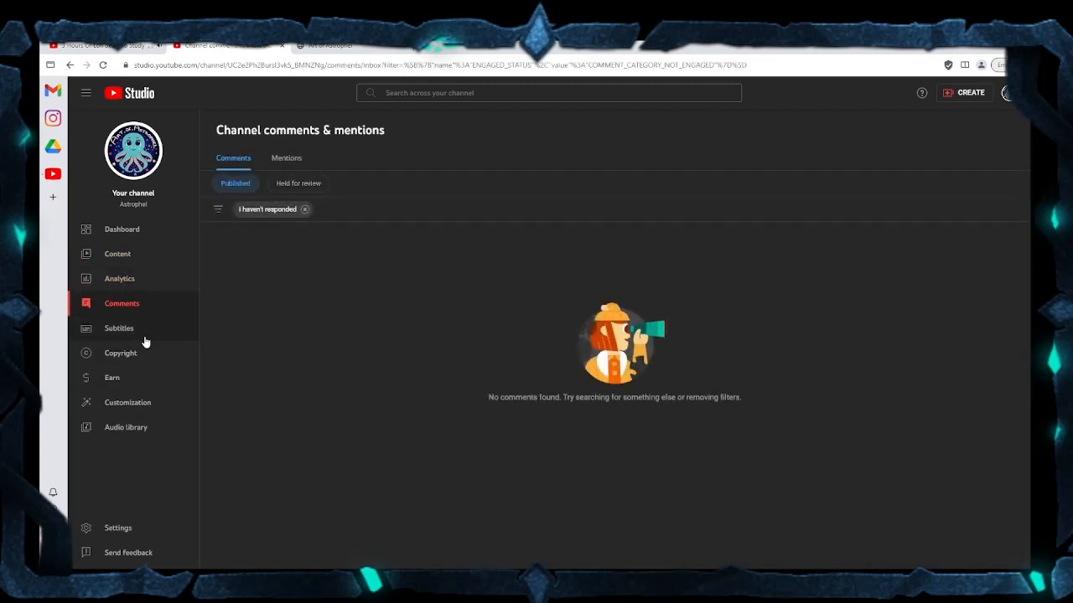
{"action": "left_click", "coordinate": [118, 327]}
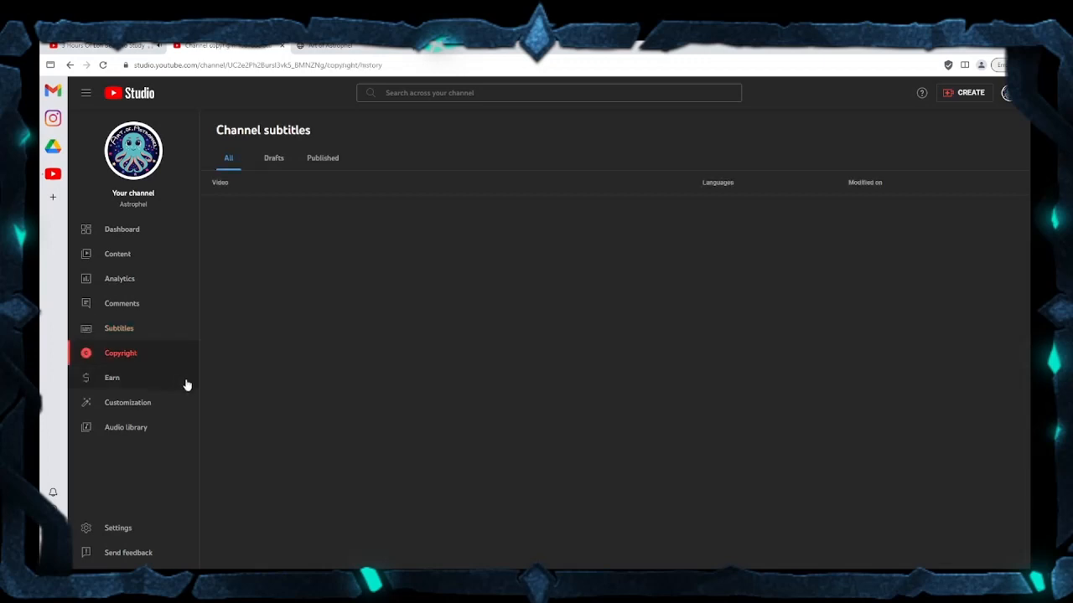
{"action": "left_click", "coordinate": [112, 377]}
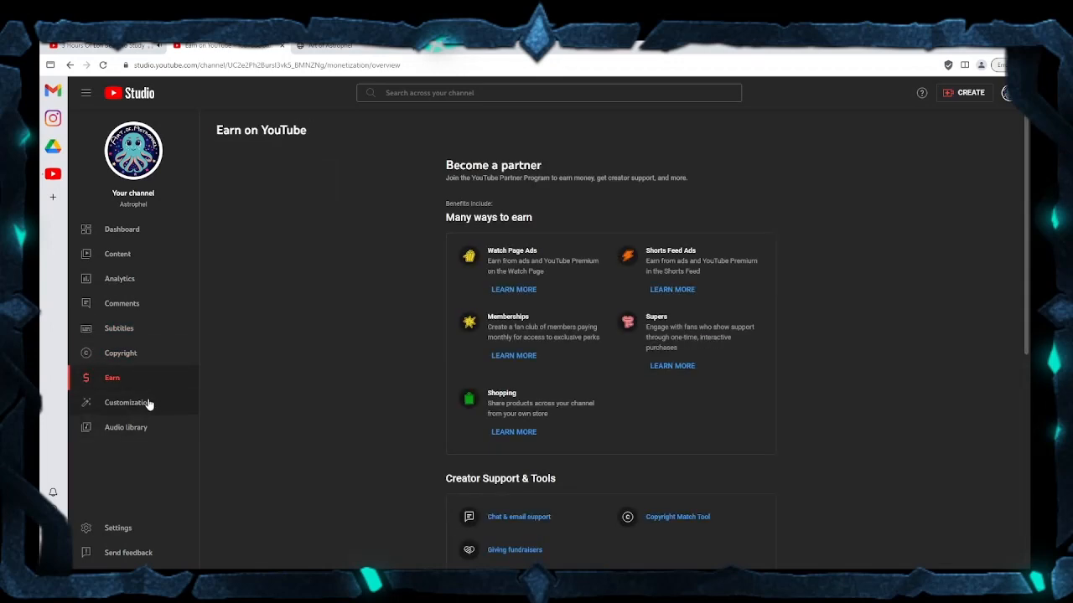
{"action": "left_click", "coordinate": [127, 402]}
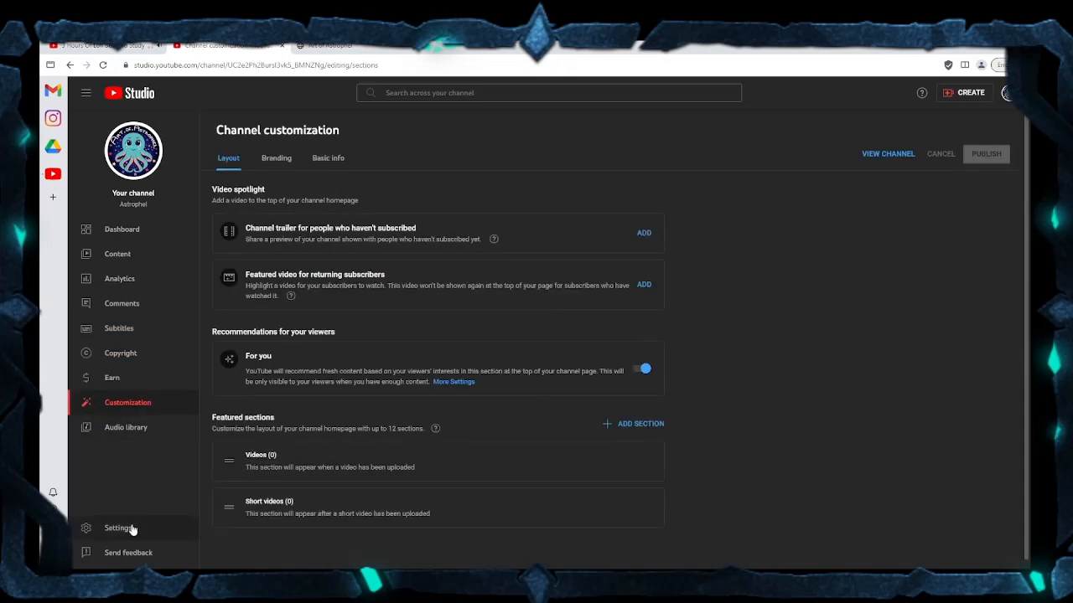
Set the default upload license to Creative Commons - Attribution in Upload defaults.
{"action": "left_click", "coordinate": [117, 528]}
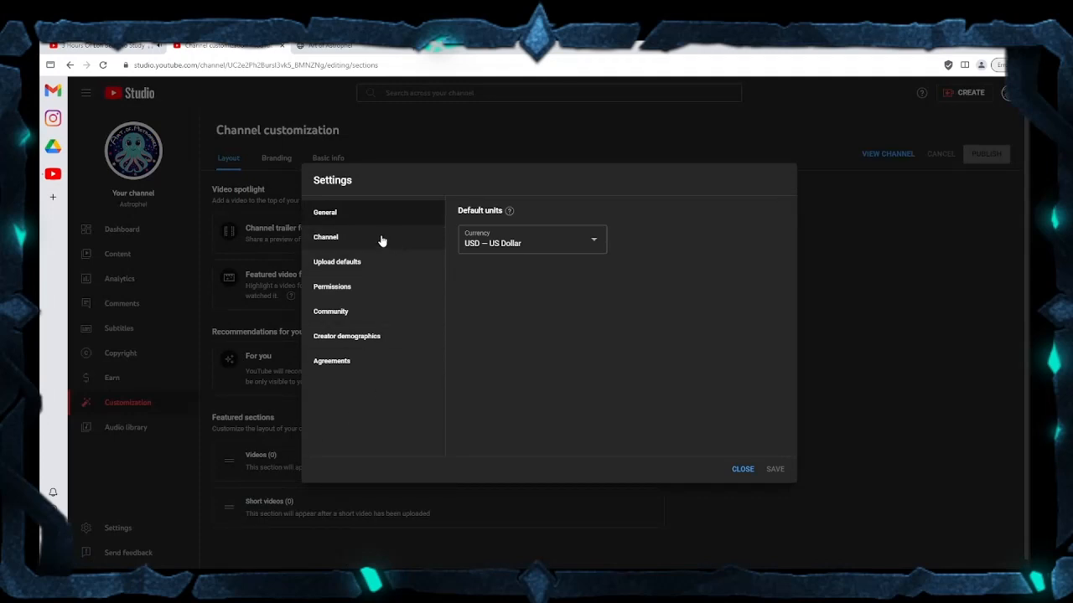
{"action": "left_click", "coordinate": [337, 262]}
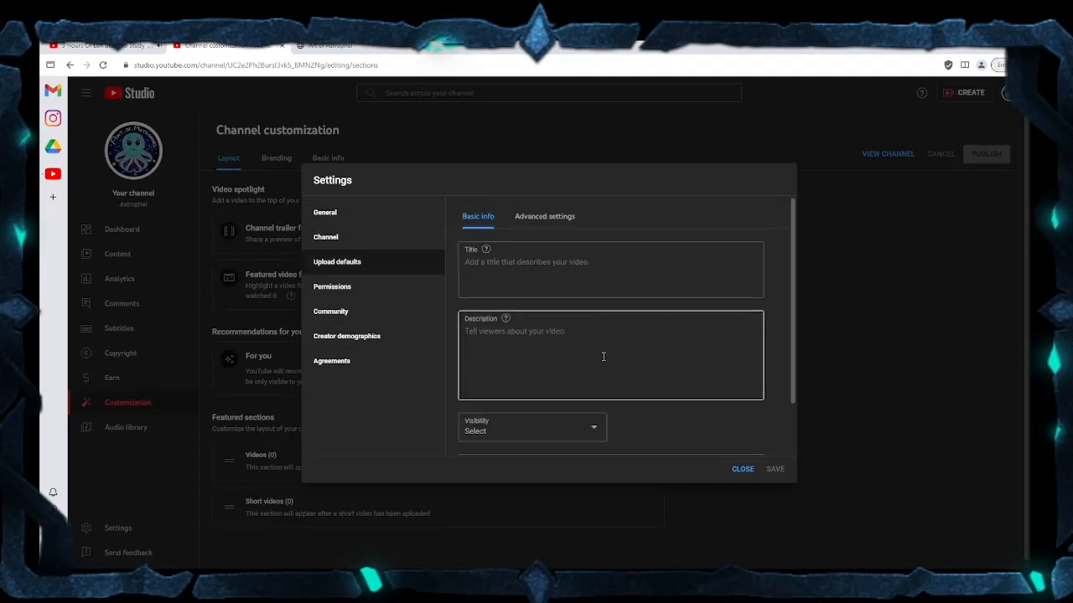
{"action": "left_click", "coordinate": [532, 427]}
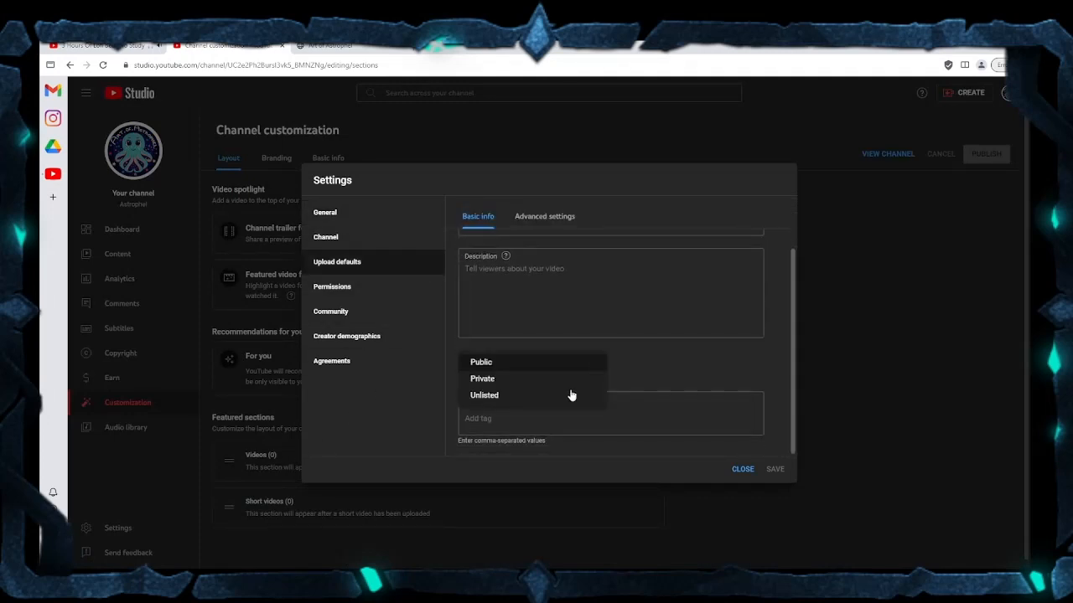
{"action": "left_click", "coordinate": [543, 216]}
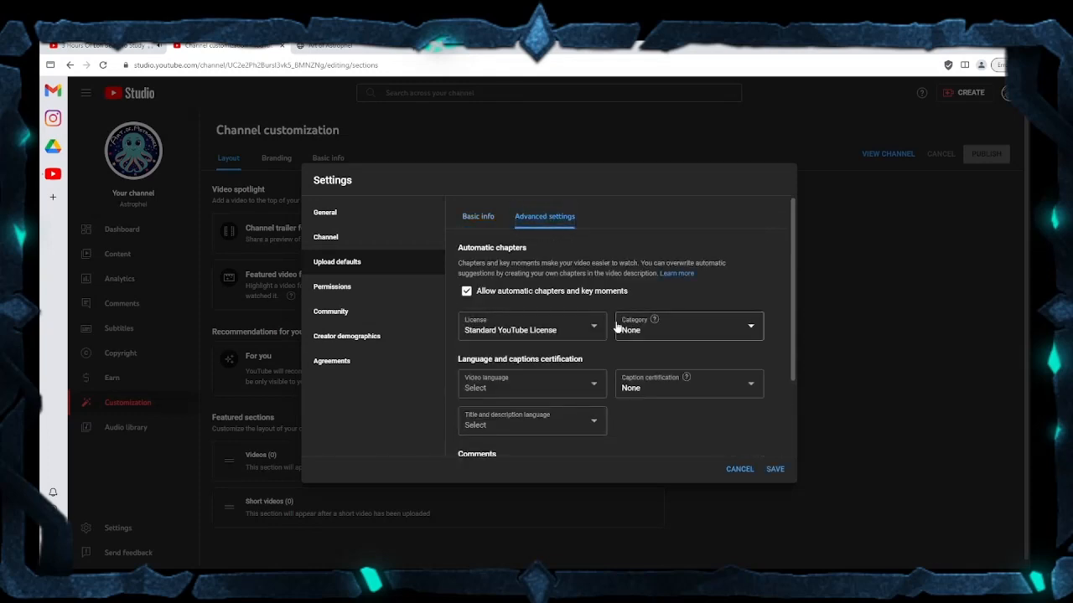
{"action": "left_click", "coordinate": [532, 330]}
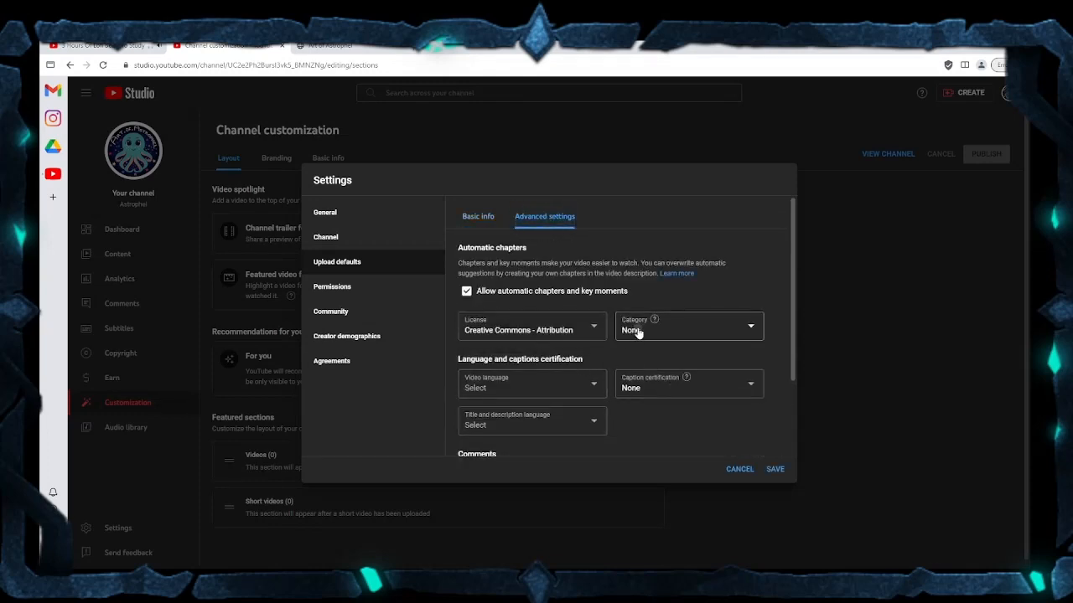
Set default category to Film & Animation and video language to English (United States).
{"action": "left_click", "coordinate": [687, 326]}
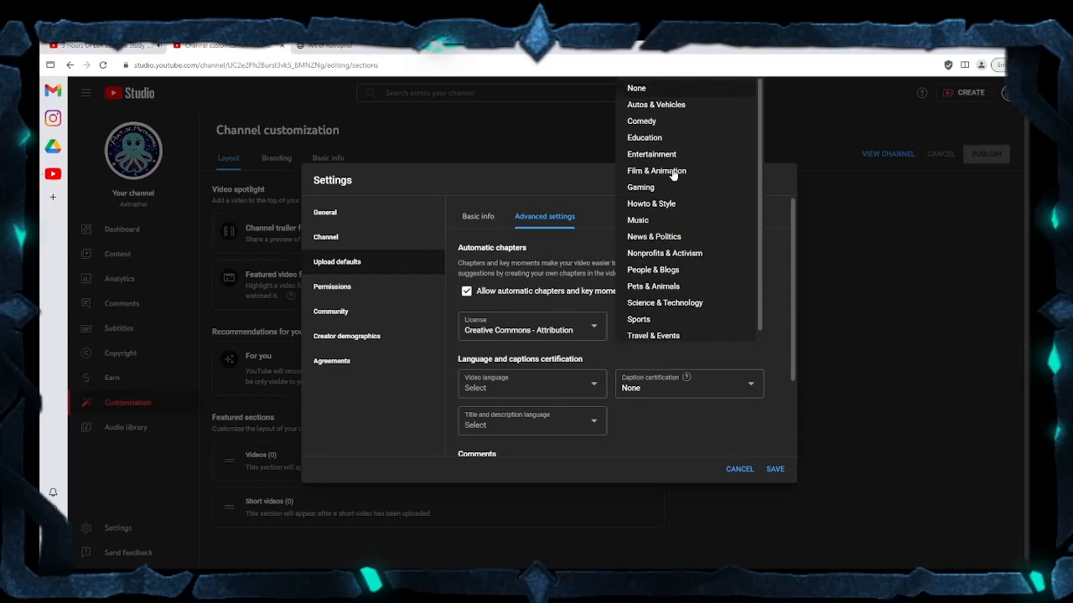
{"action": "left_click", "coordinate": [656, 171]}
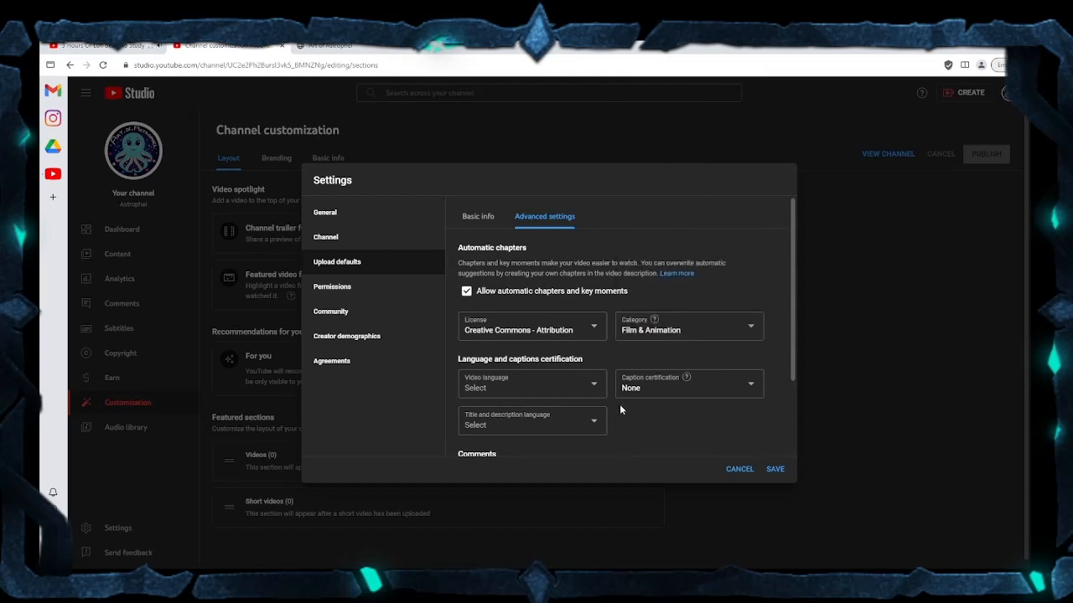
{"action": "left_click", "coordinate": [531, 387]}
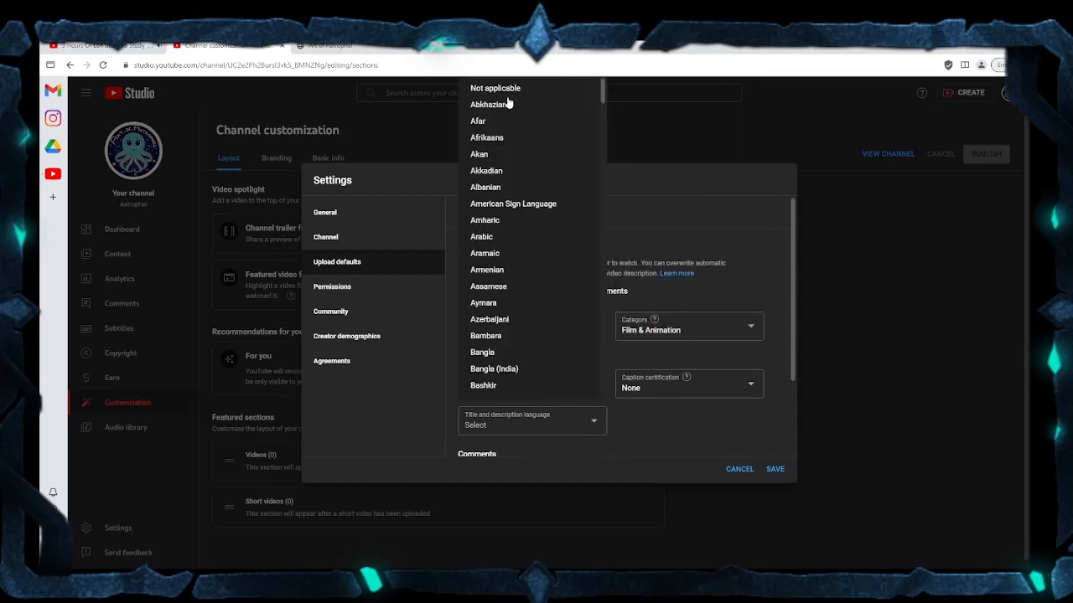
{"action": "scroll", "scroll_direction": "down", "scroll_amount": 3}
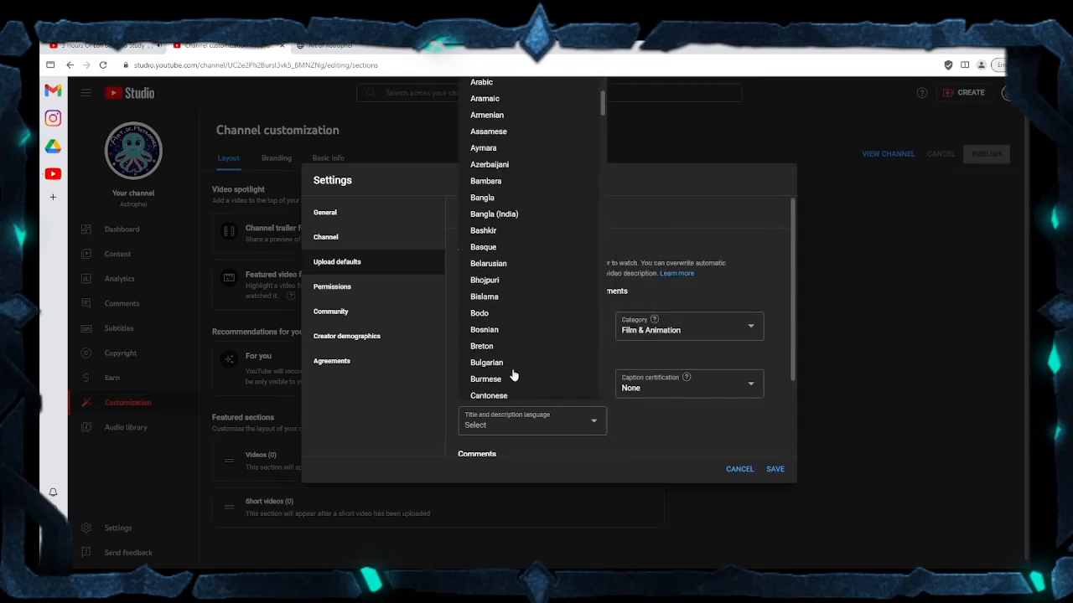
{"action": "scroll", "scroll_direction": "down", "scroll_amount": 3}
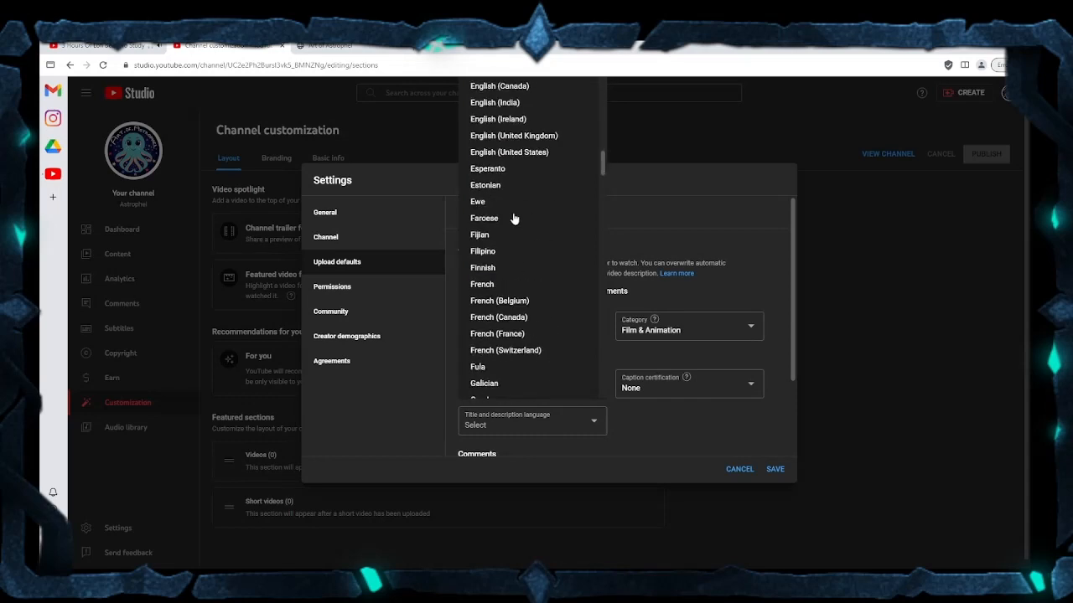
{"action": "left_click", "coordinate": [509, 151]}
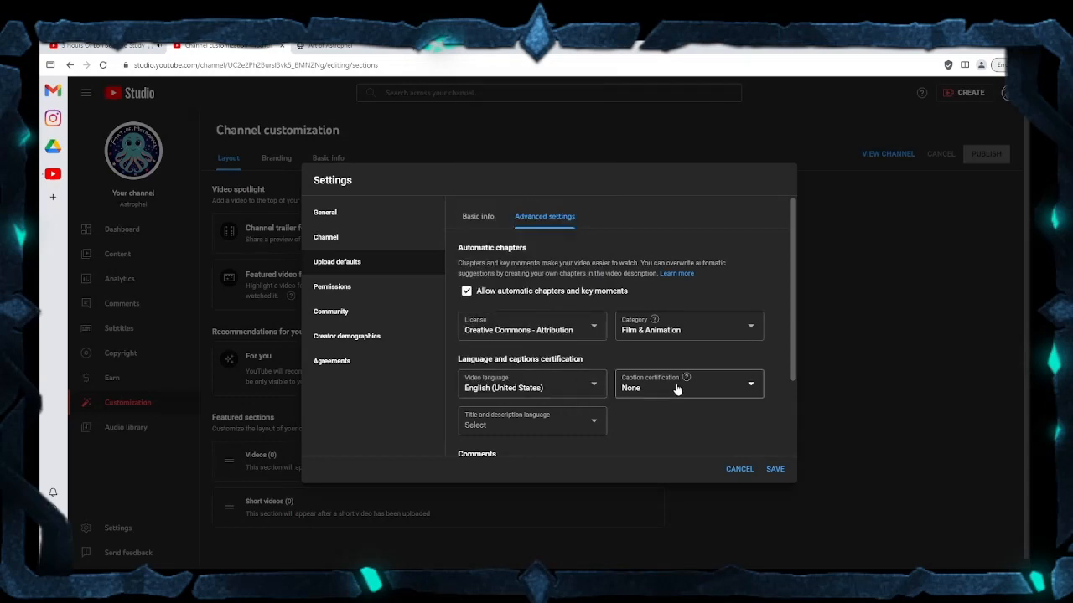
{"action": "left_click", "coordinate": [688, 385]}
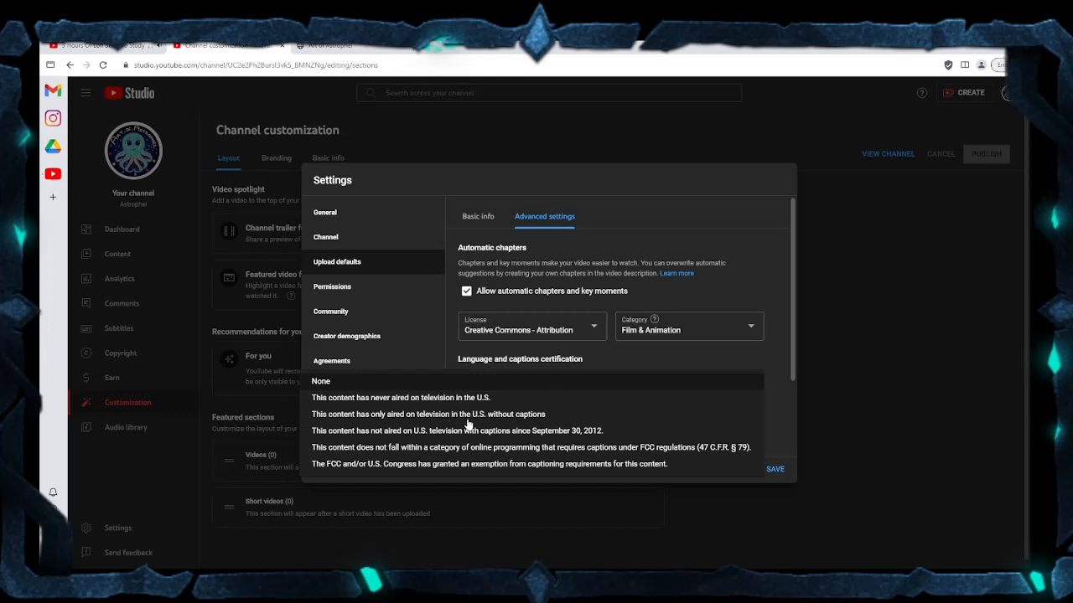
{"action": "mouse_move", "coordinate": [655, 468]}
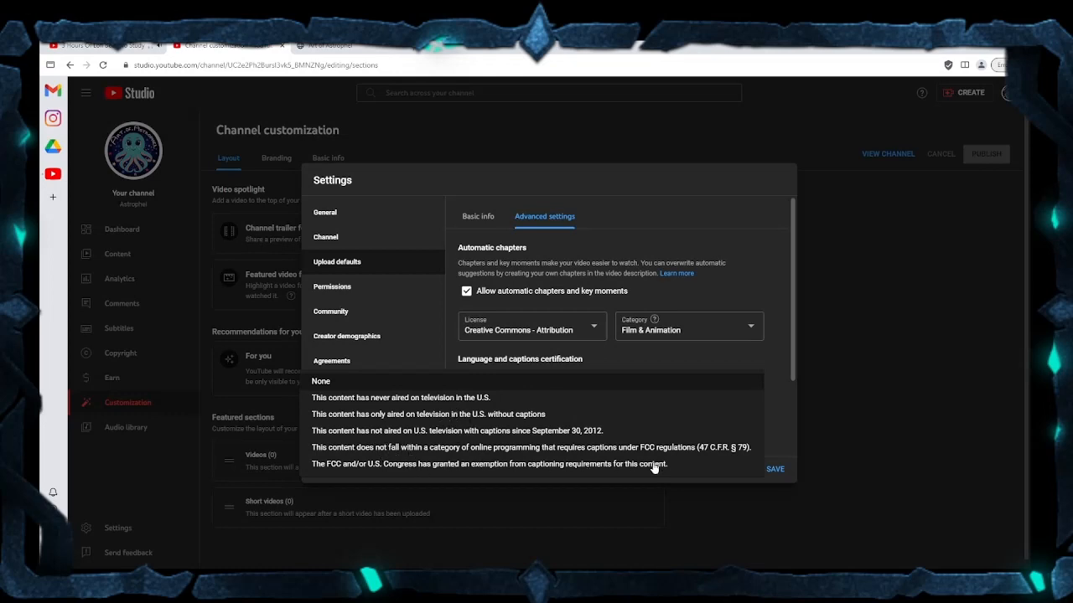
{"action": "mouse_move", "coordinate": [620, 444]}
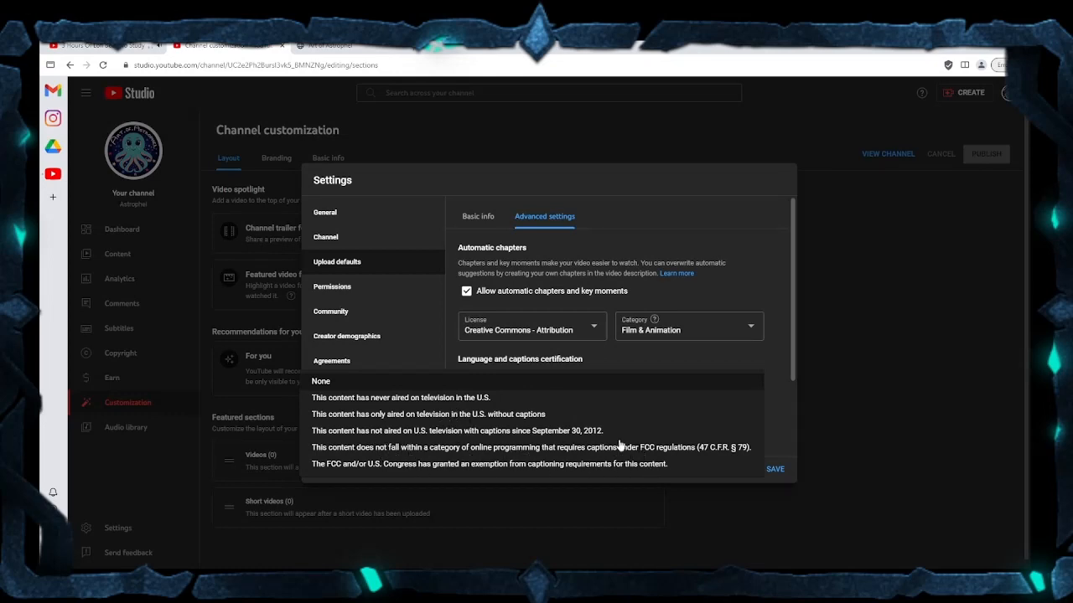
{"action": "mouse_move", "coordinate": [779, 419]}
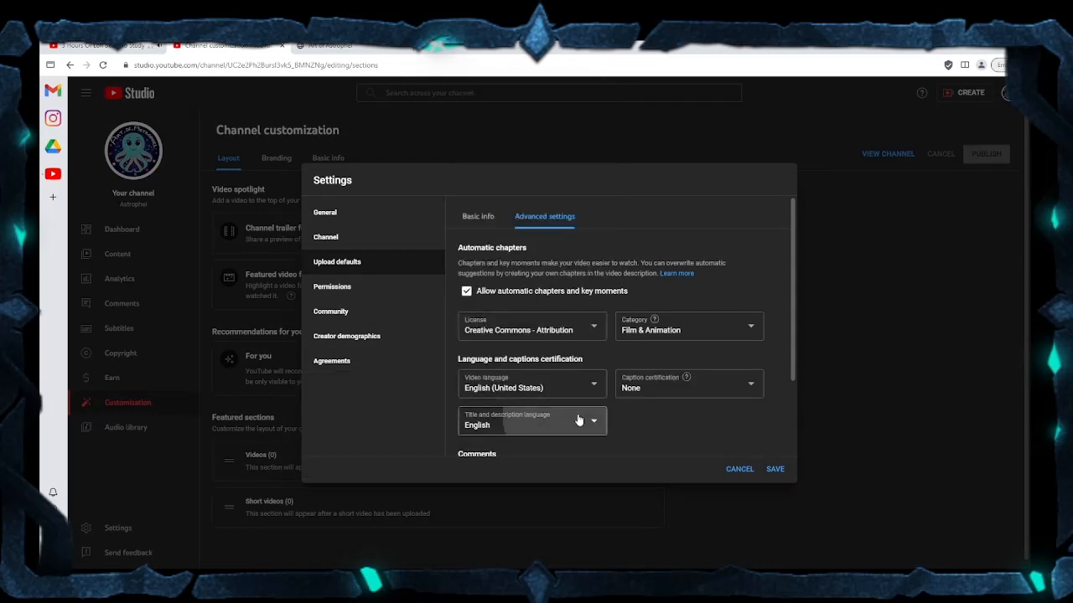
{"action": "scroll", "scroll_direction": "down", "scroll_amount": 3}
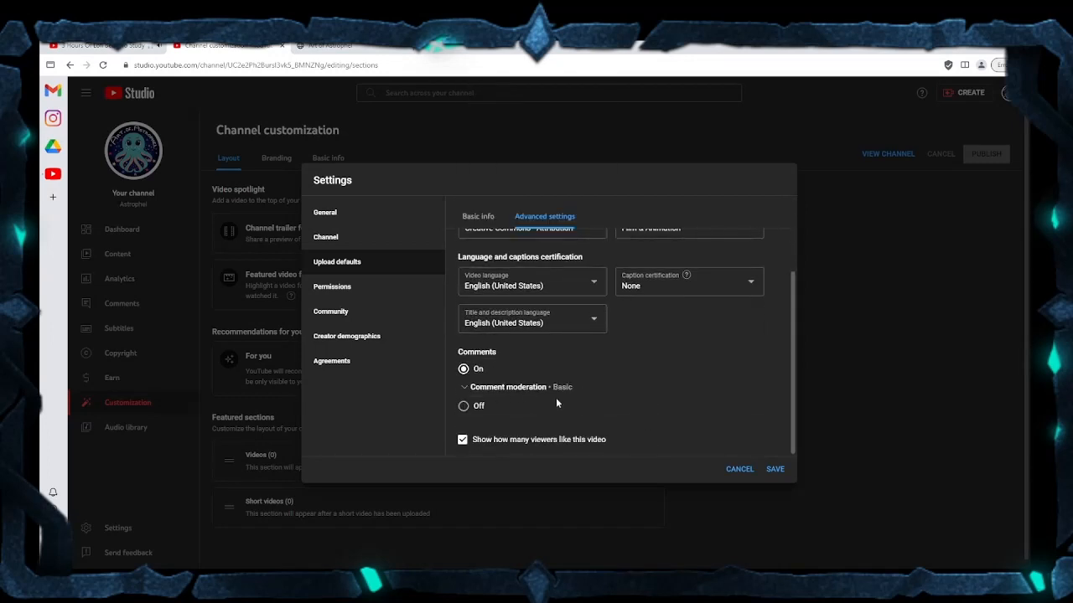
{"action": "mouse_move", "coordinate": [622, 445]}
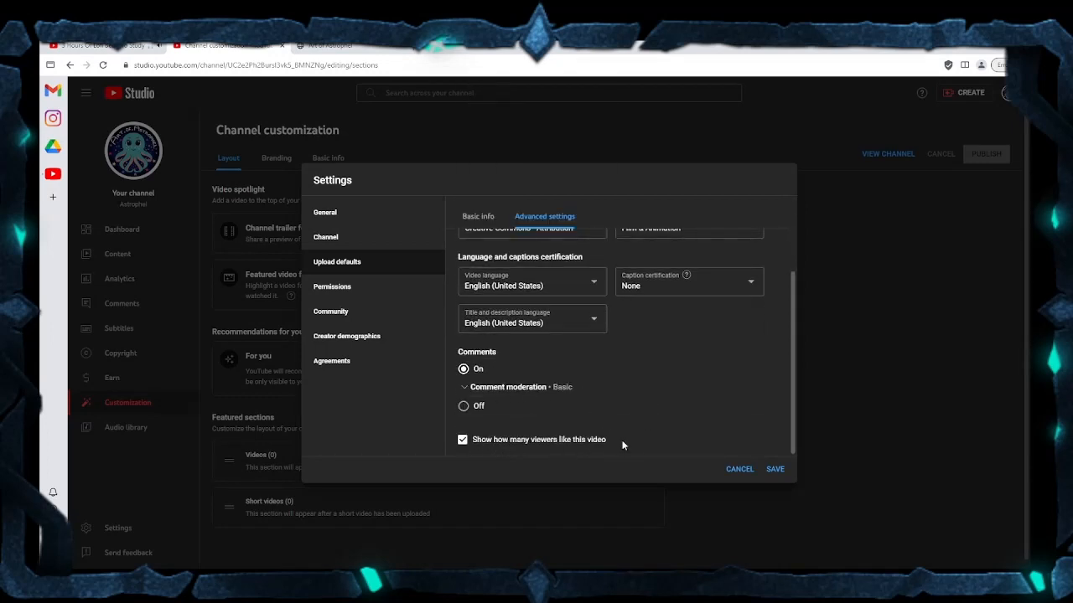
Look at the Permissions and Community settings, then open the Creator demographics section.
{"action": "left_click", "coordinate": [332, 286]}
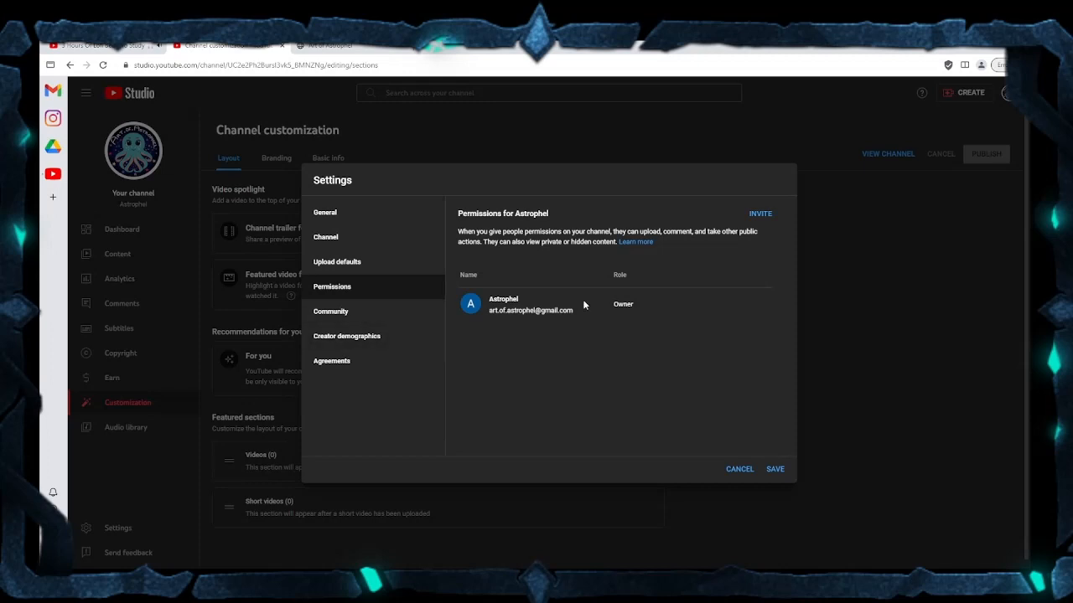
{"action": "left_click", "coordinate": [330, 311]}
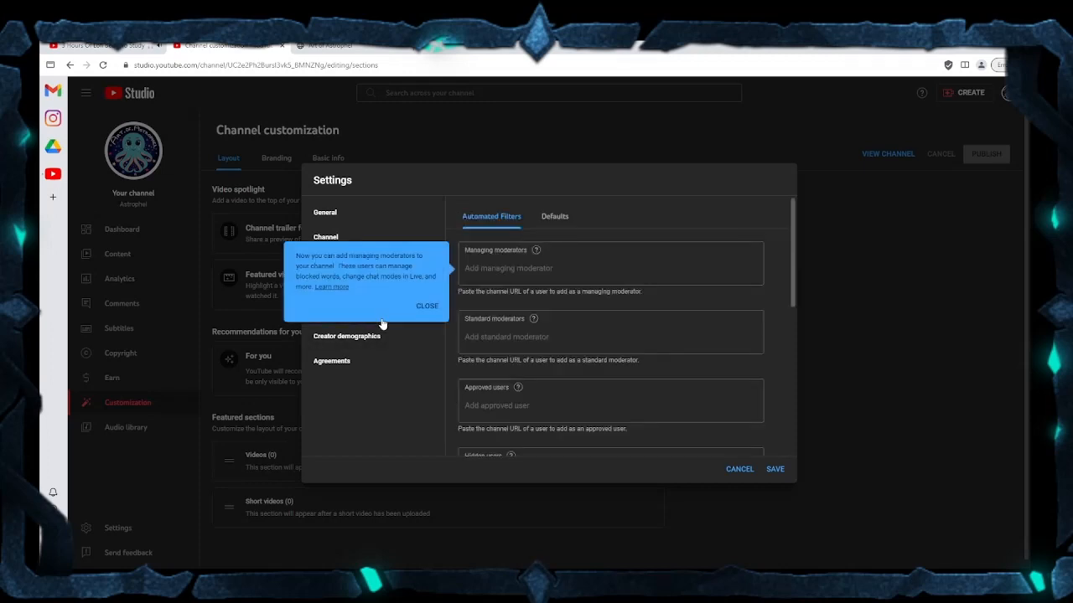
{"action": "left_click", "coordinate": [346, 336]}
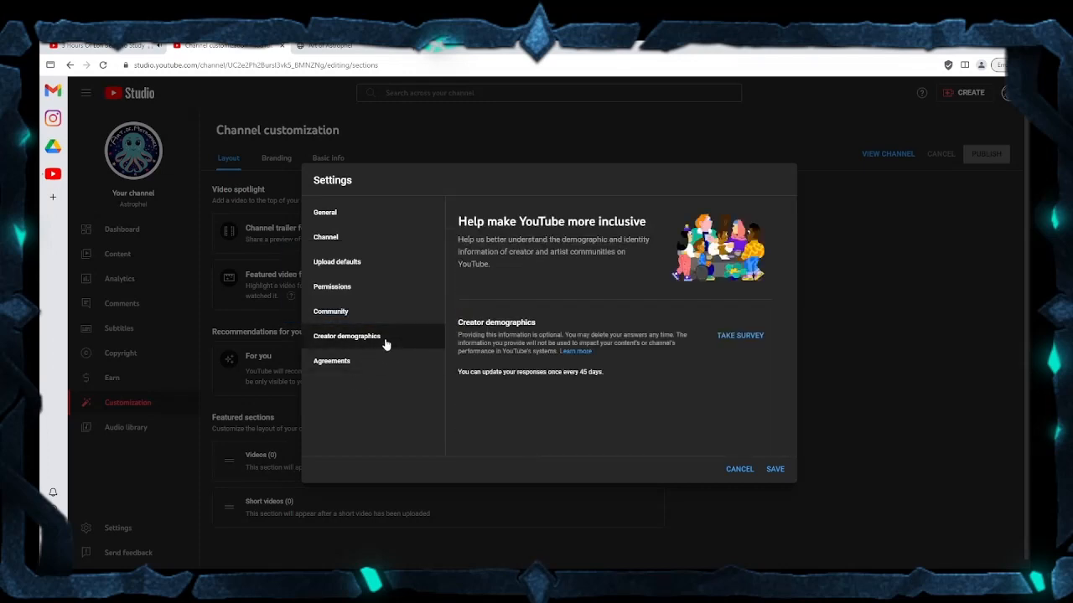
{"action": "mouse_move", "coordinate": [694, 339]}
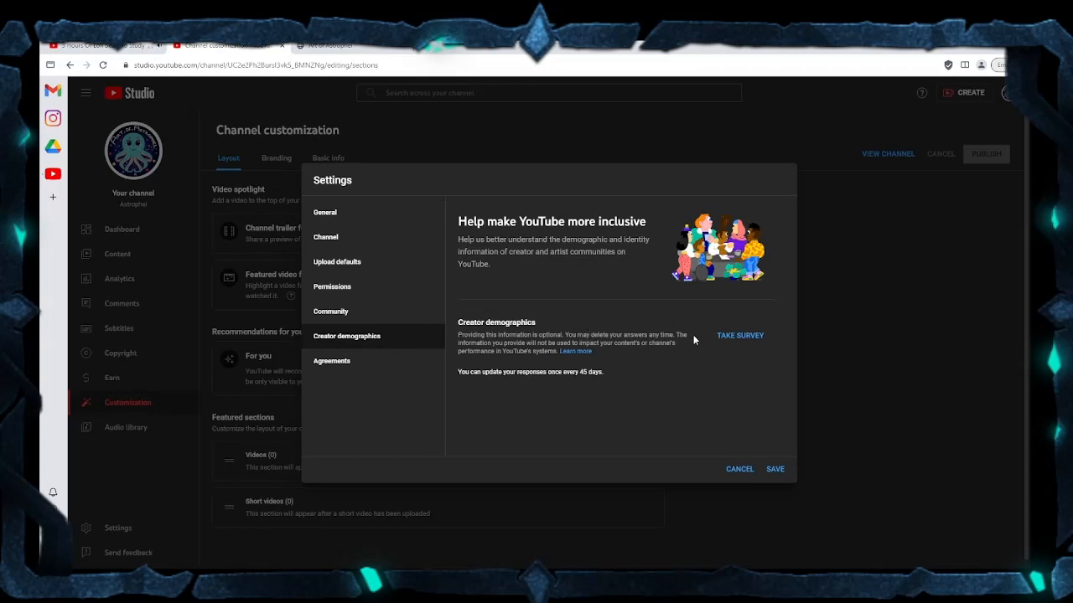
{"action": "mouse_move", "coordinate": [484, 361]}
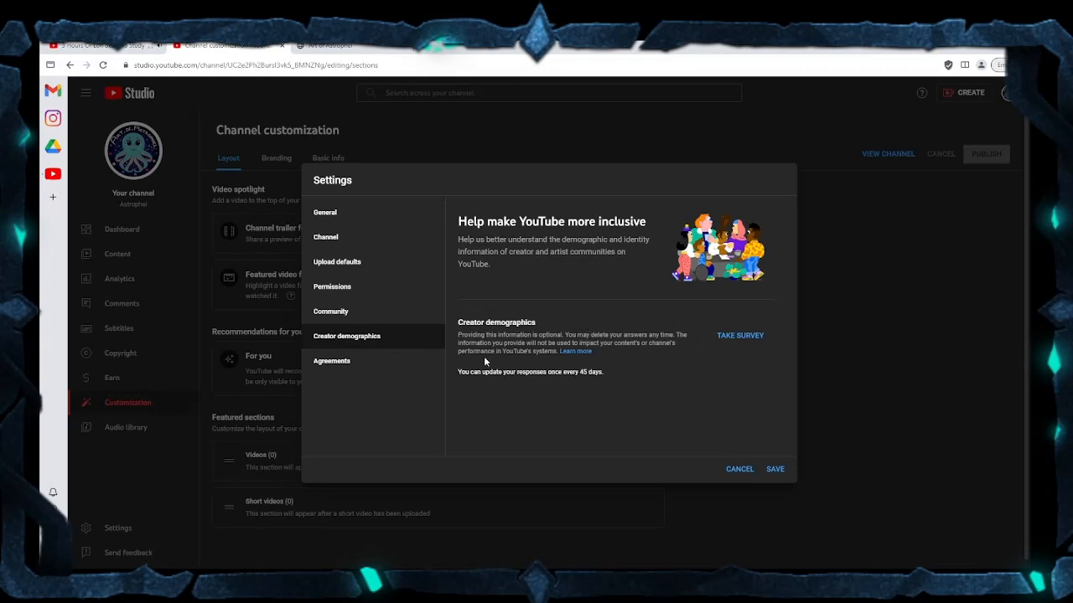
Take the demographics survey: agree to terms, one main lead, identity answers, then submit.
{"action": "left_click", "coordinate": [739, 335]}
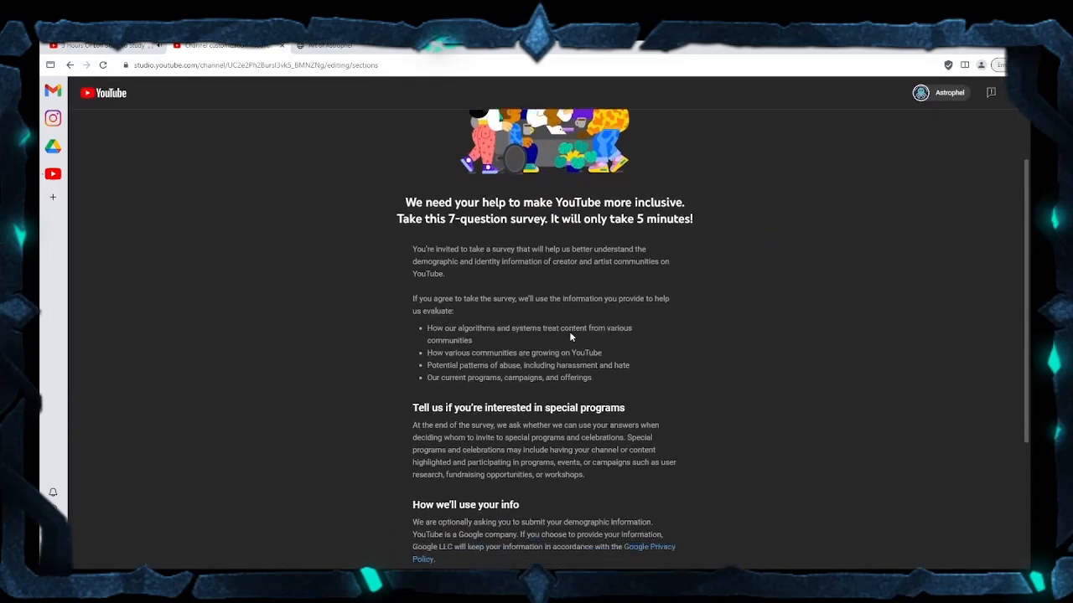
{"action": "scroll", "scroll_direction": "down", "scroll_amount": 3}
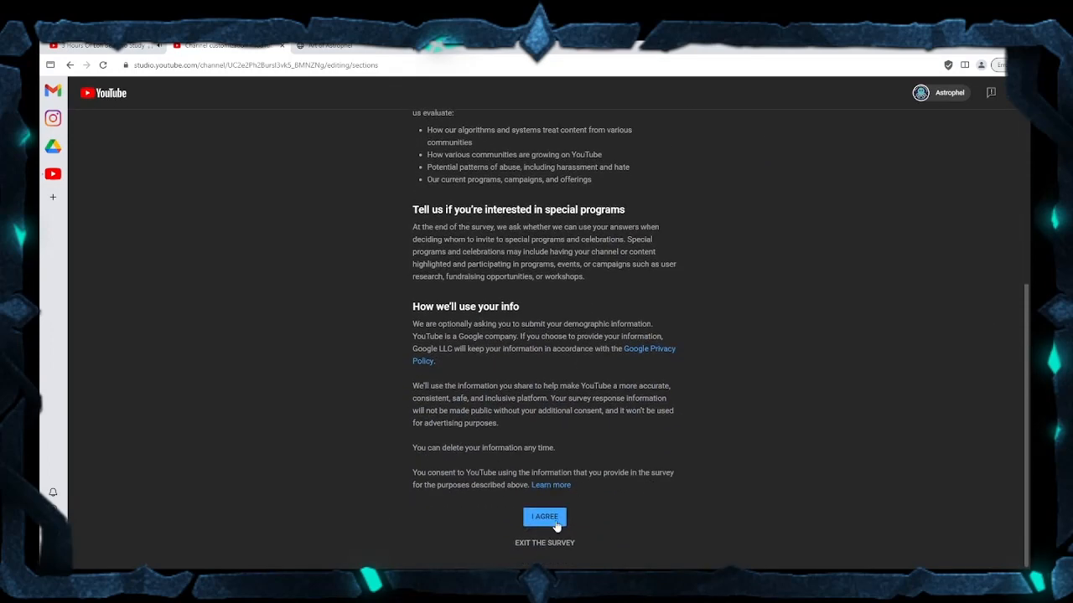
{"action": "left_click", "coordinate": [544, 516]}
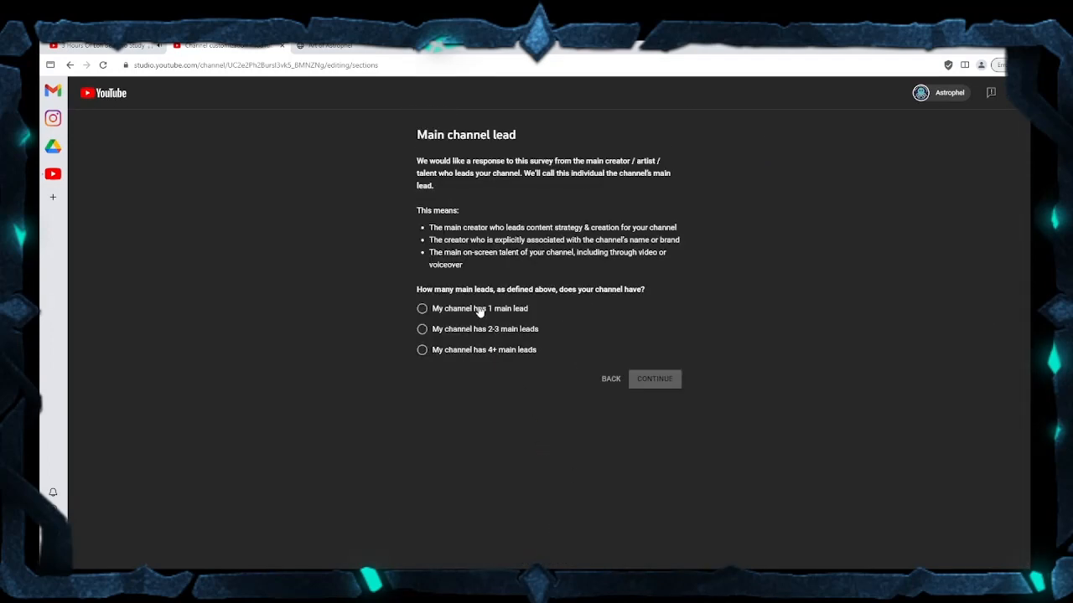
{"action": "left_click", "coordinate": [654, 378]}
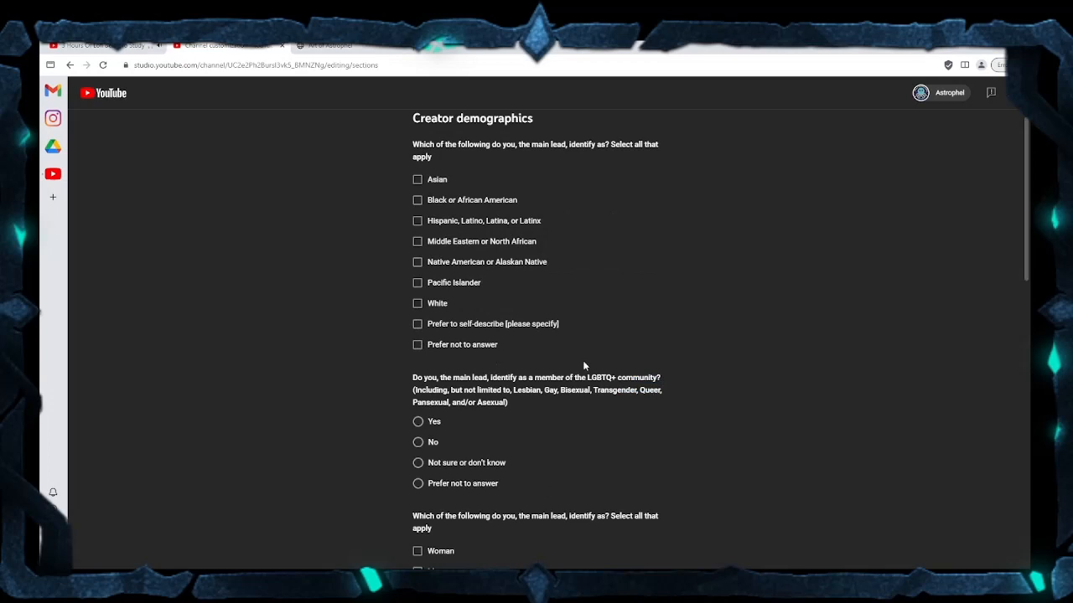
{"action": "left_click", "coordinate": [417, 303]}
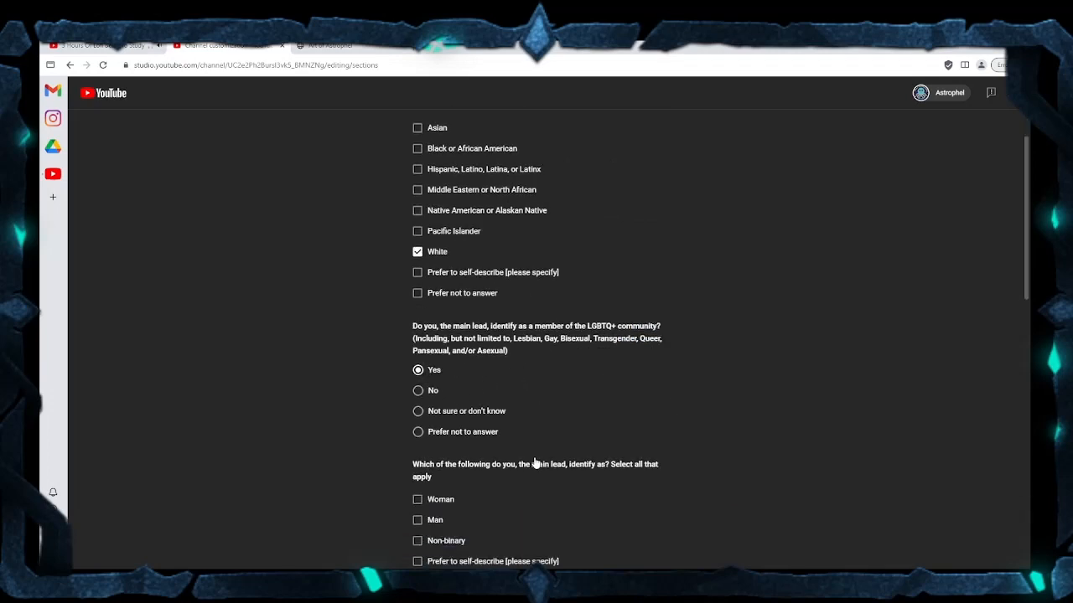
{"action": "scroll", "scroll_direction": "down", "scroll_amount": 3}
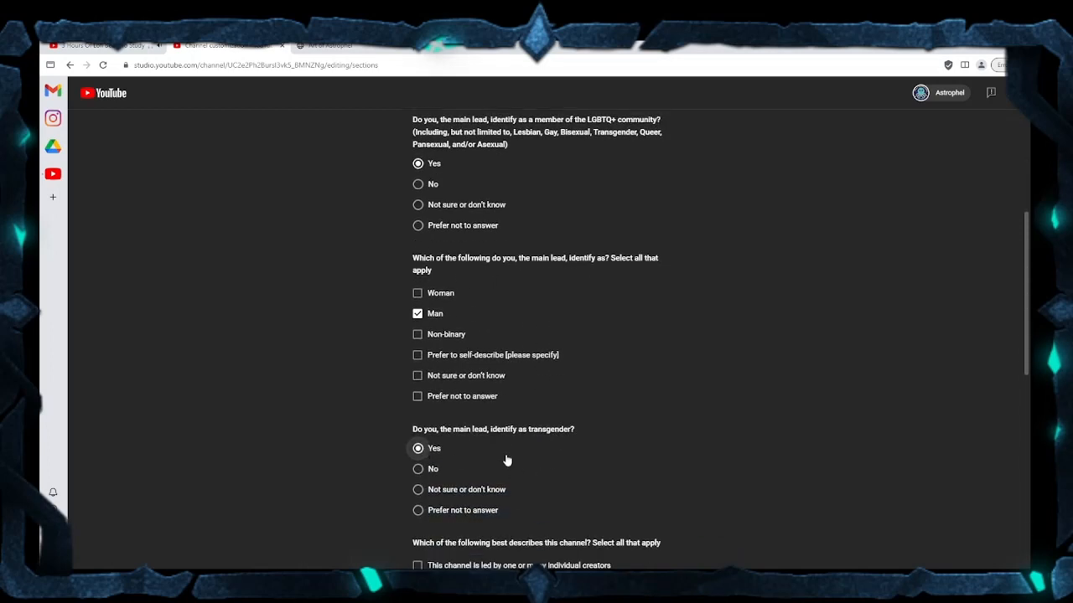
{"action": "scroll", "scroll_direction": "down", "scroll_amount": 3}
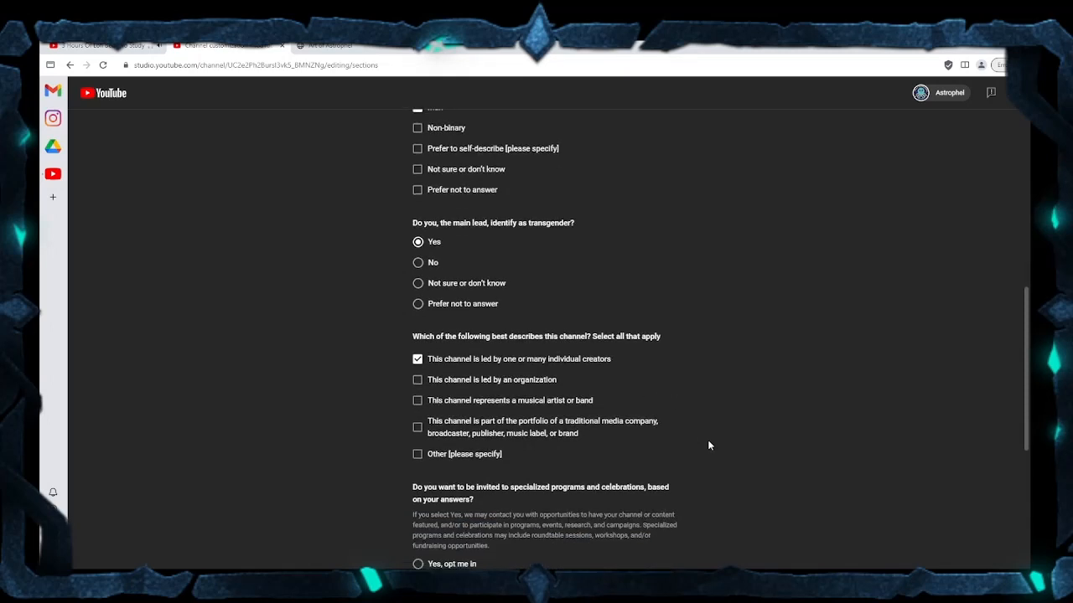
{"action": "scroll", "scroll_direction": "down", "scroll_amount": 3}
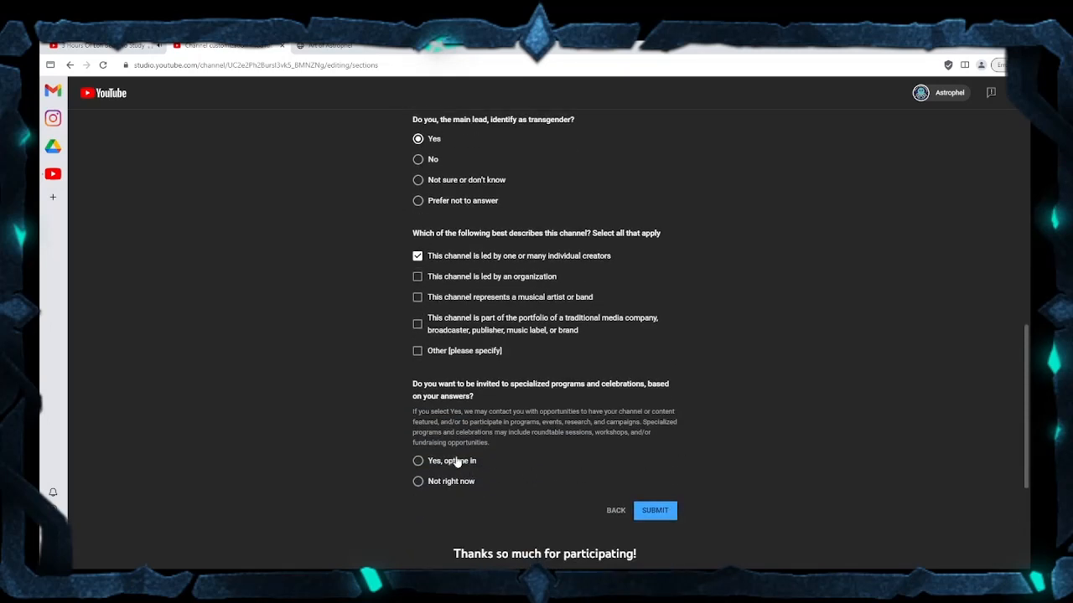
{"action": "left_click", "coordinate": [654, 510]}
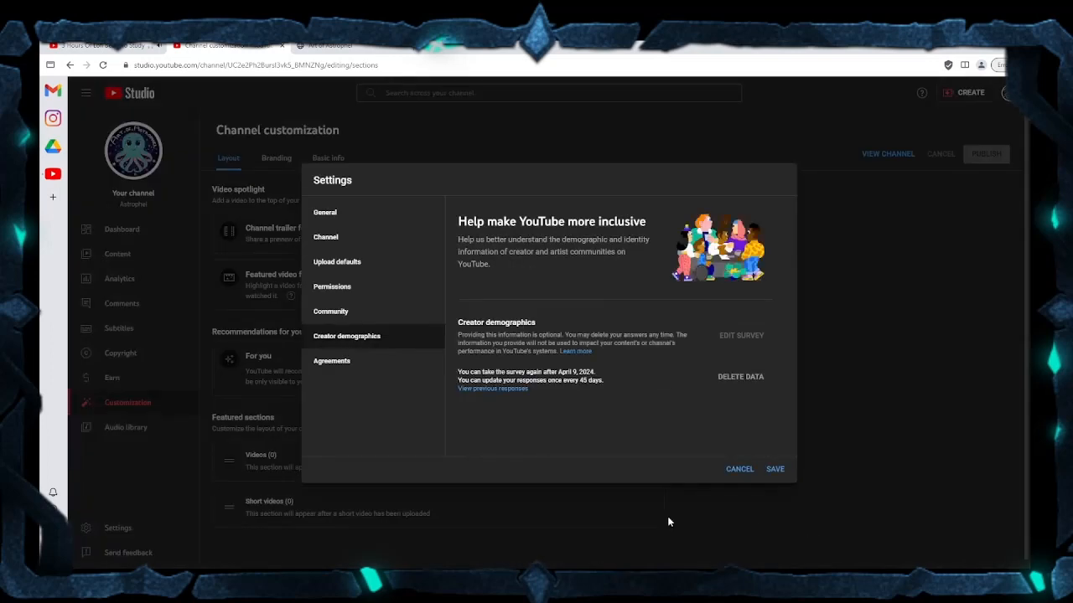
Set the channel's country of residence to United States.
{"action": "left_click", "coordinate": [331, 361]}
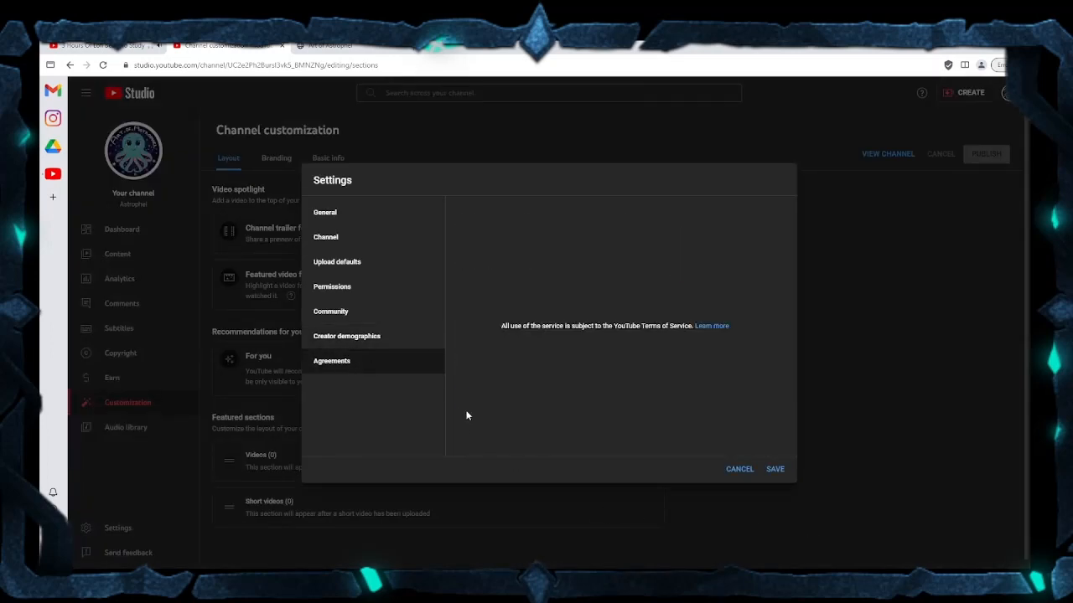
{"action": "left_click", "coordinate": [325, 237]}
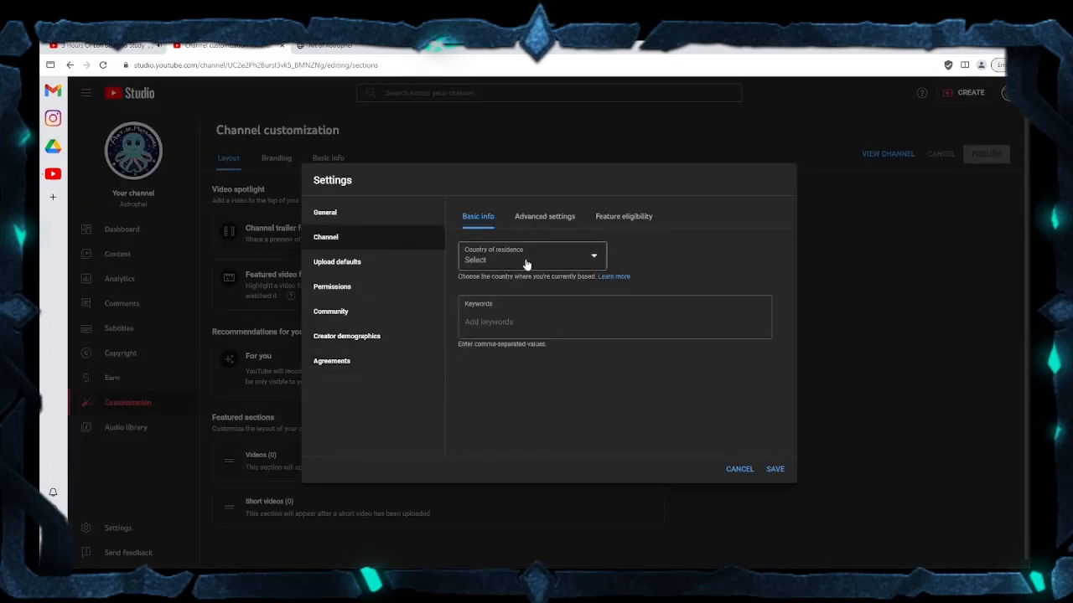
{"action": "left_click", "coordinate": [531, 256]}
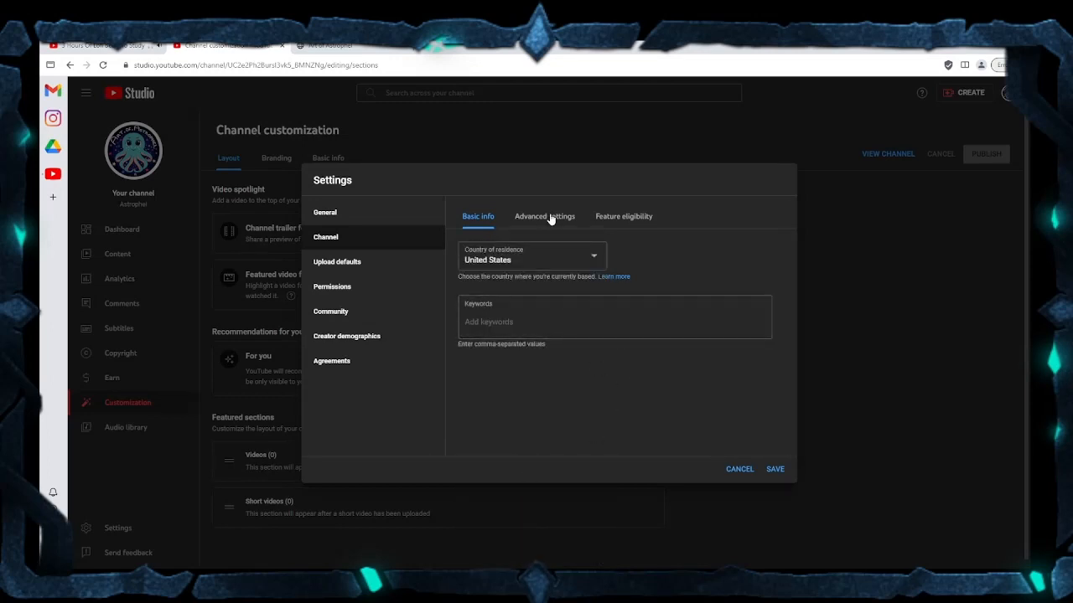
Mark the channel as not made for kids and save the settings.
{"action": "left_click", "coordinate": [543, 216]}
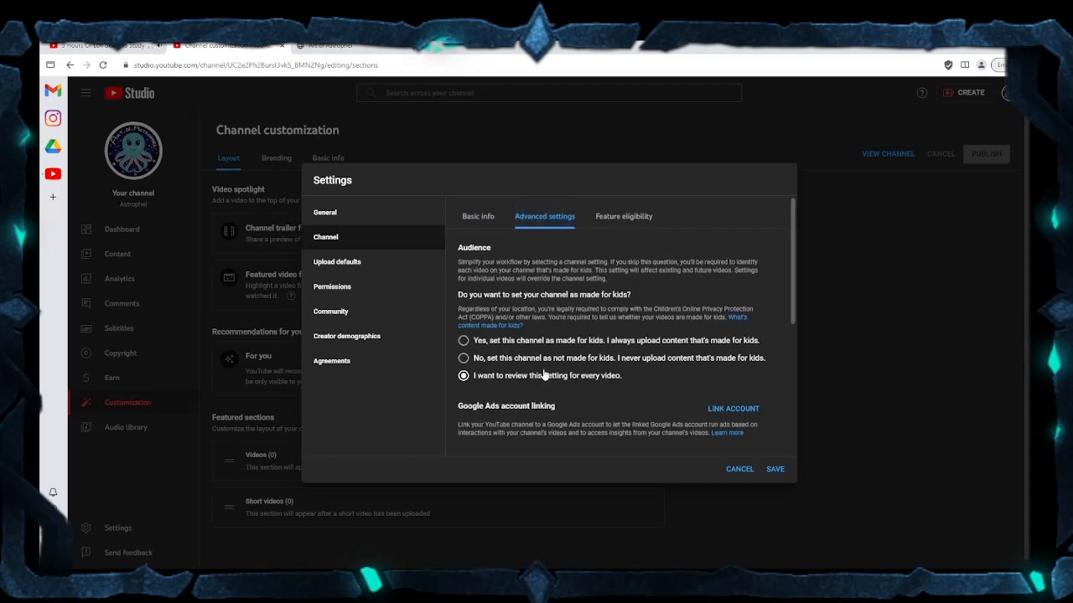
{"action": "left_click", "coordinate": [464, 358]}
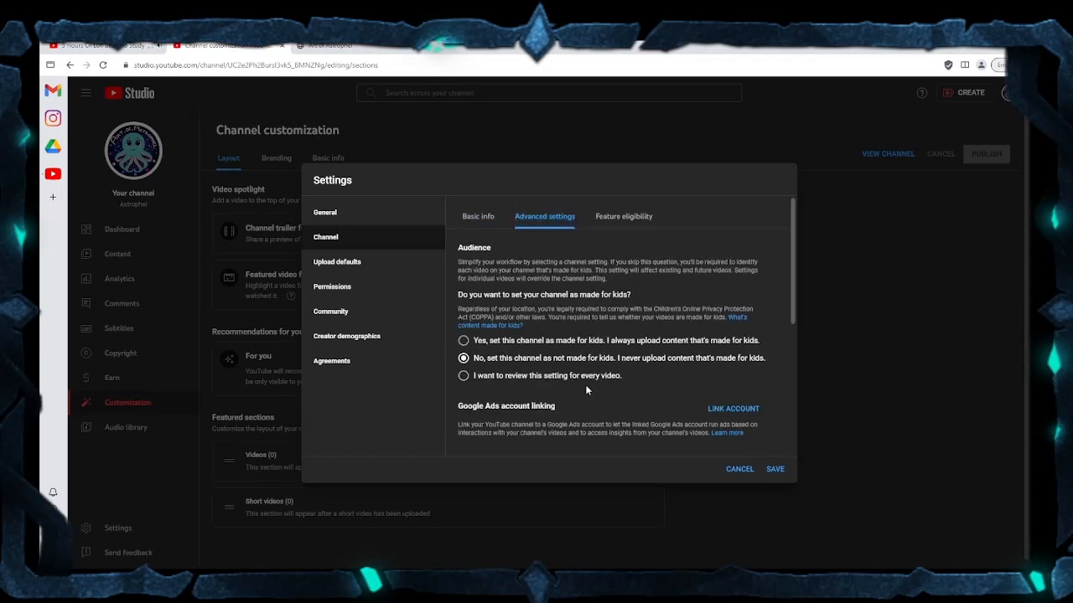
{"action": "scroll", "scroll_direction": "down", "scroll_amount": 3}
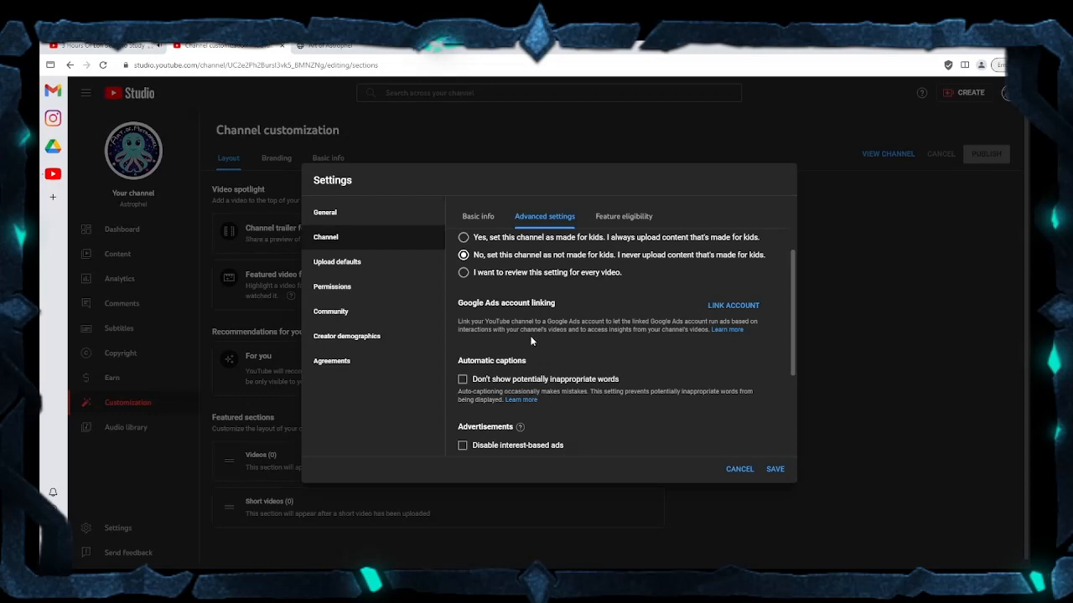
{"action": "mouse_move", "coordinate": [688, 334]}
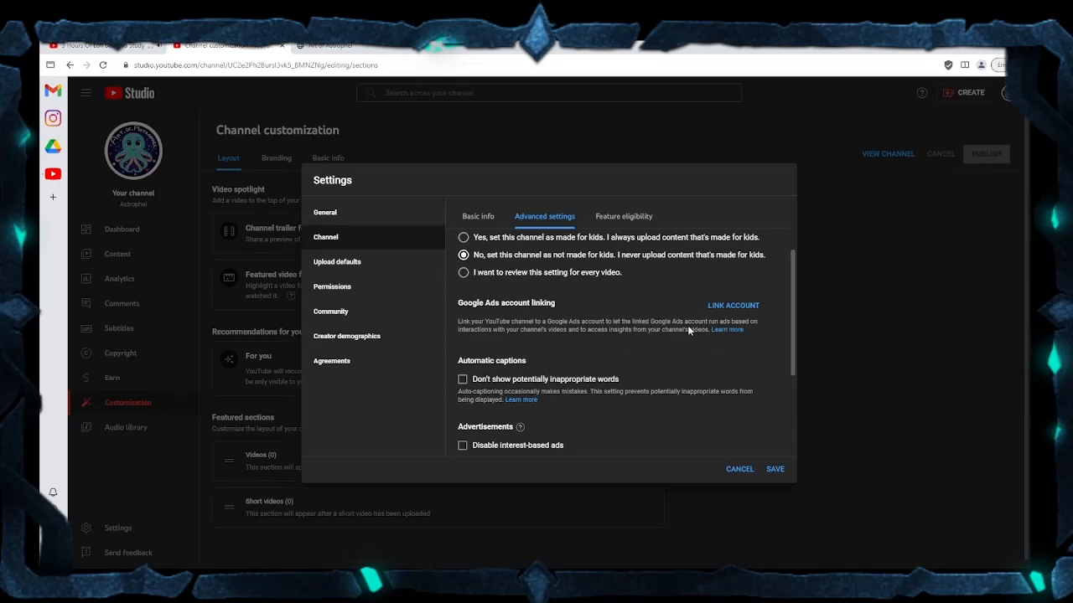
{"action": "mouse_move", "coordinate": [537, 387]}
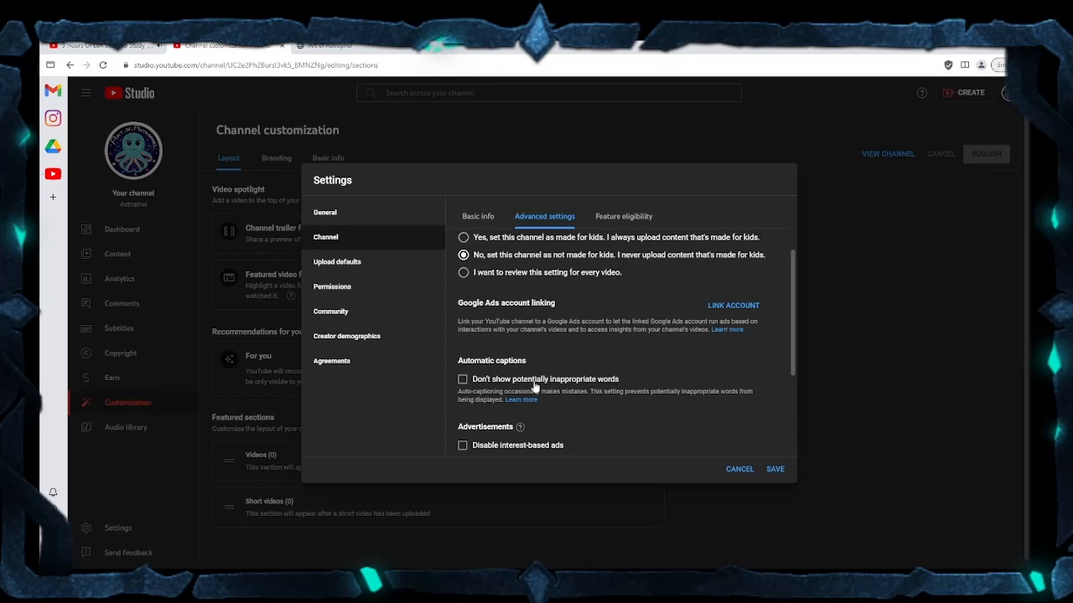
{"action": "left_click", "coordinate": [732, 305]}
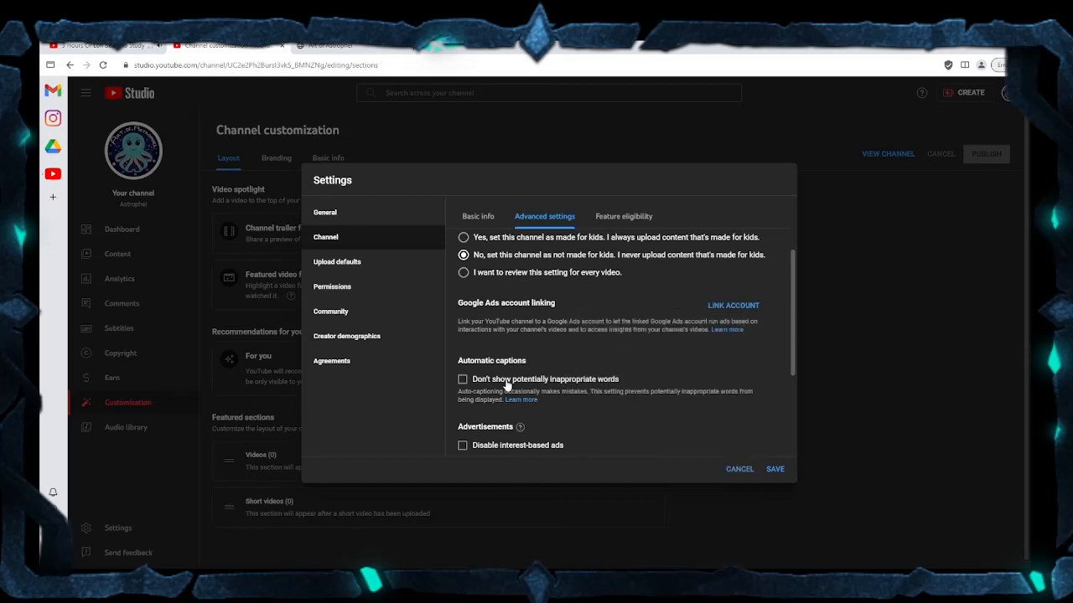
{"action": "scroll", "scroll_direction": "down", "scroll_amount": 3}
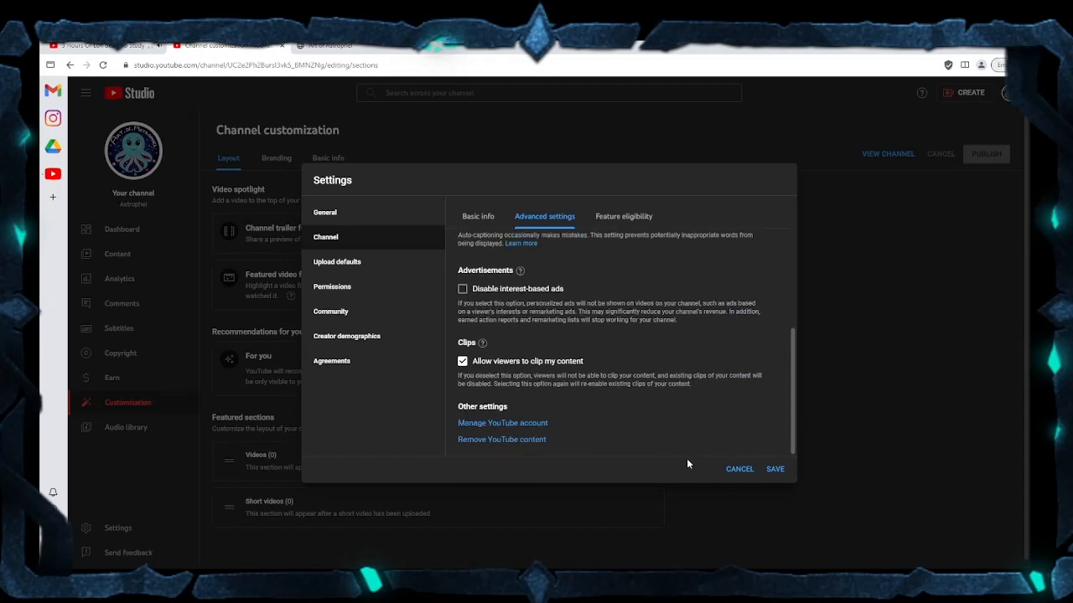
{"action": "left_click", "coordinate": [325, 212]}
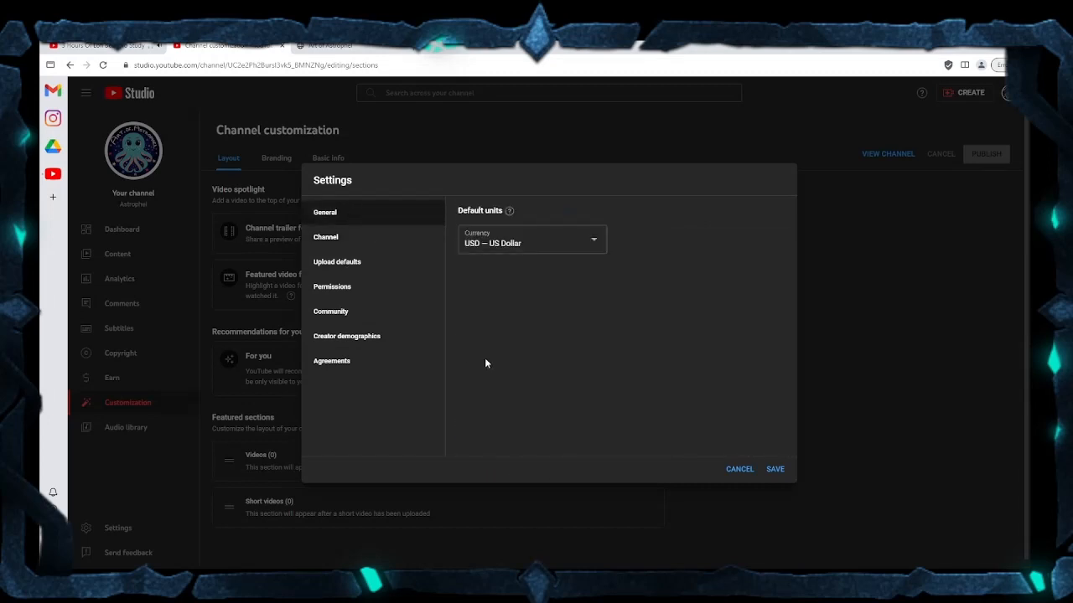
{"action": "left_click", "coordinate": [774, 469]}
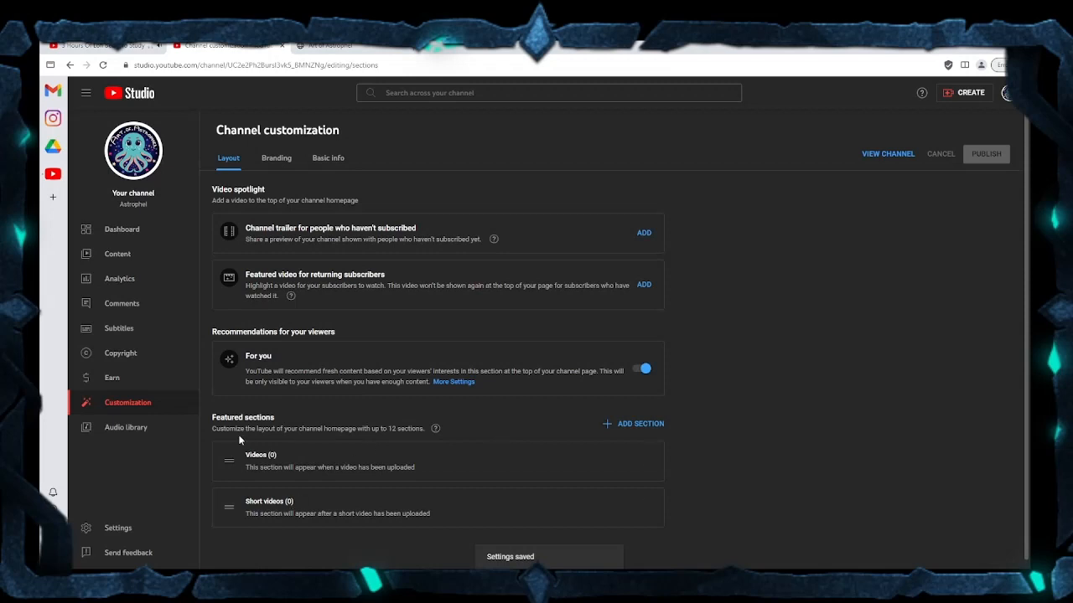
{"action": "mouse_move", "coordinate": [399, 347]}
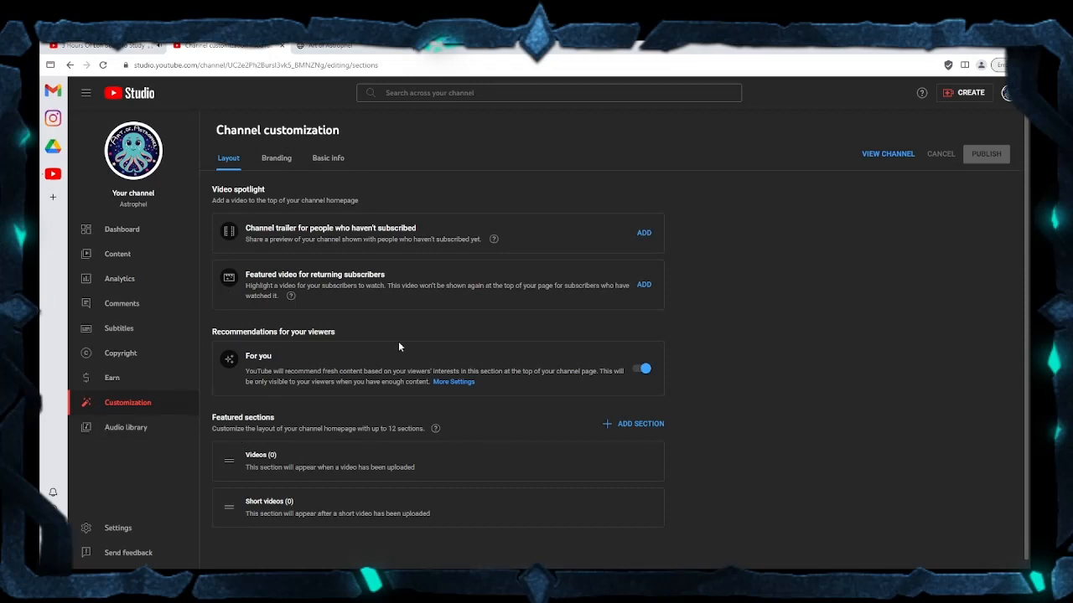
Preview the public Astrophel channel page via View Channel.
{"action": "left_click", "coordinate": [888, 155]}
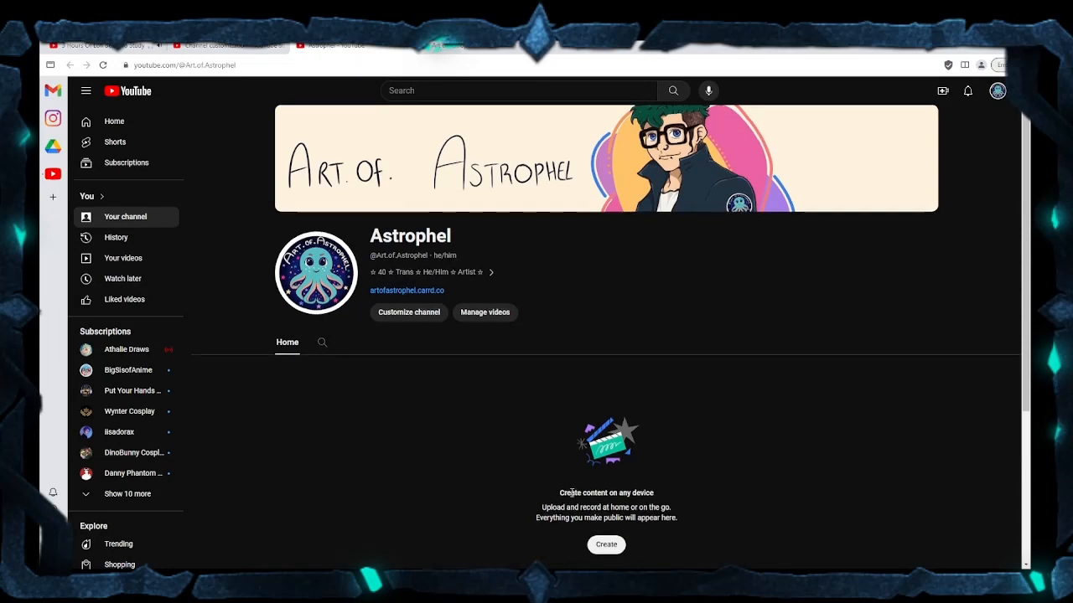
{"action": "mouse_move", "coordinate": [532, 541]}
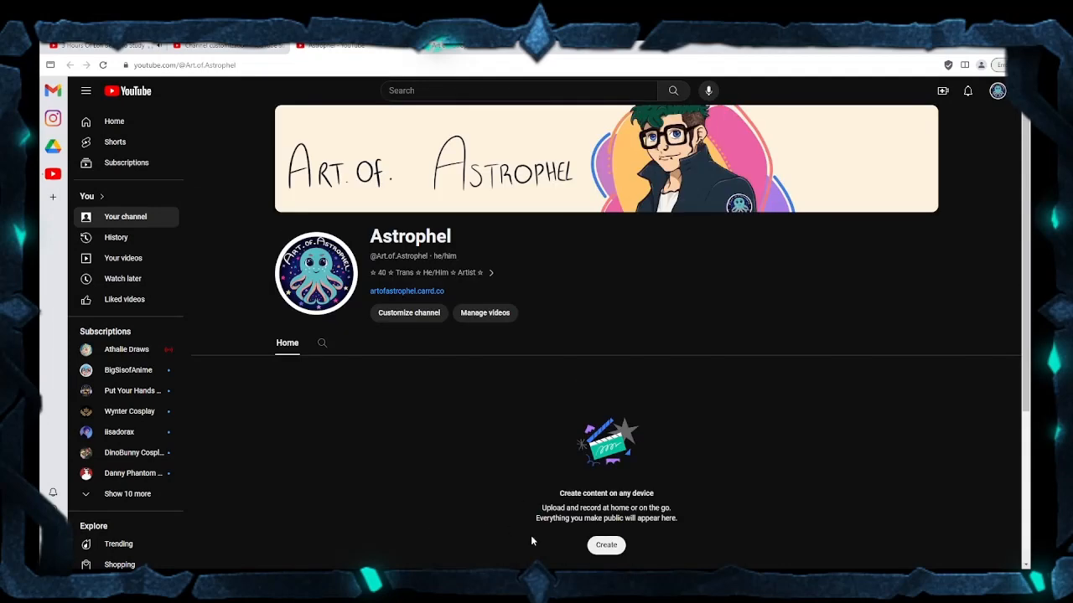
{"action": "mouse_move", "coordinate": [987, 130]}
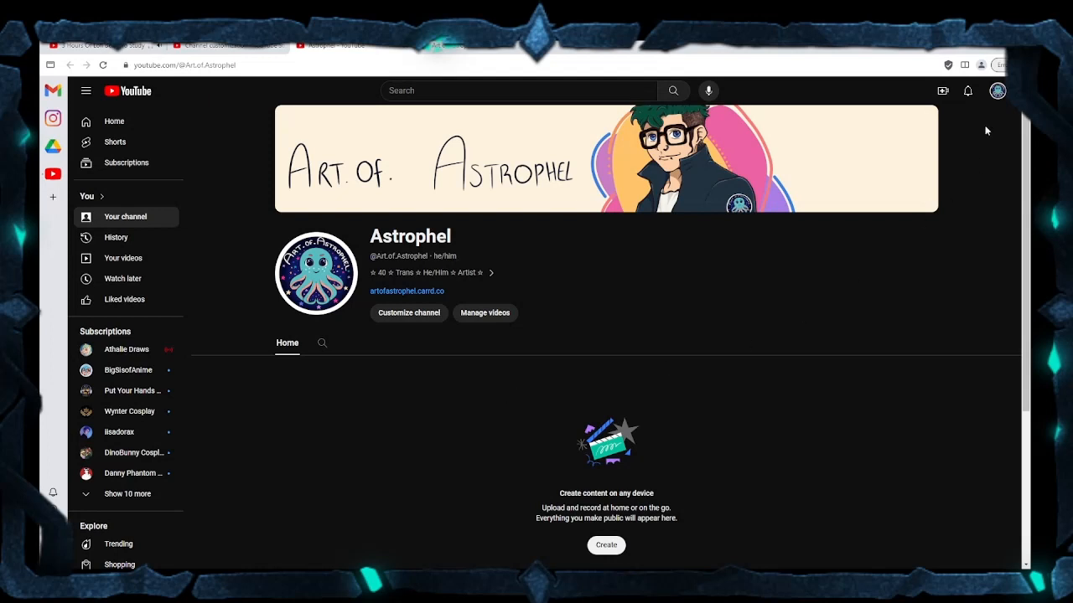
{"action": "mouse_move", "coordinate": [779, 543]}
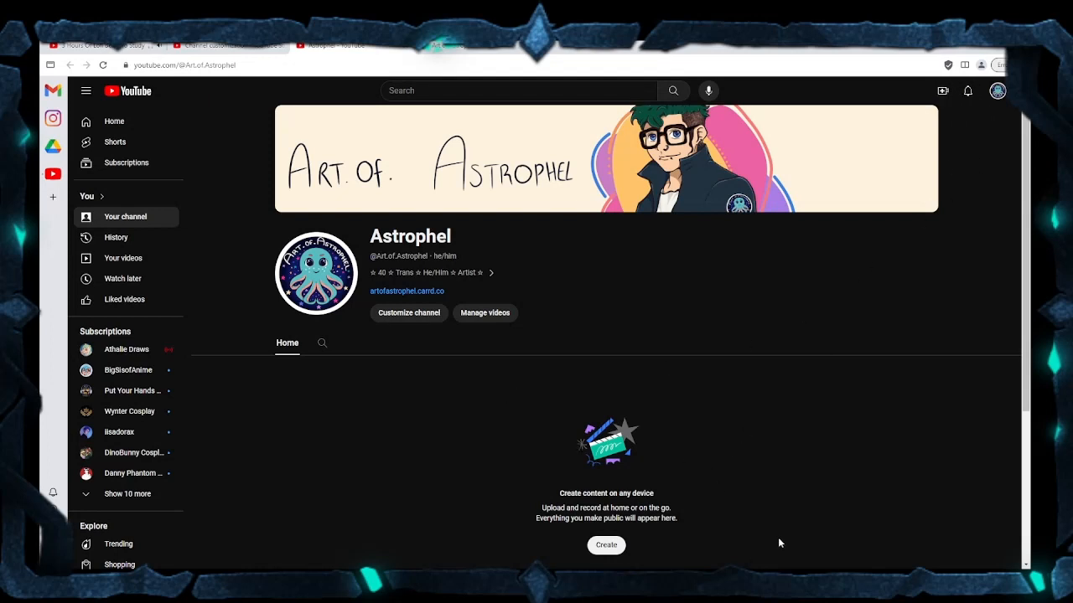